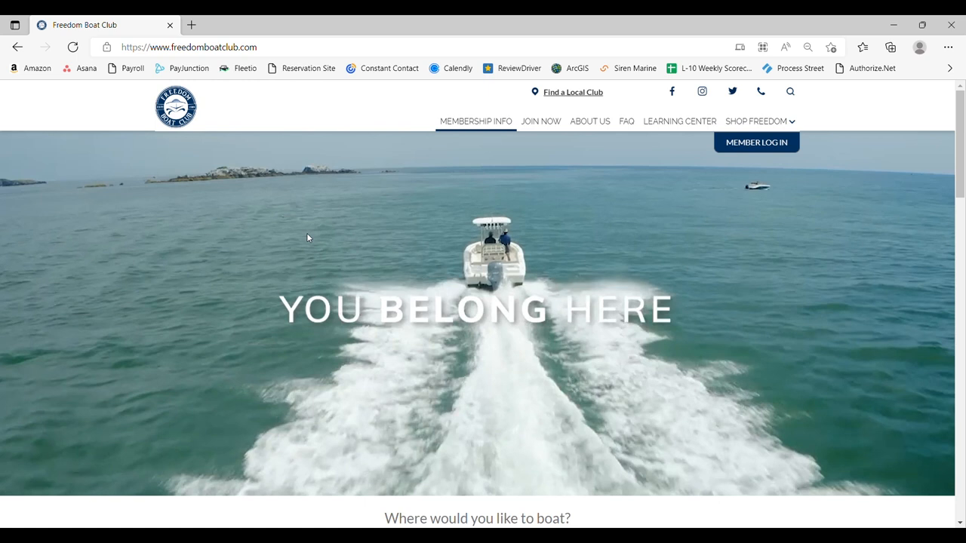
mouse_move(758, 208)
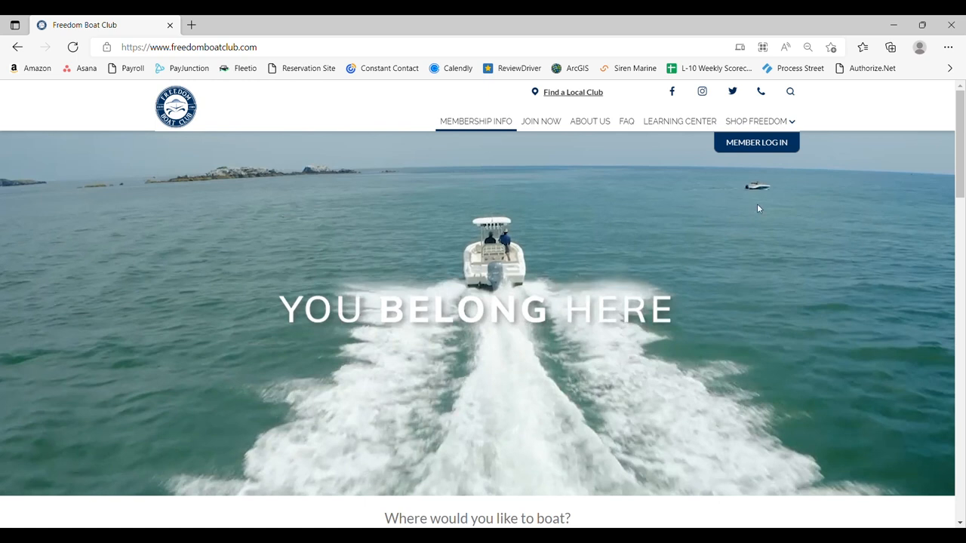
mouse_move(756, 142)
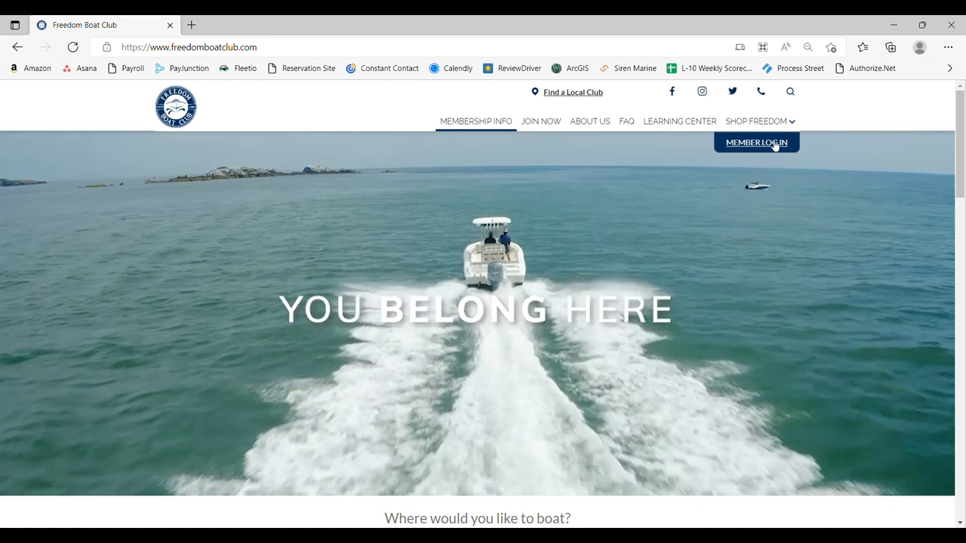
- Go to the member login page from the Freedom Boat Club homepage header
left_click(756, 142)
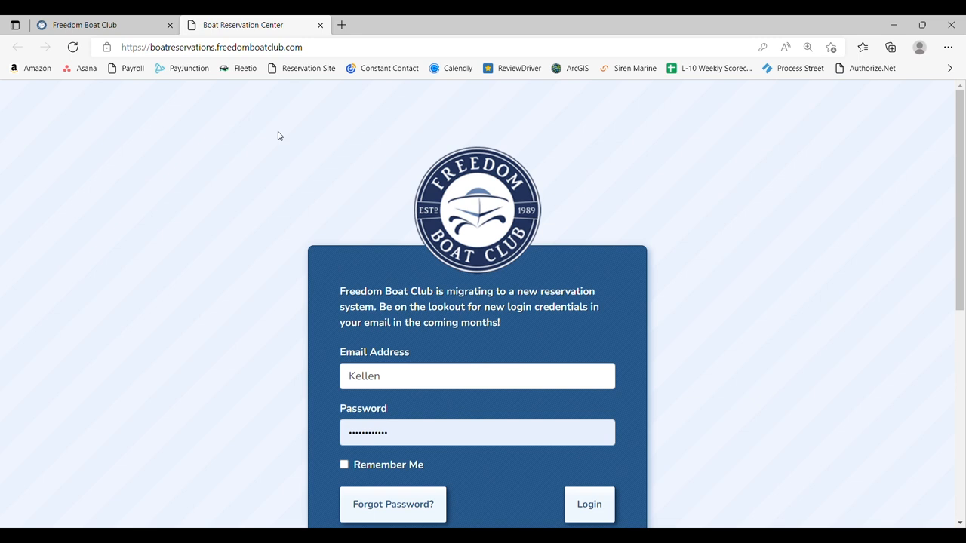
mouse_move(328, 207)
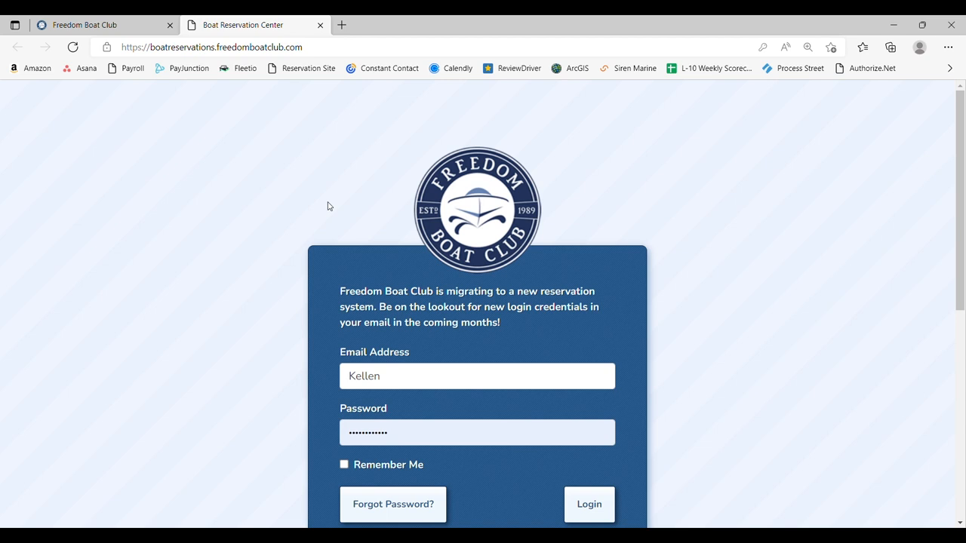
mouse_move(337, 235)
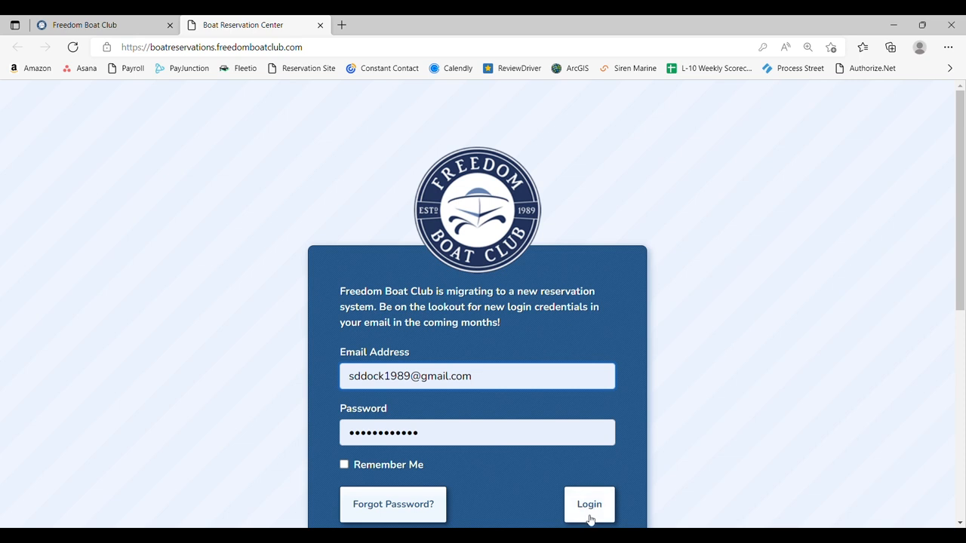
- Sign in with the prefilled credentials, landing on View Reservations for FBC of San Diego
left_click(589, 504)
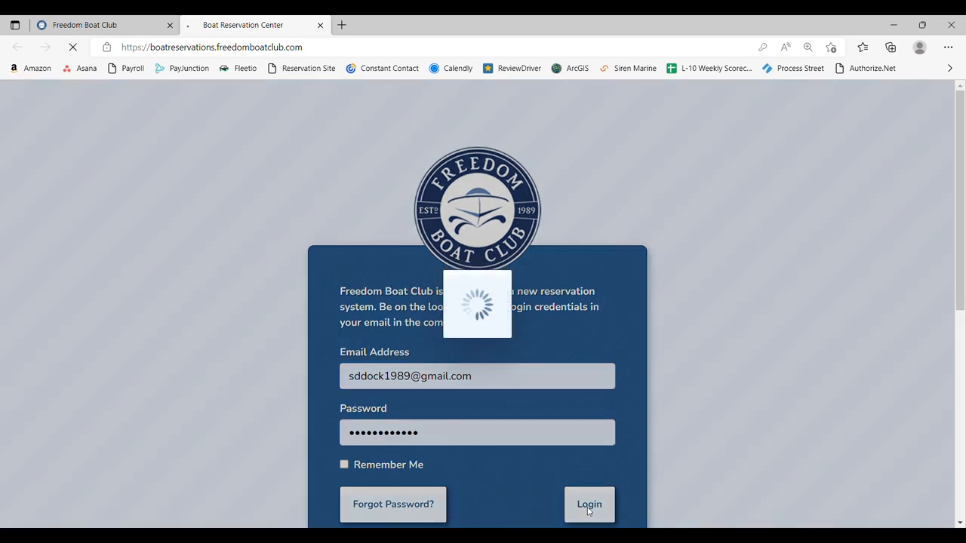
left_click(589, 504)
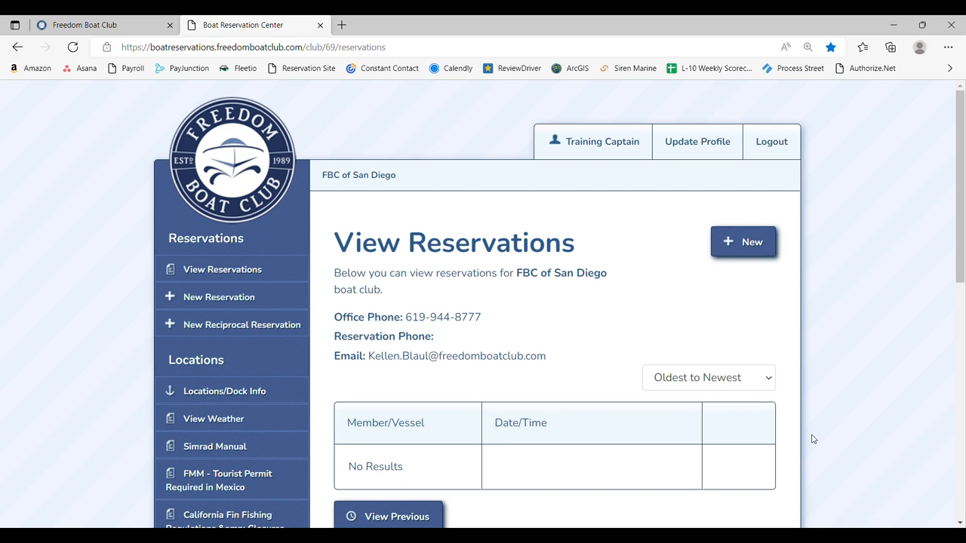
mouse_move(591, 512)
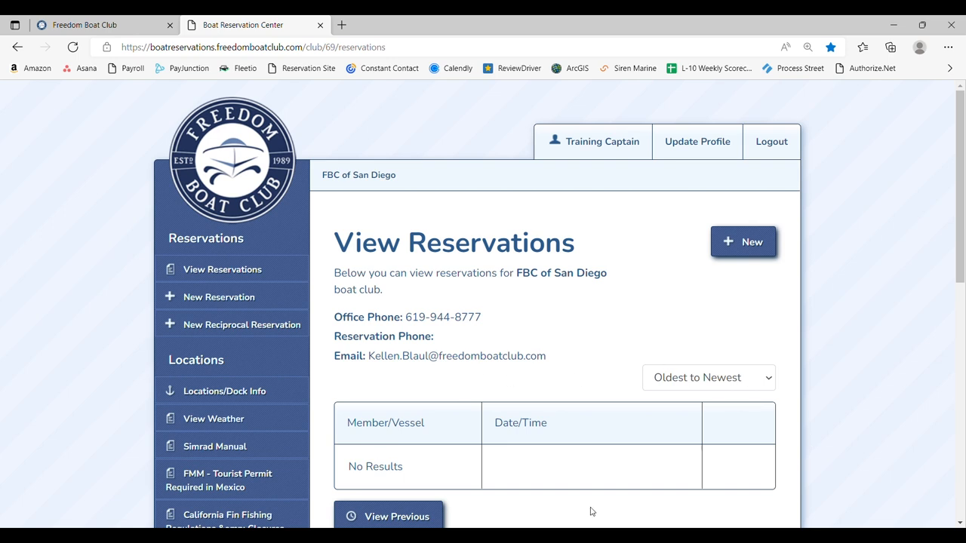
mouse_move(639, 500)
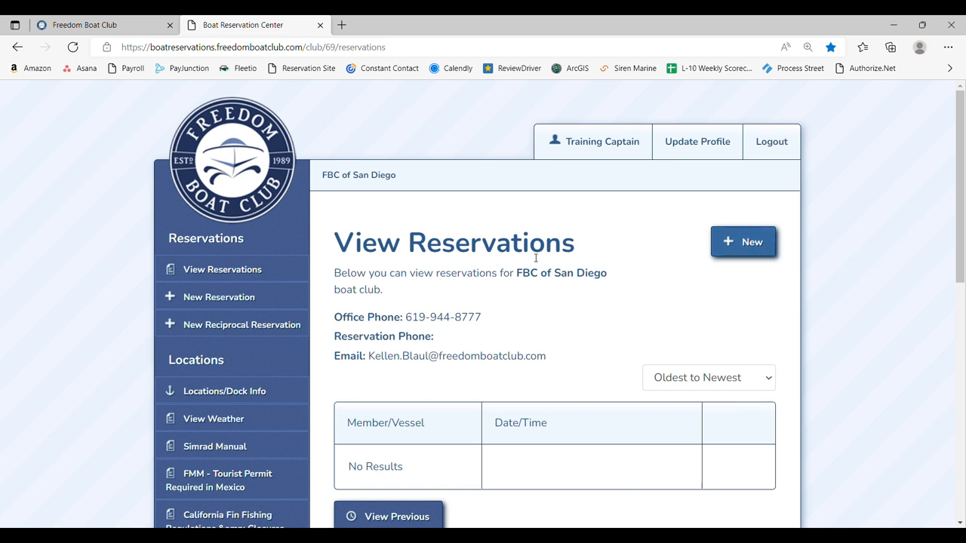
mouse_move(231, 297)
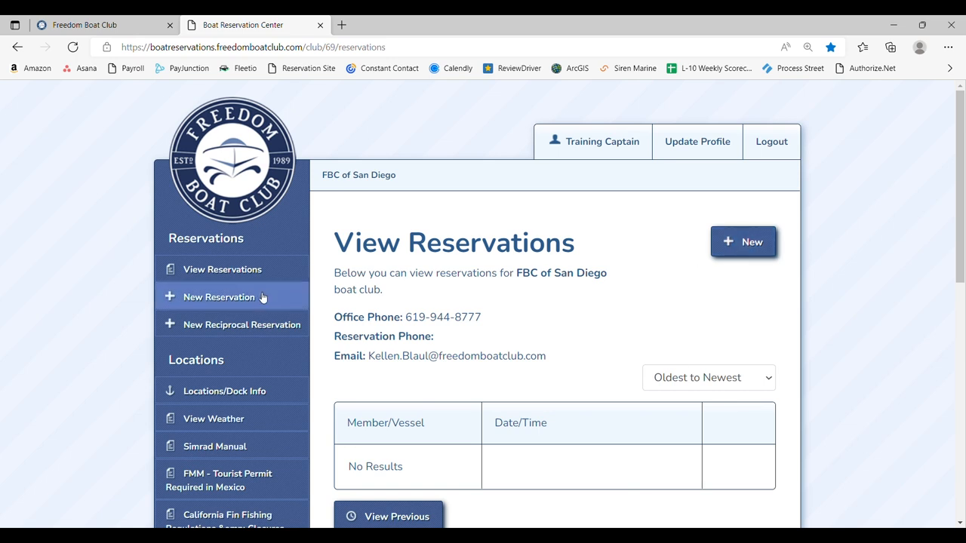
- Start a New Reservation and acknowledge the payment-profile STOP warning as read
left_click(219, 296)
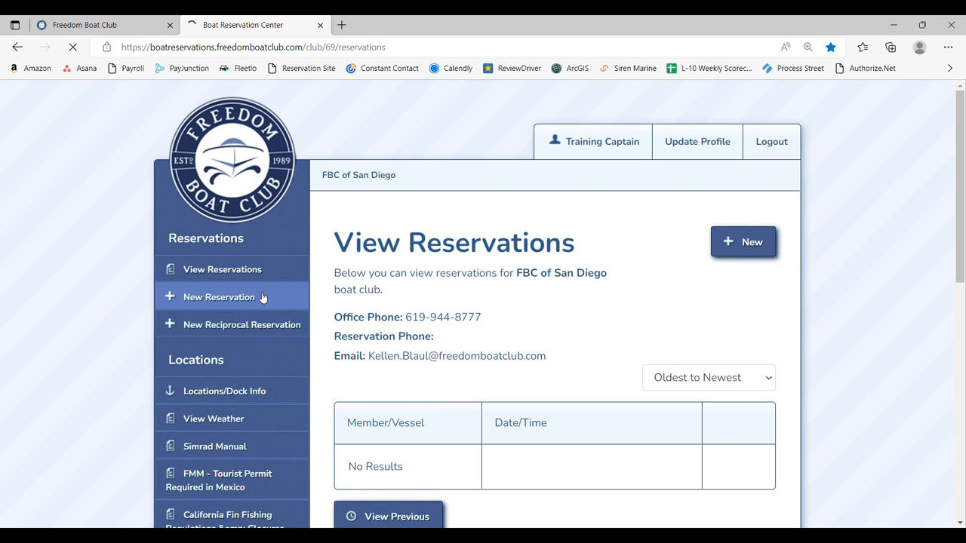
left_click(219, 296)
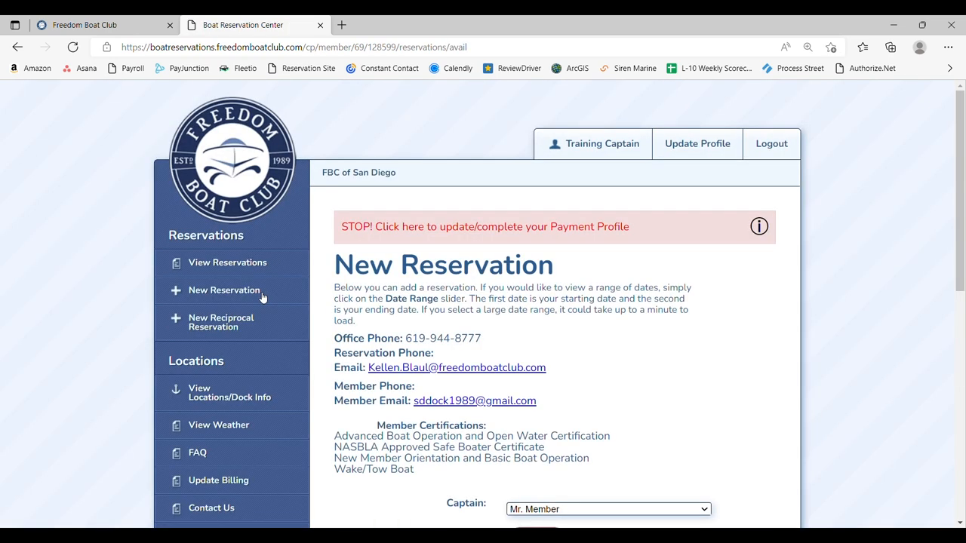
mouse_move(760, 226)
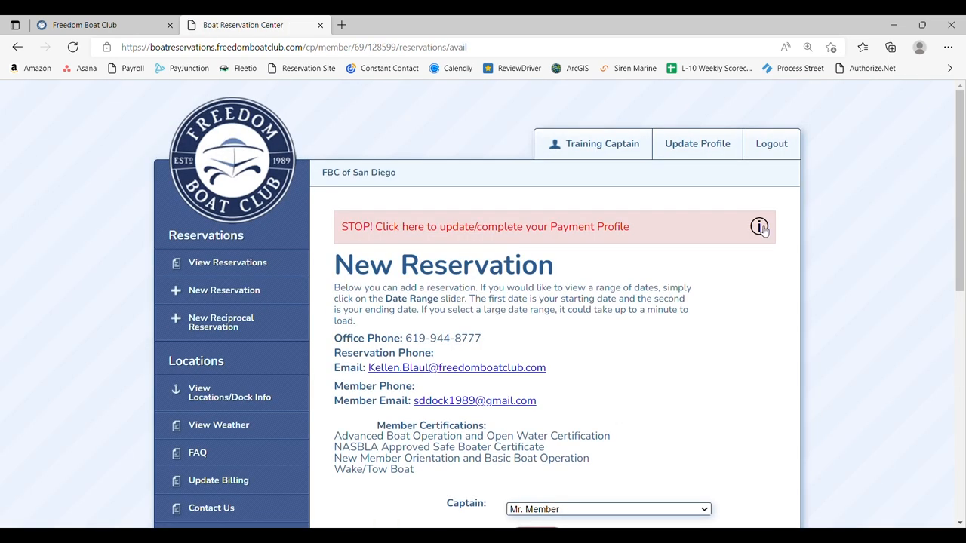
left_click(760, 226)
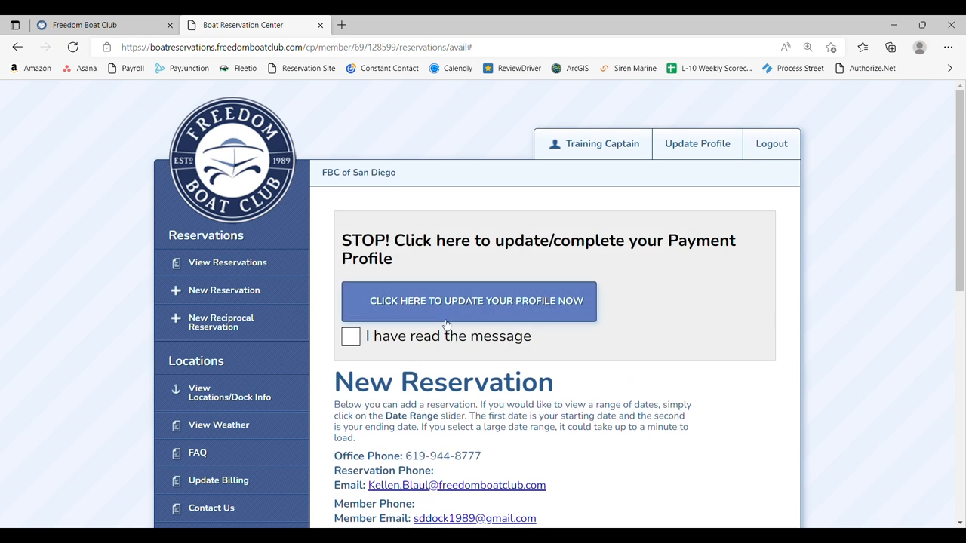
mouse_move(640, 323)
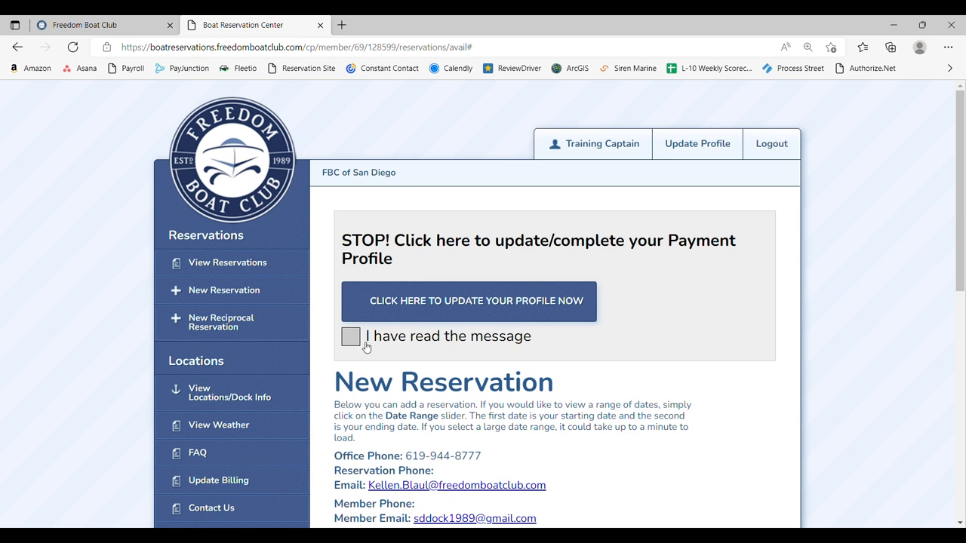
left_click(350, 336)
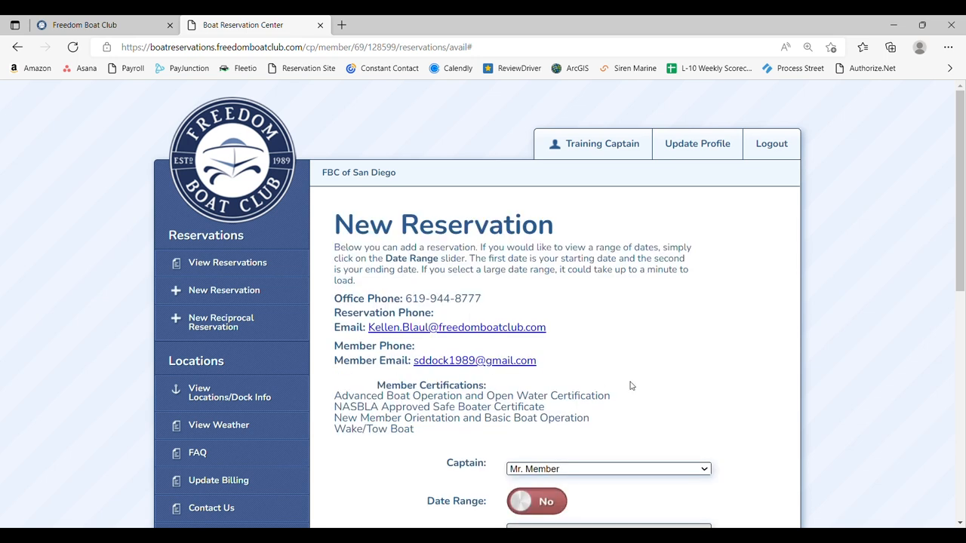
- Turn on Date Range for 9/30/2022 to 10/7/2022 and bring up the club location list
scroll("down", 3)
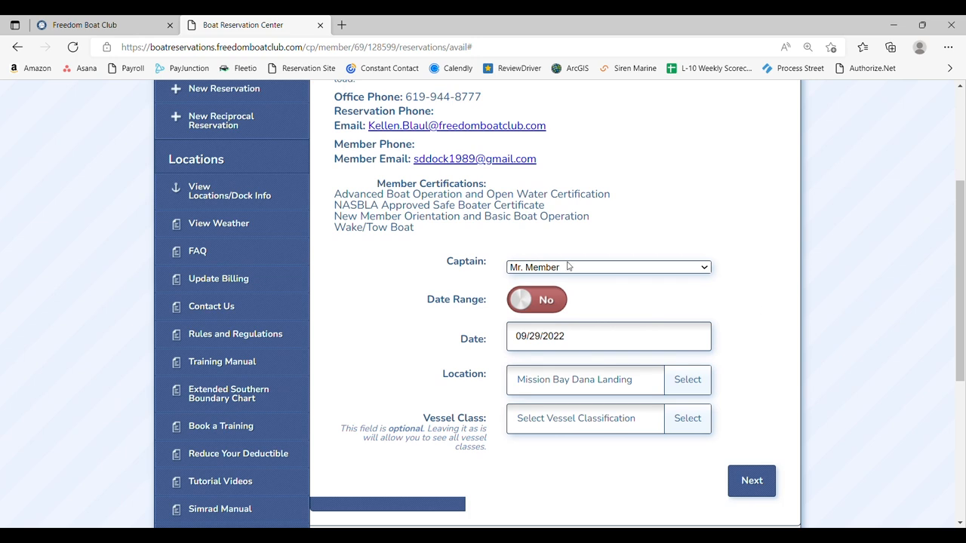
mouse_move(571, 270)
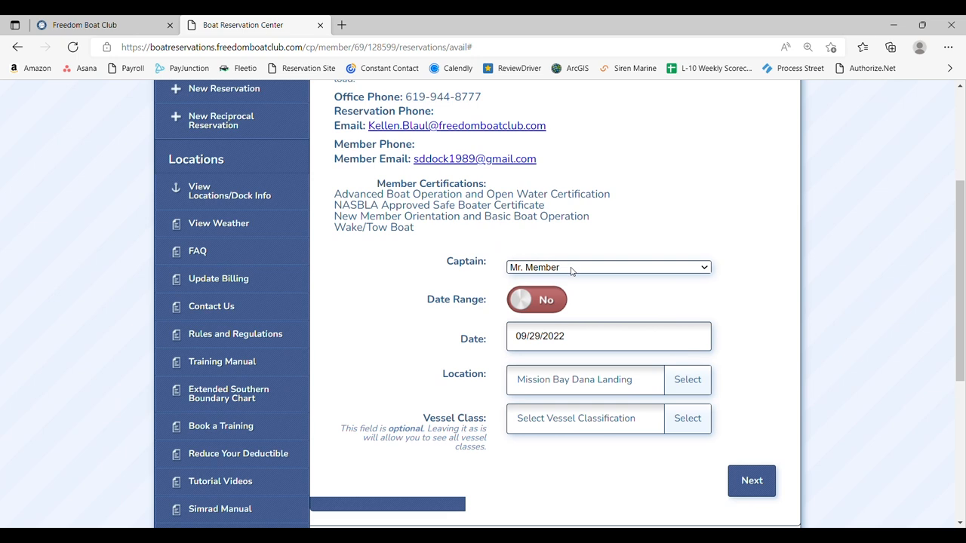
scroll("down", 3)
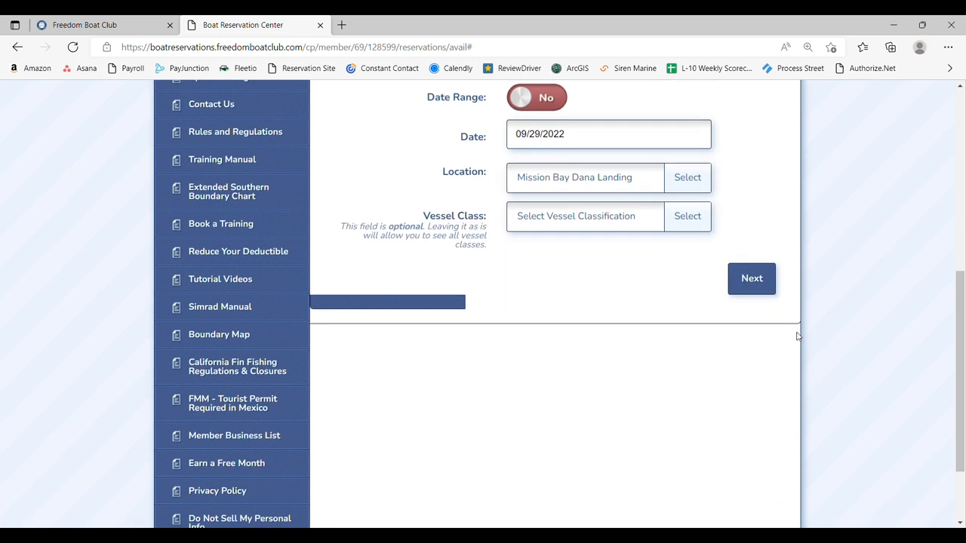
left_click(535, 97)
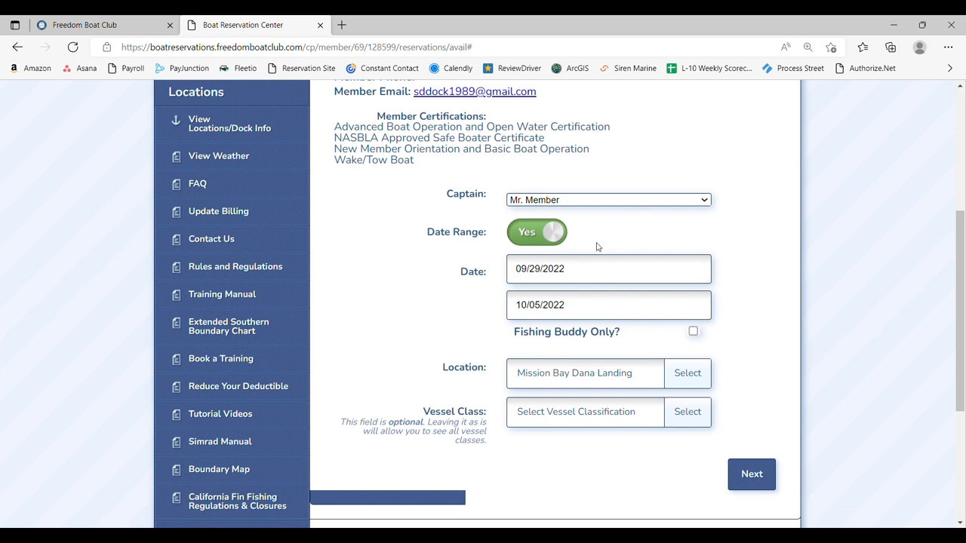
left_click(608, 268)
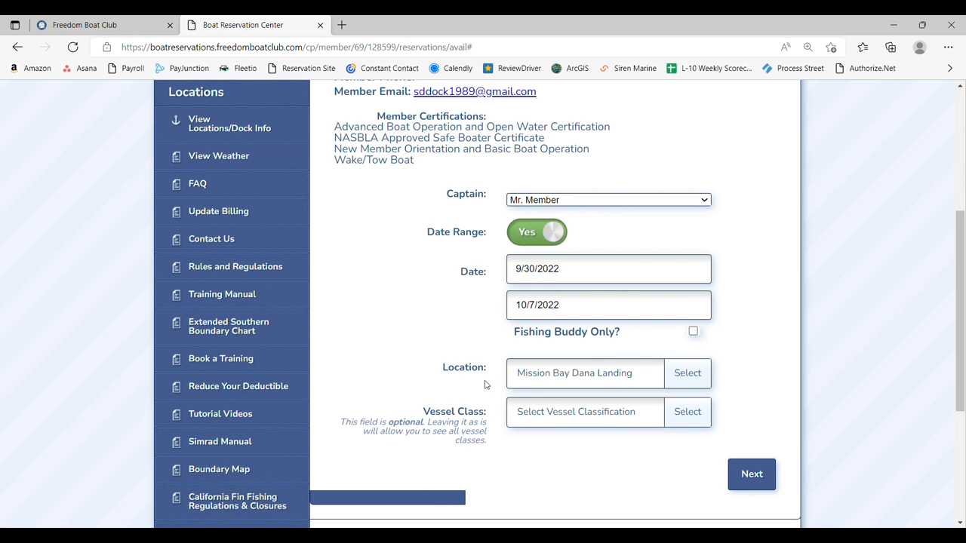
left_click(686, 373)
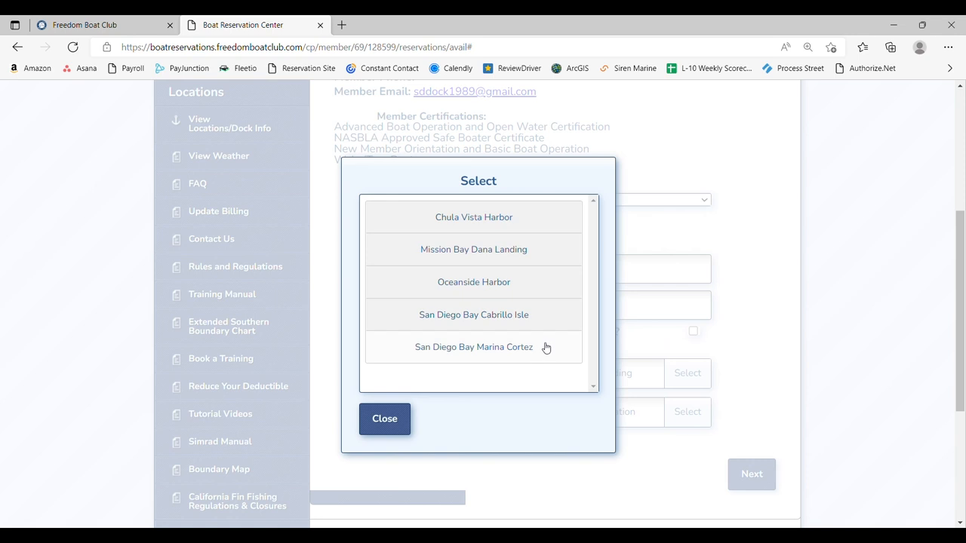
- Keep Mission Bay Dana Landing, review vessel classes without choosing, and dismiss the missing-class error
left_click(473, 249)
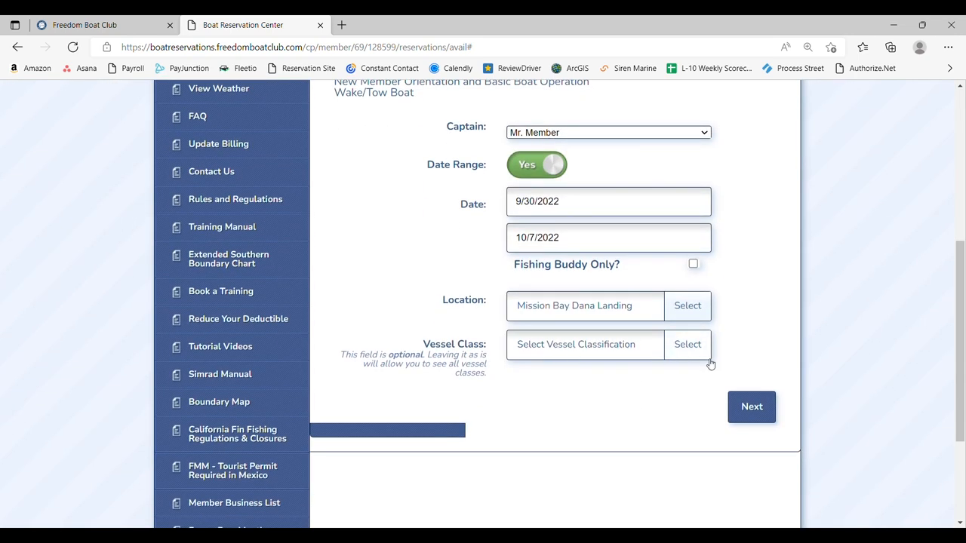
left_click(687, 343)
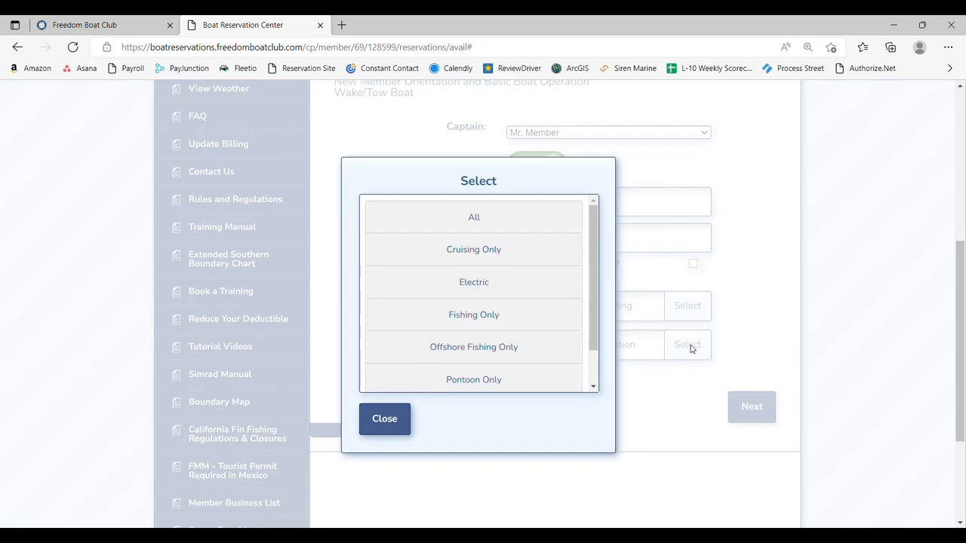
mouse_move(549, 250)
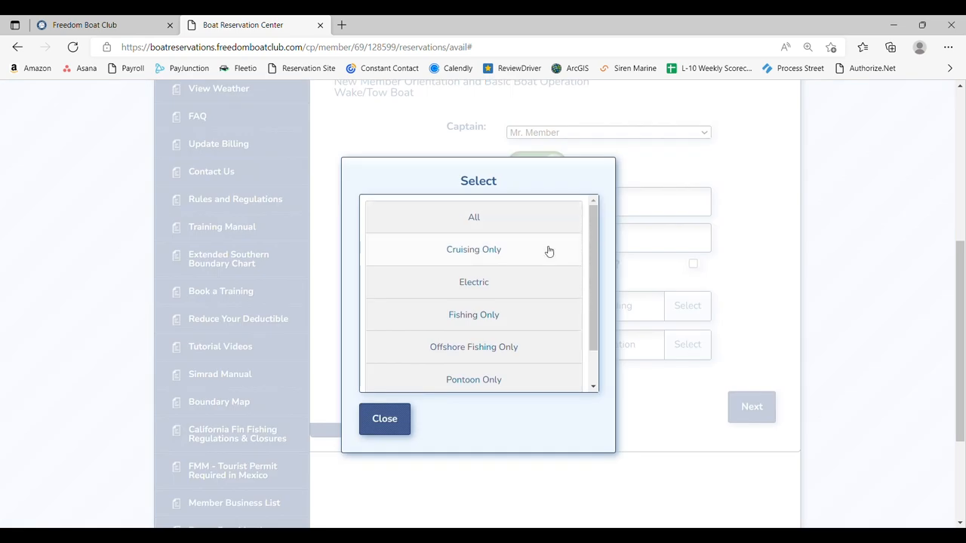
mouse_move(549, 315)
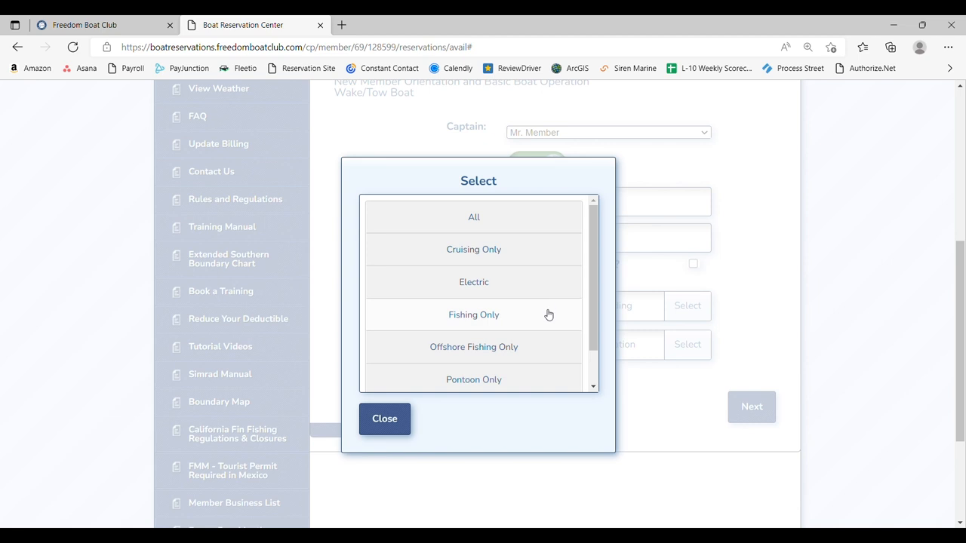
scroll("down", 3)
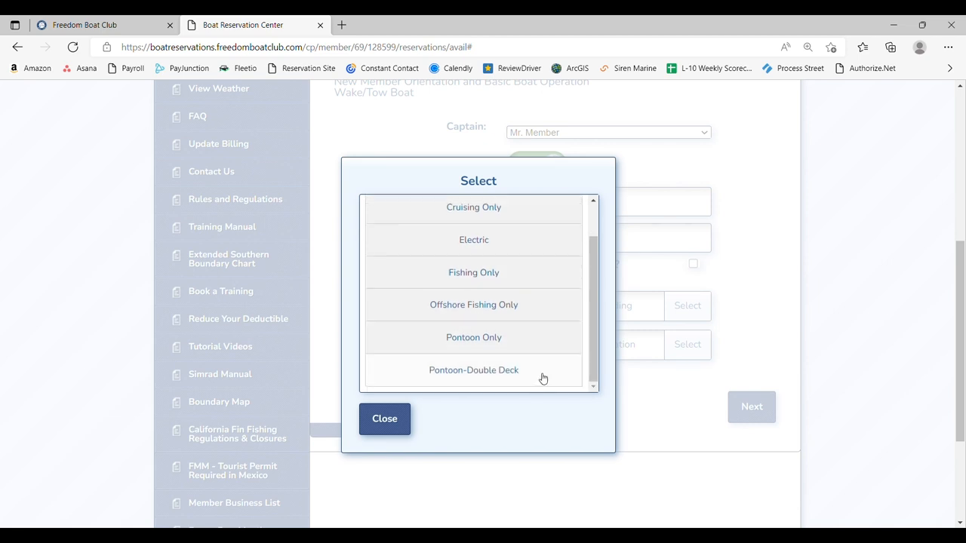
scroll("up", 3)
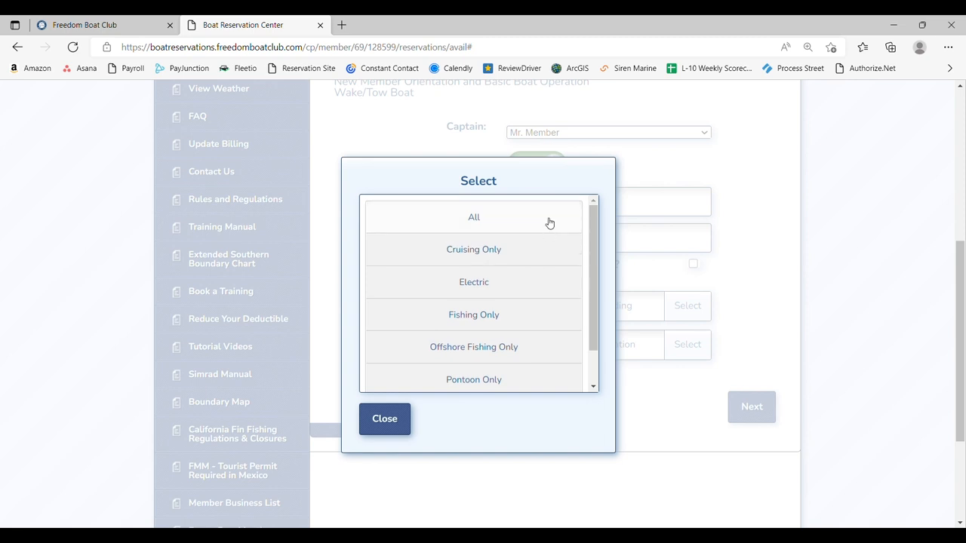
left_click(384, 419)
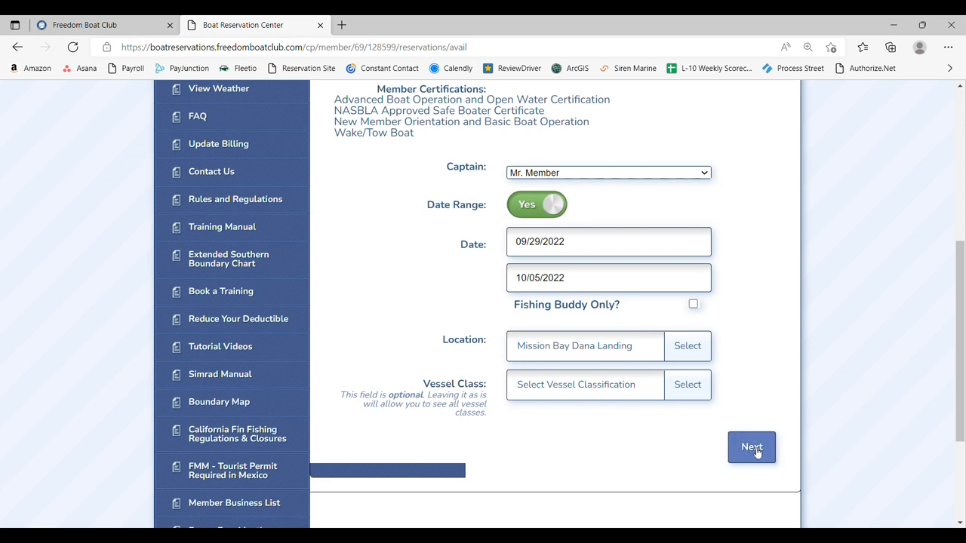
left_click(751, 446)
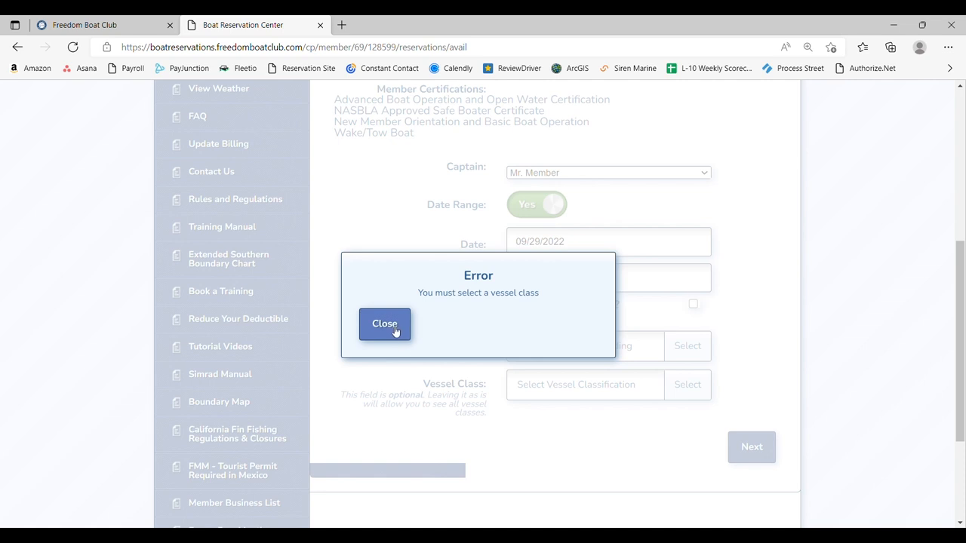
left_click(384, 323)
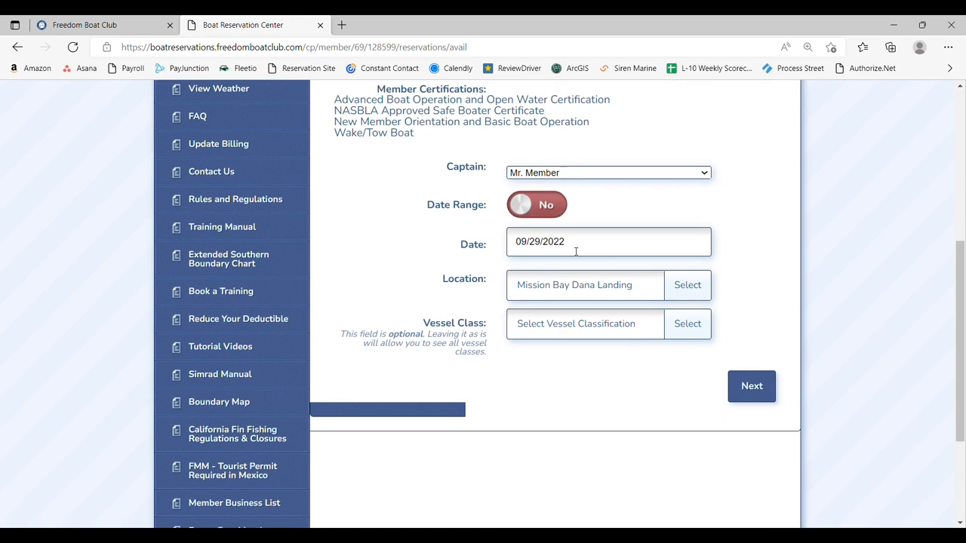
- Search 09/29–10/05/2022 at Mission Bay Dana Landing limited to Pontoon Only vessels
left_click(536, 205)
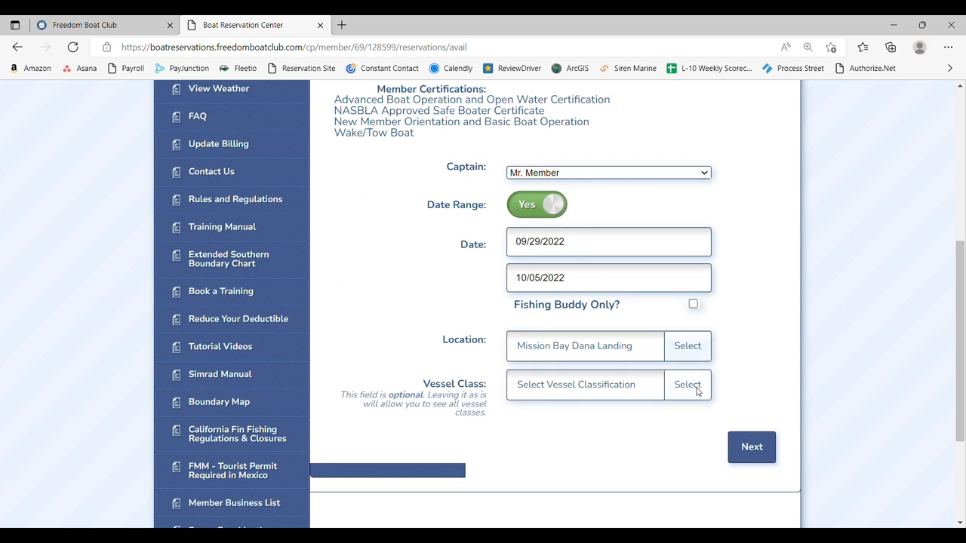
left_click(687, 385)
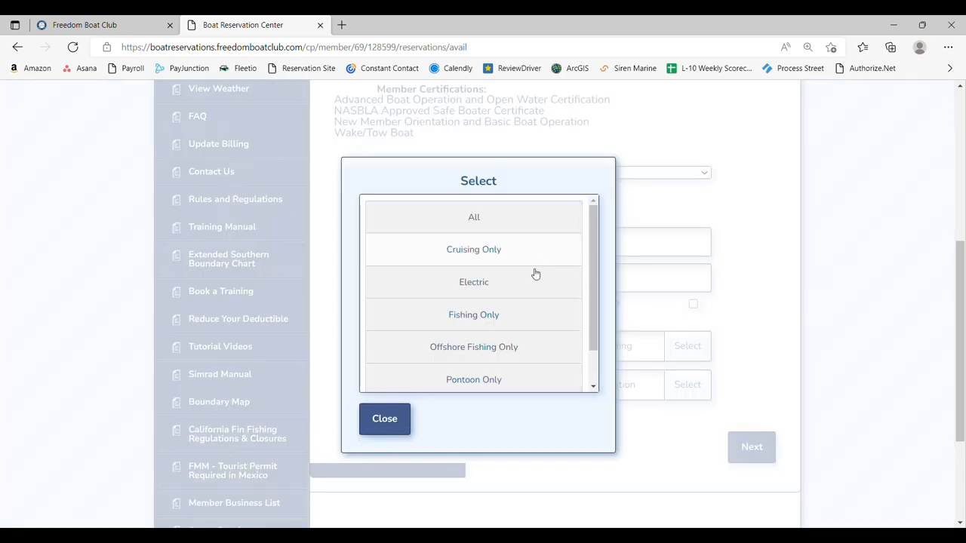
left_click(473, 379)
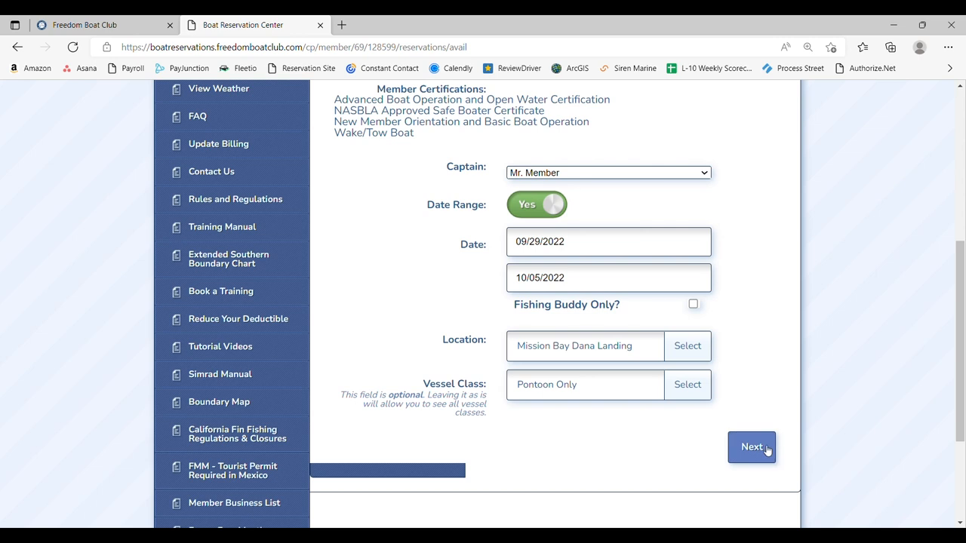
left_click(751, 447)
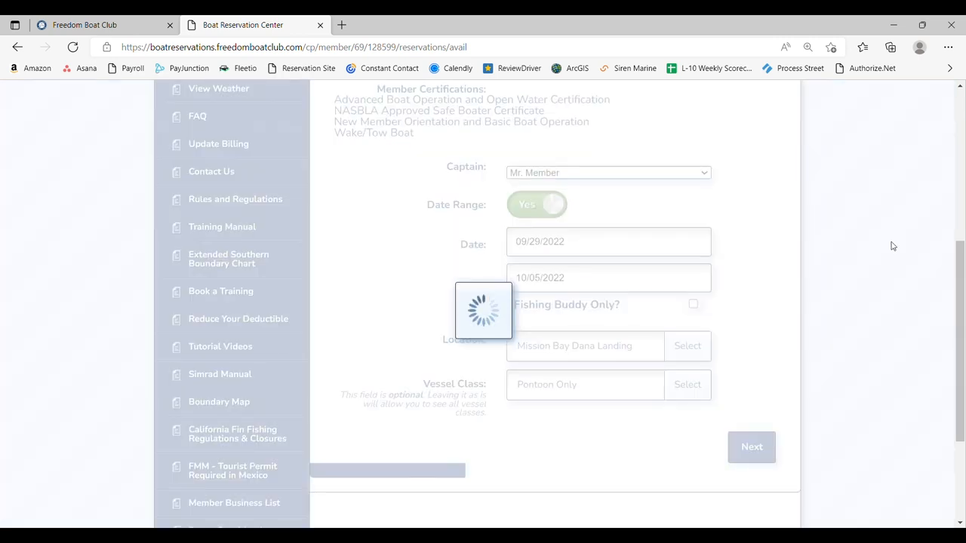
- Browse the daily pontoon availability for September 29 through October 5, reservable or waitlist-only
left_click(750, 446)
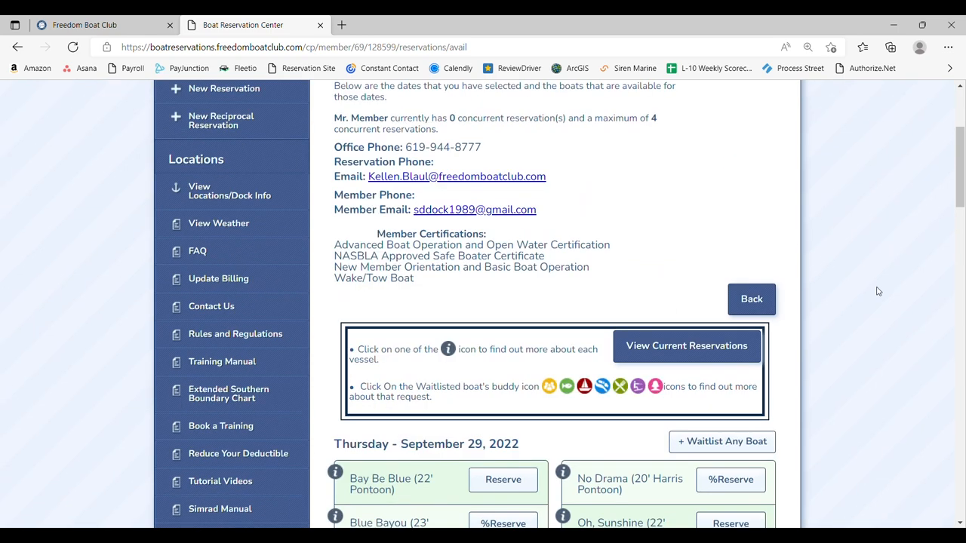
scroll("down", 3)
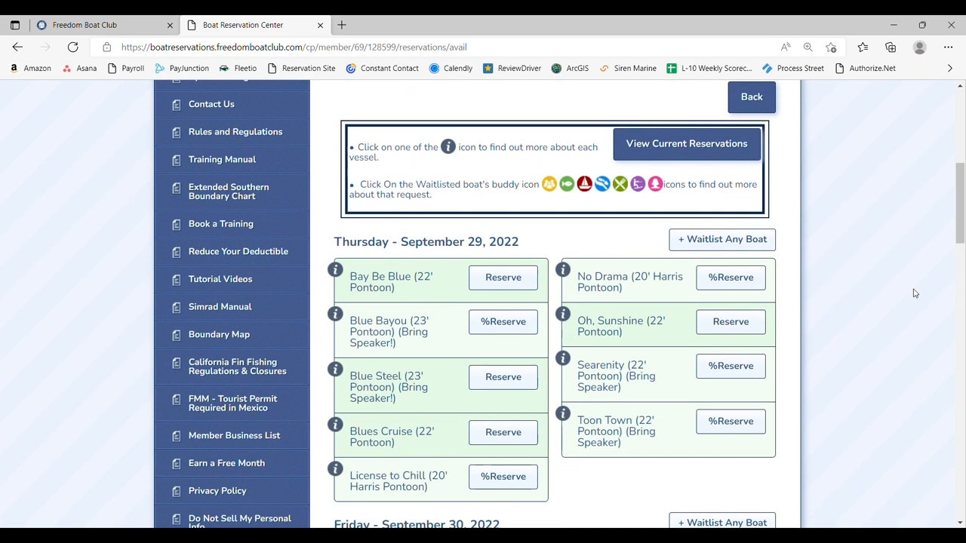
mouse_move(889, 302)
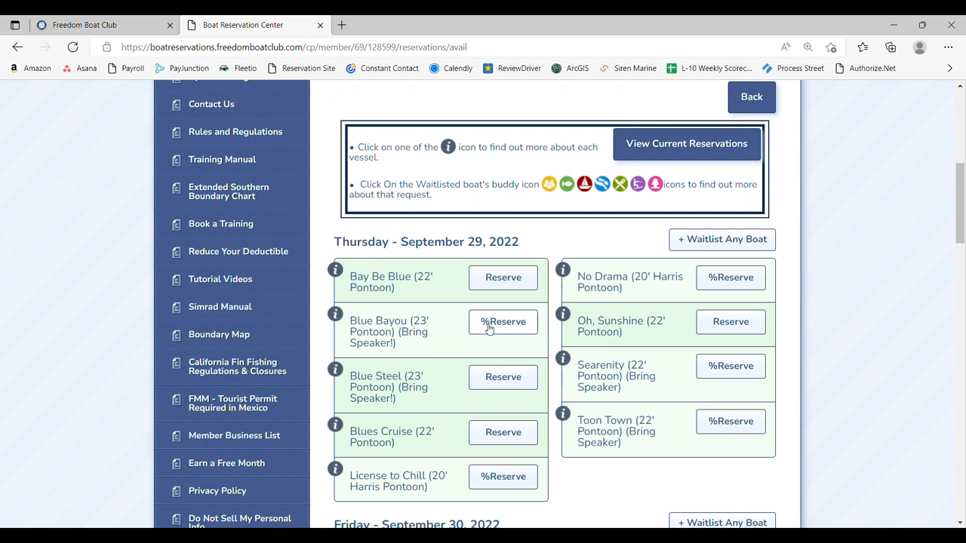
mouse_move(446, 339)
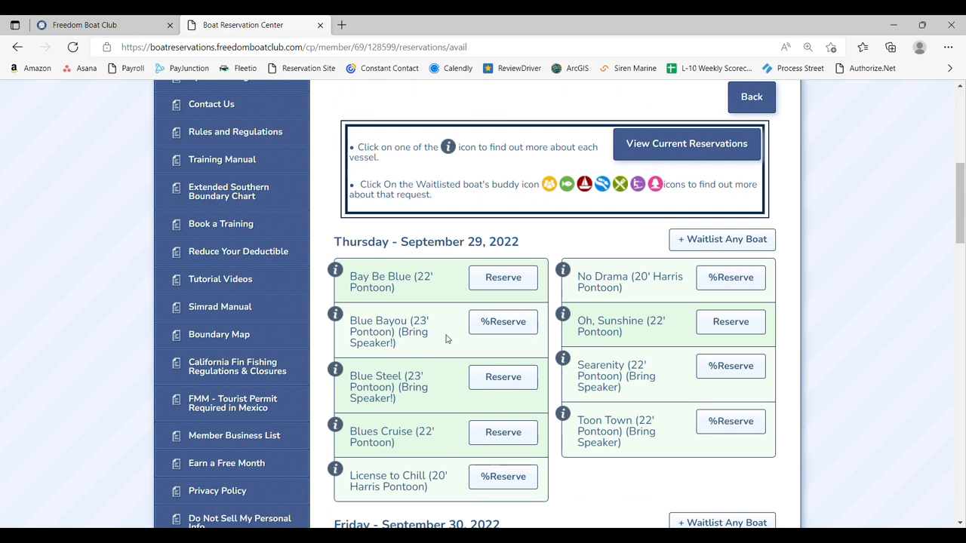
scroll("down", 3)
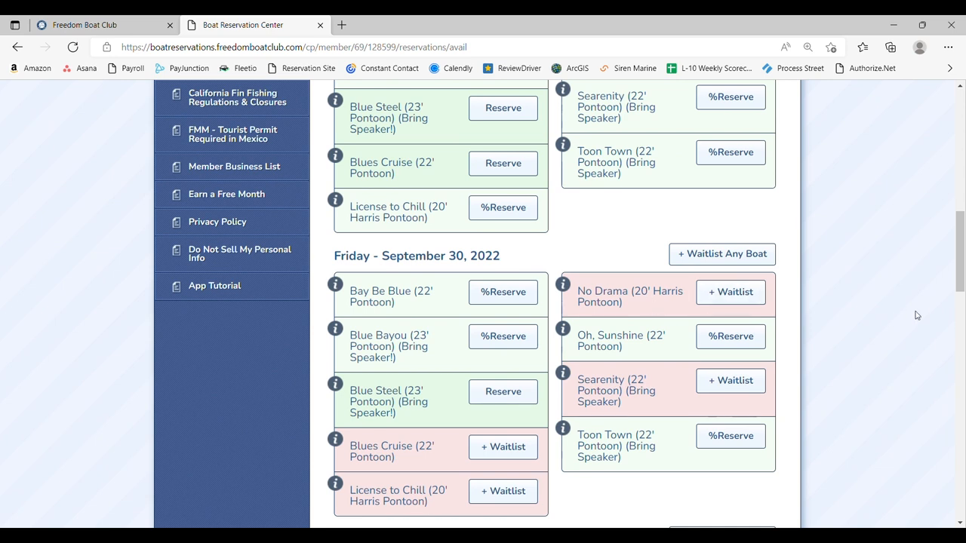
mouse_move(869, 280)
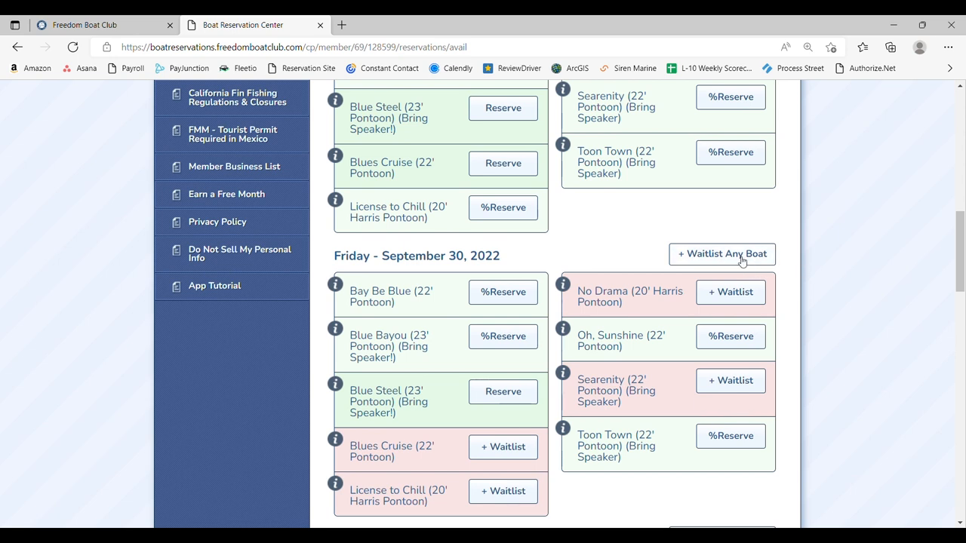
scroll("down", 3)
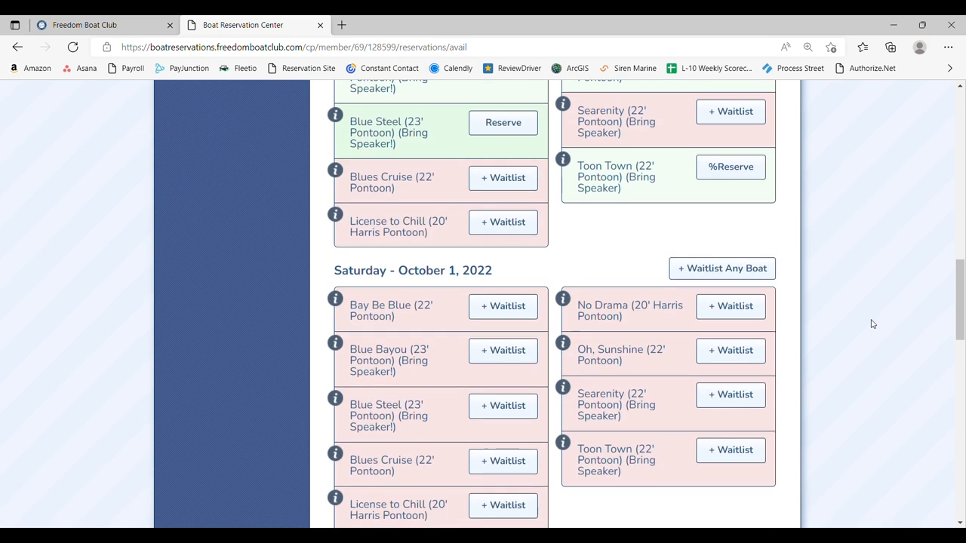
scroll("down", 3)
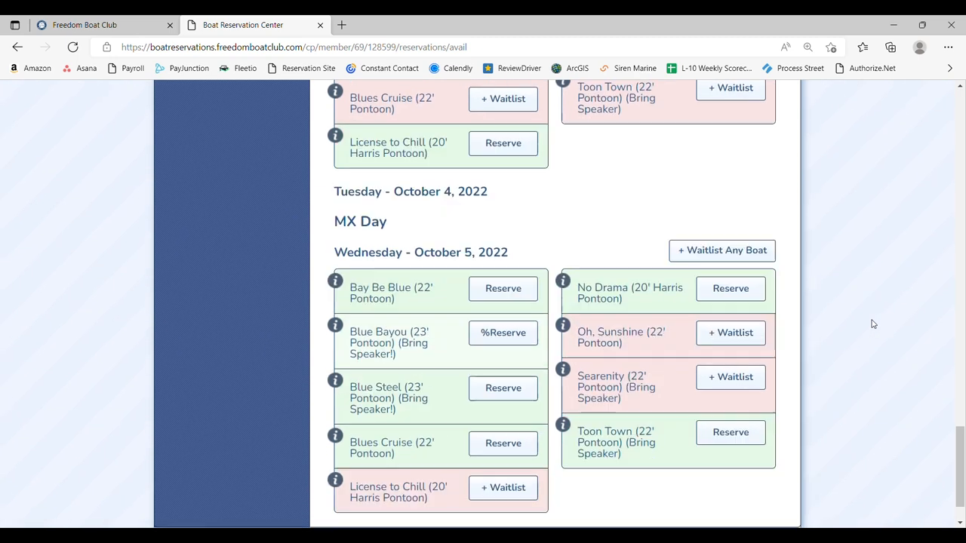
scroll("down", 3)
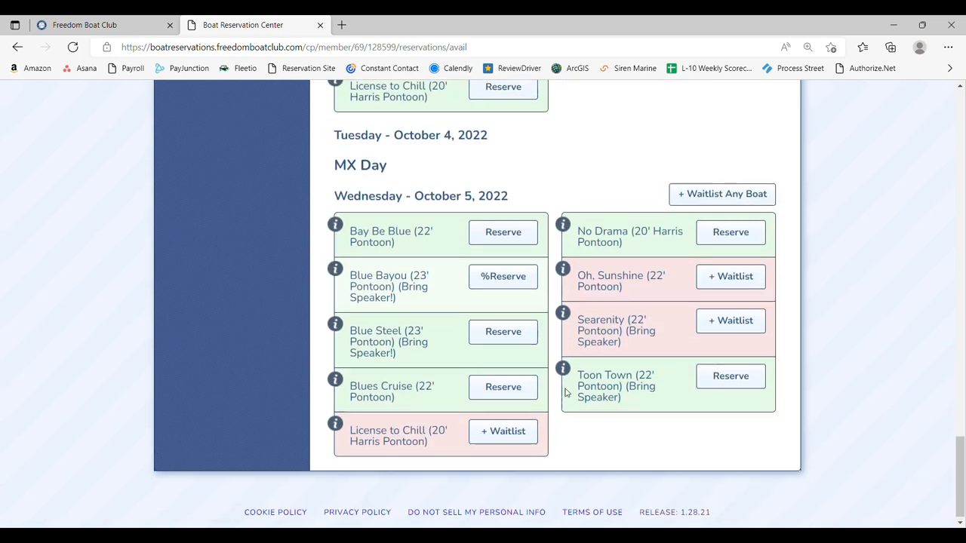
scroll("up", 3)
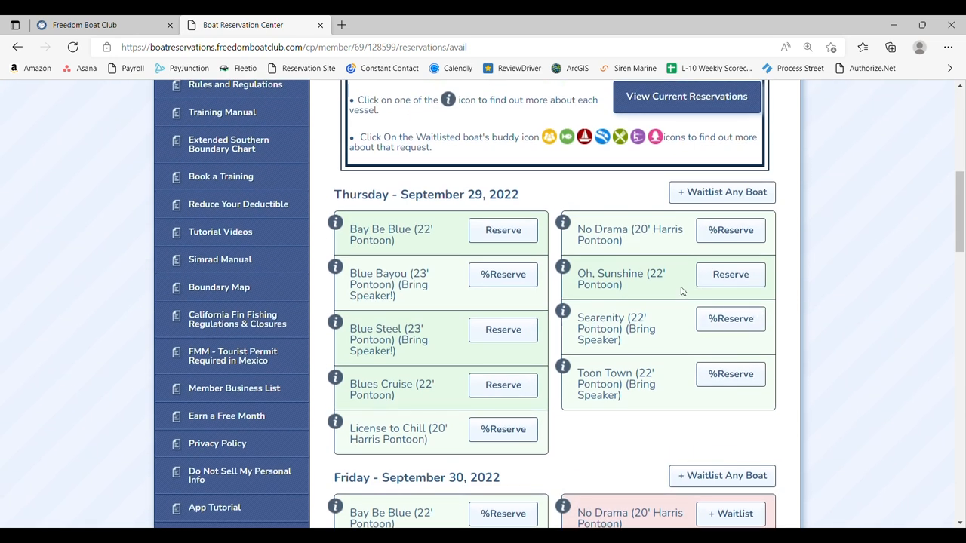
mouse_move(562, 223)
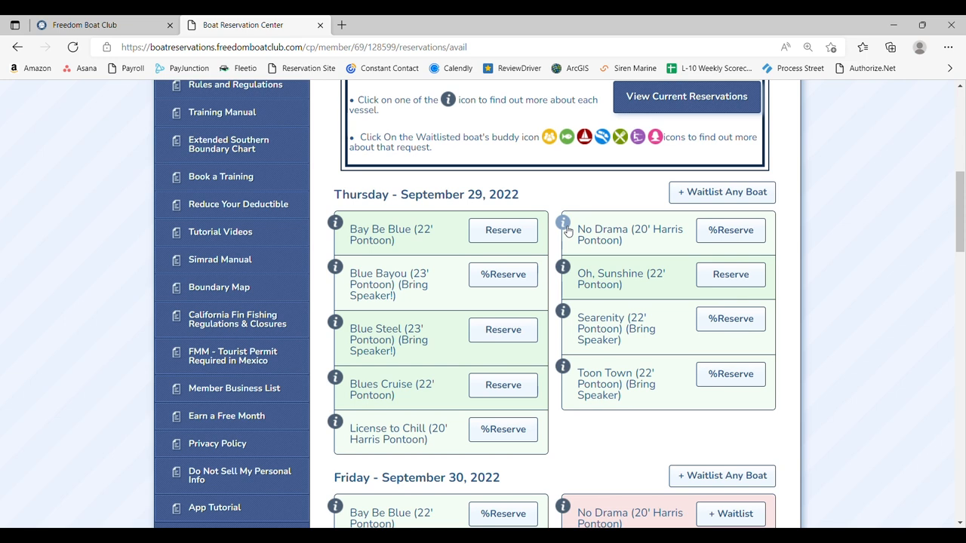
- View the No Drama 20' Harris Pontoon details: power, capacity, fuel and certification
left_click(562, 224)
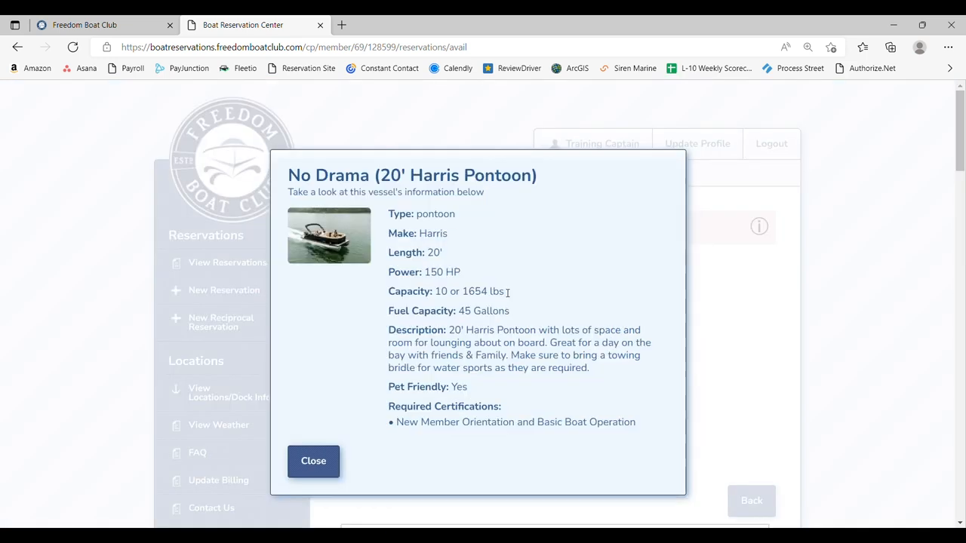
mouse_move(562, 251)
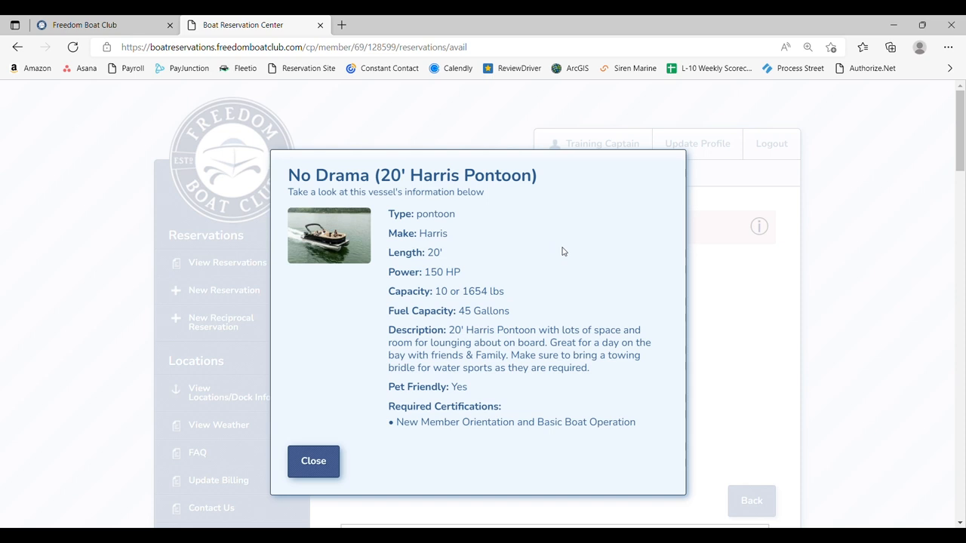
mouse_move(377, 467)
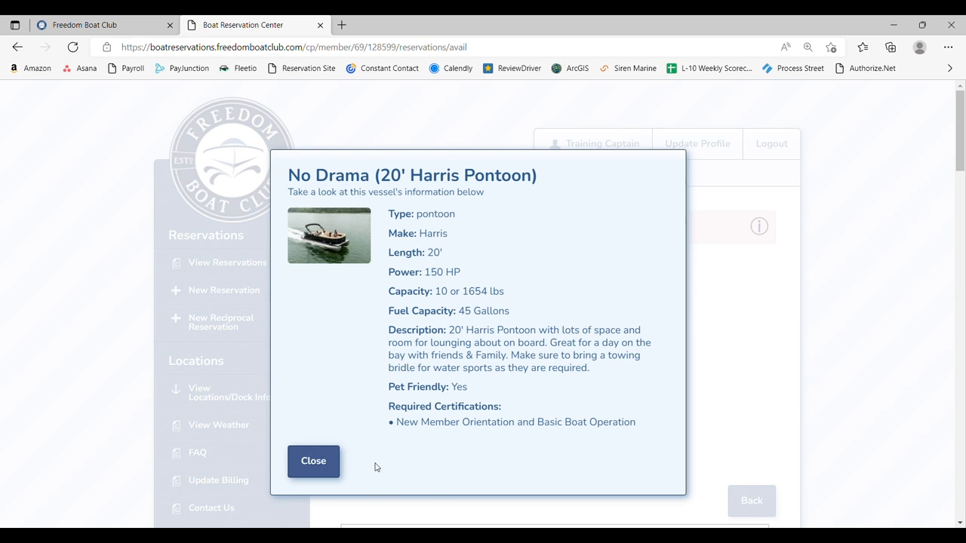
- Close the No Drama details and return to the Friday, September 30 listings
left_click(313, 461)
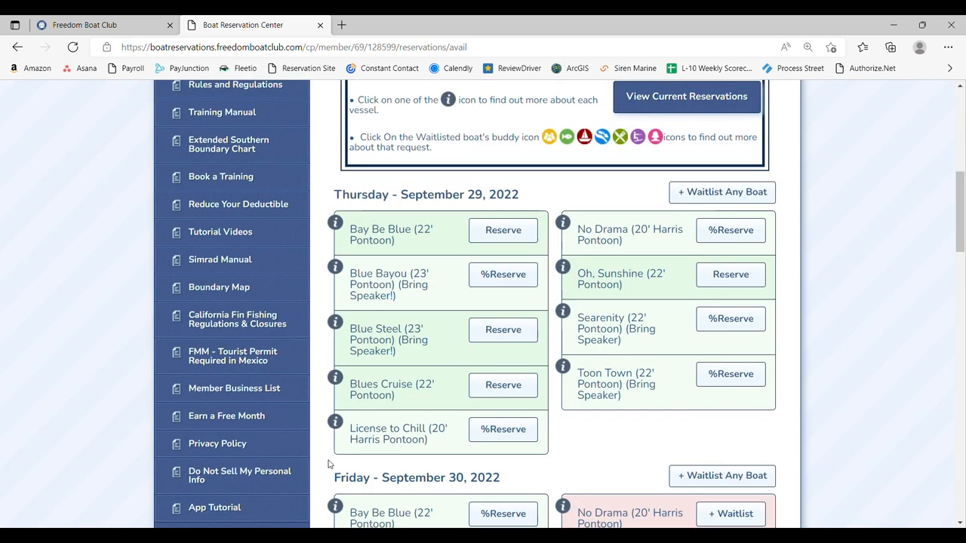
mouse_move(913, 413)
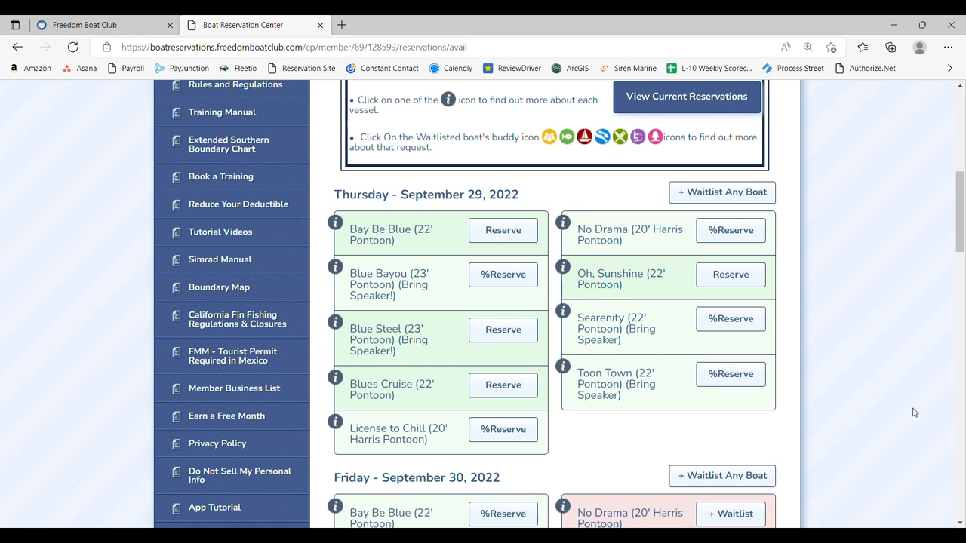
mouse_move(530, 262)
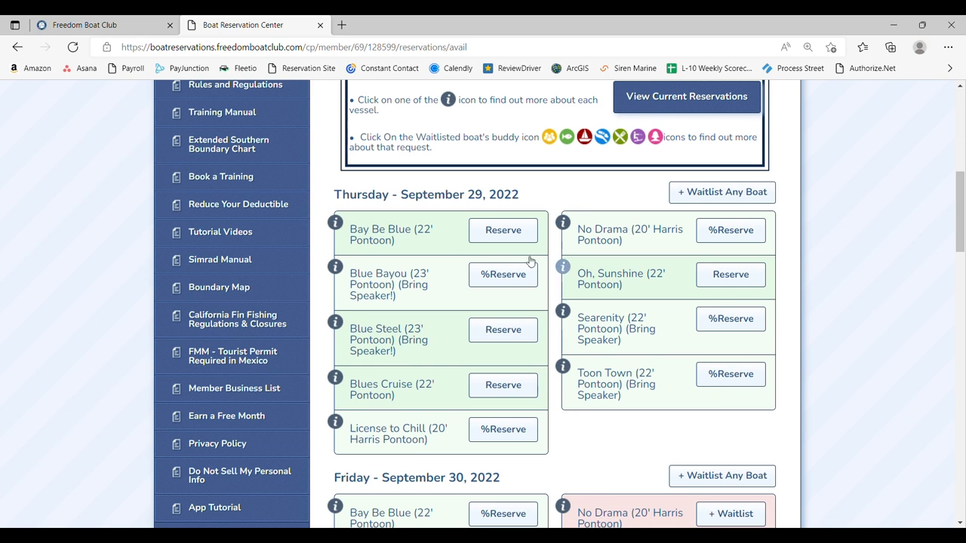
mouse_move(377, 229)
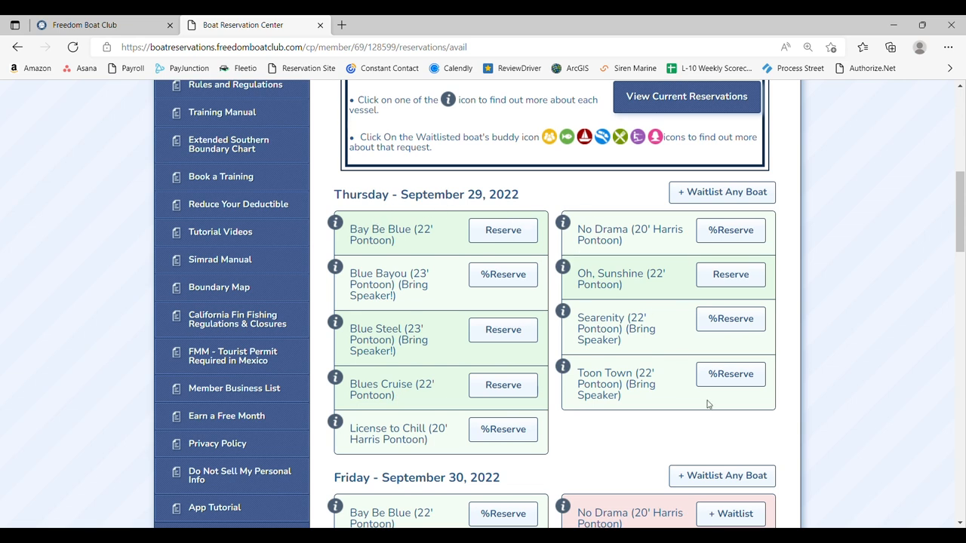
mouse_move(717, 414)
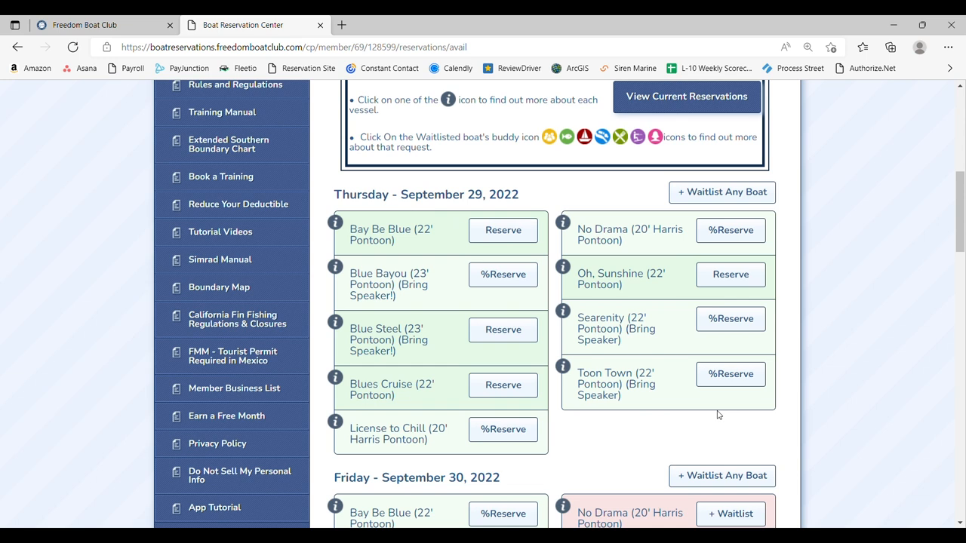
mouse_move(833, 335)
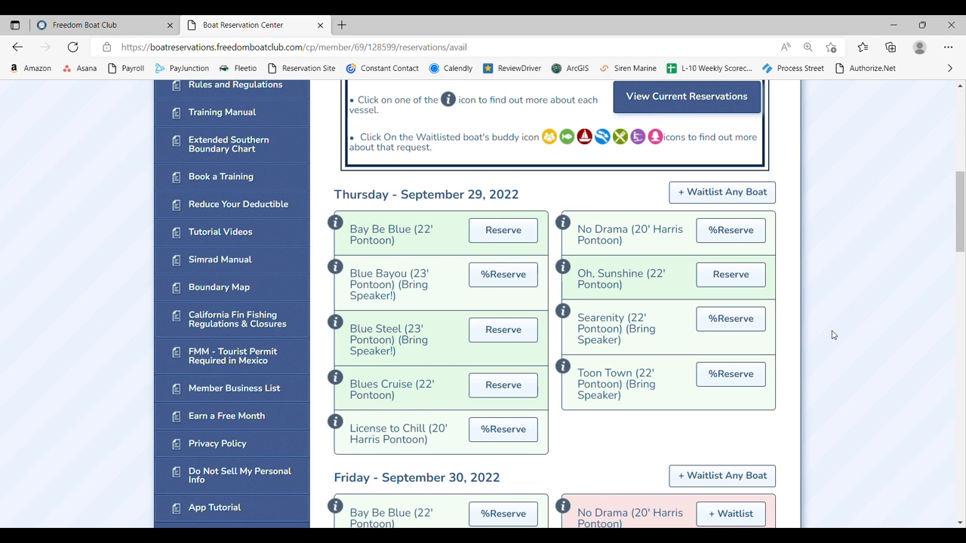
scroll("down", 3)
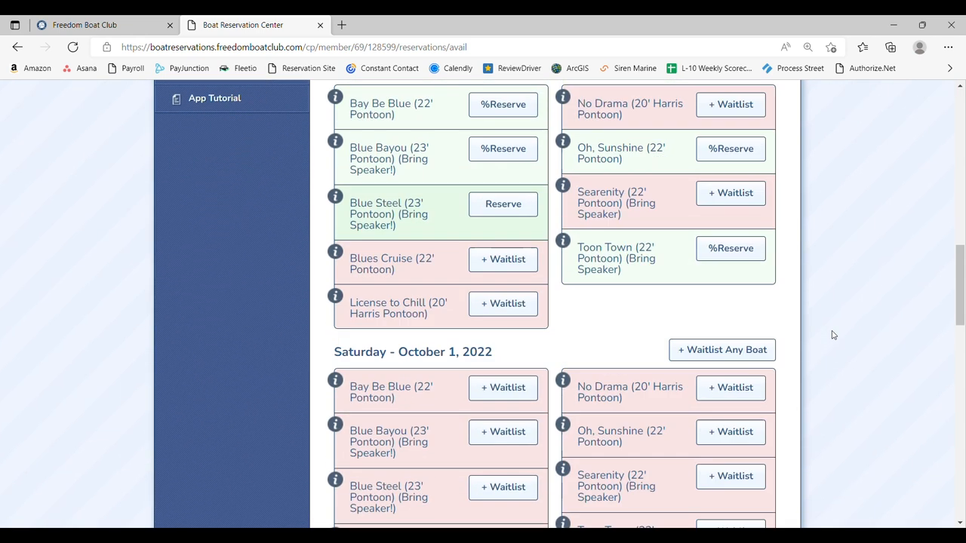
scroll("up", 3)
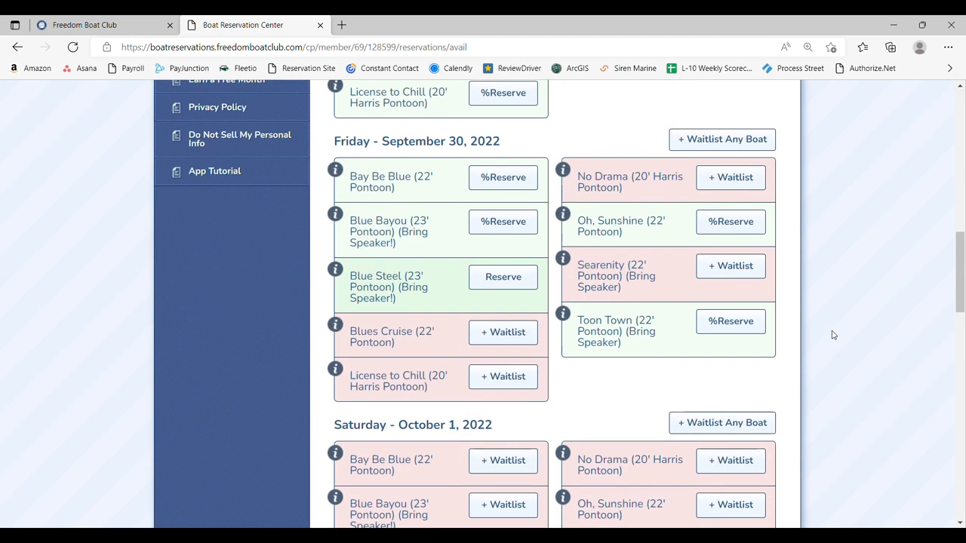
mouse_move(503, 277)
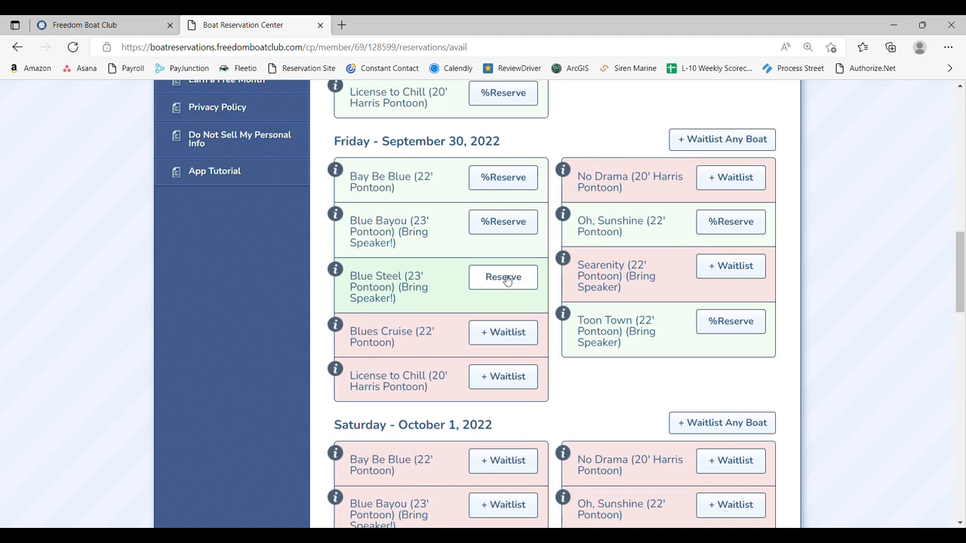
mouse_move(461, 177)
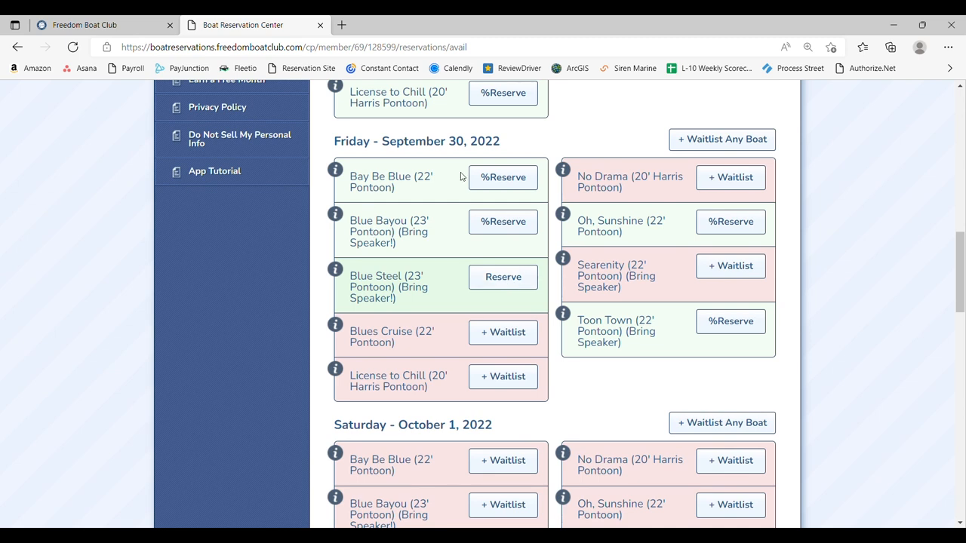
mouse_move(502, 178)
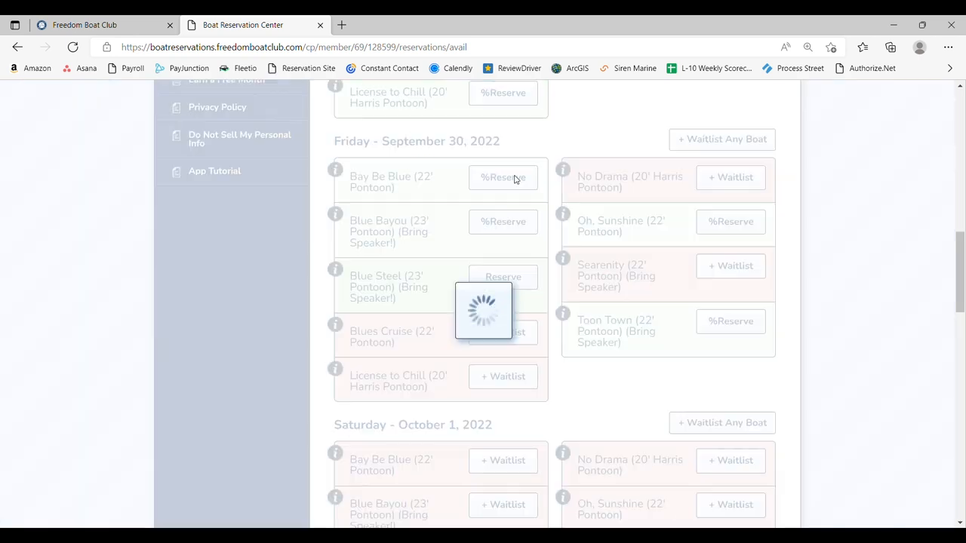
- Check Bay Be Blue's Friday, September 30 time slots, then back out without reserving
left_click(504, 178)
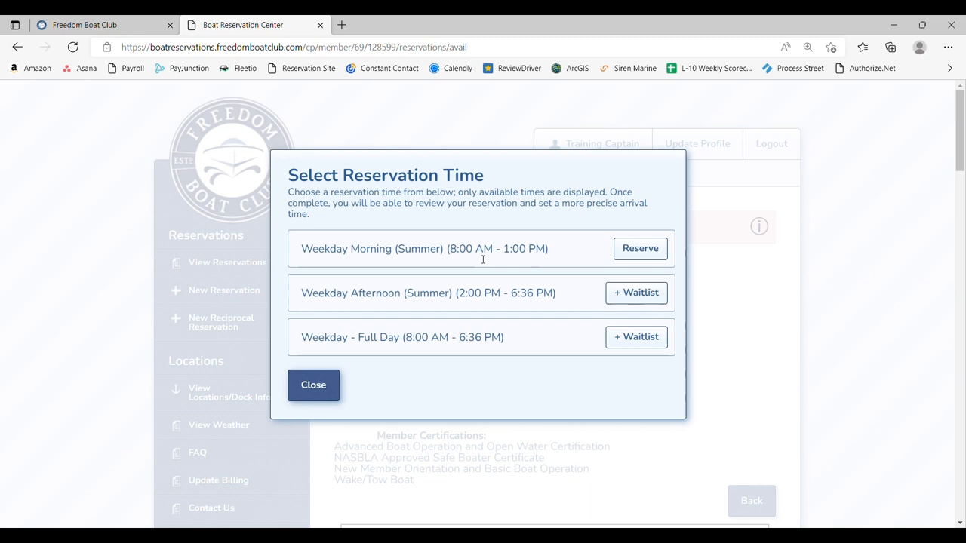
mouse_move(574, 297)
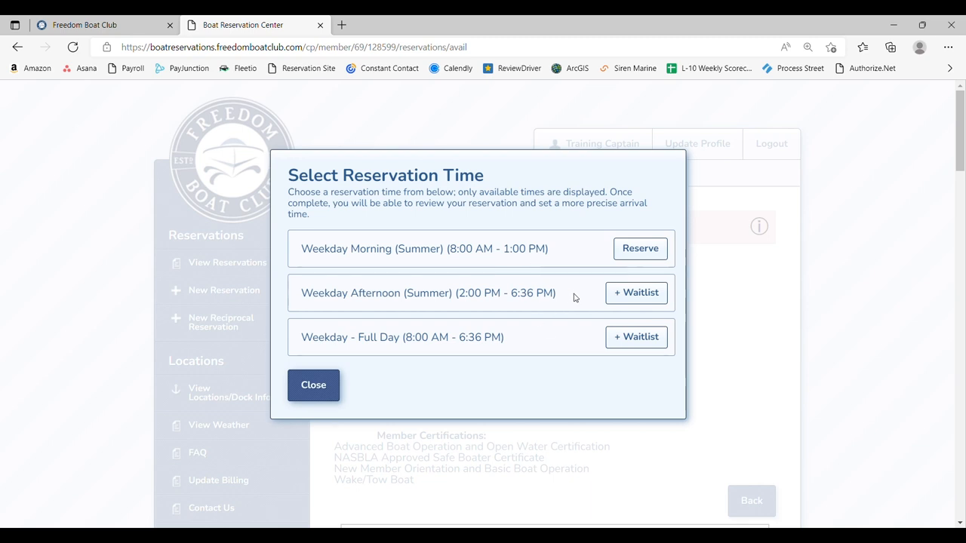
mouse_move(540, 340)
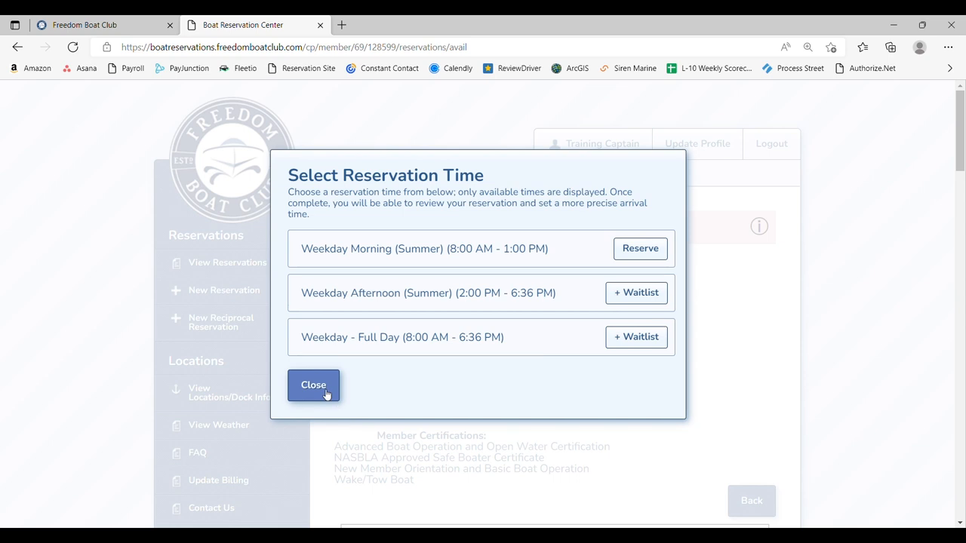
left_click(313, 385)
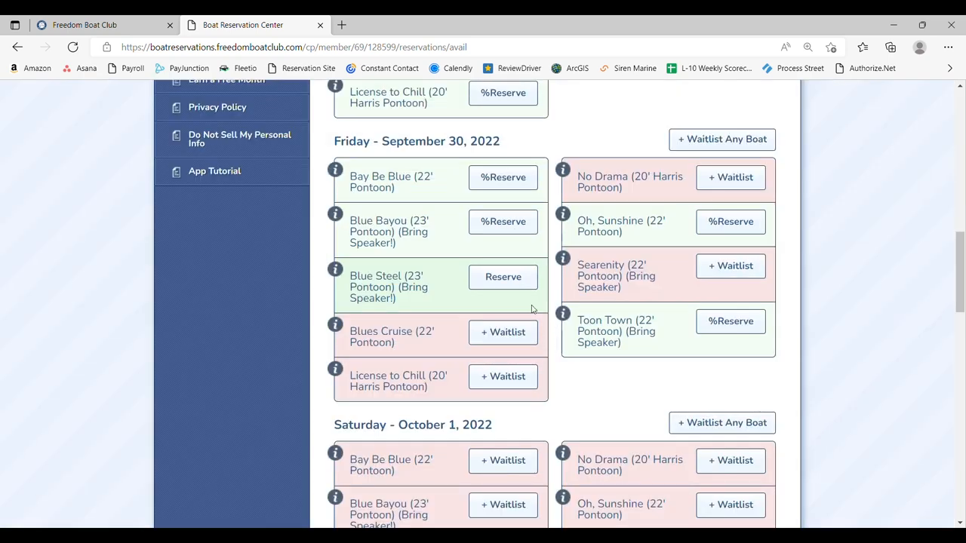
mouse_move(503, 277)
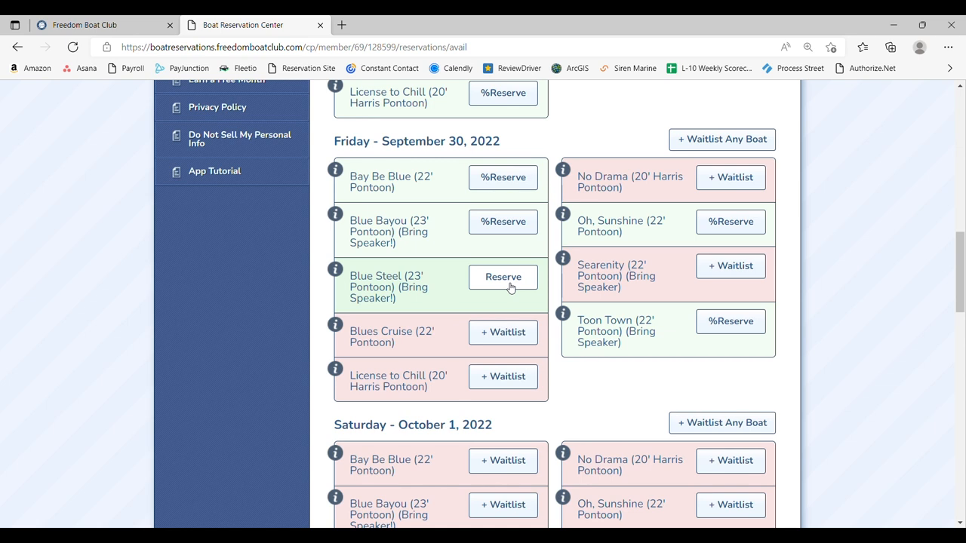
- Begin reserving Blue Steel (23' Pontoon) for Friday, September 30, showing its three weekday slots
left_click(503, 276)
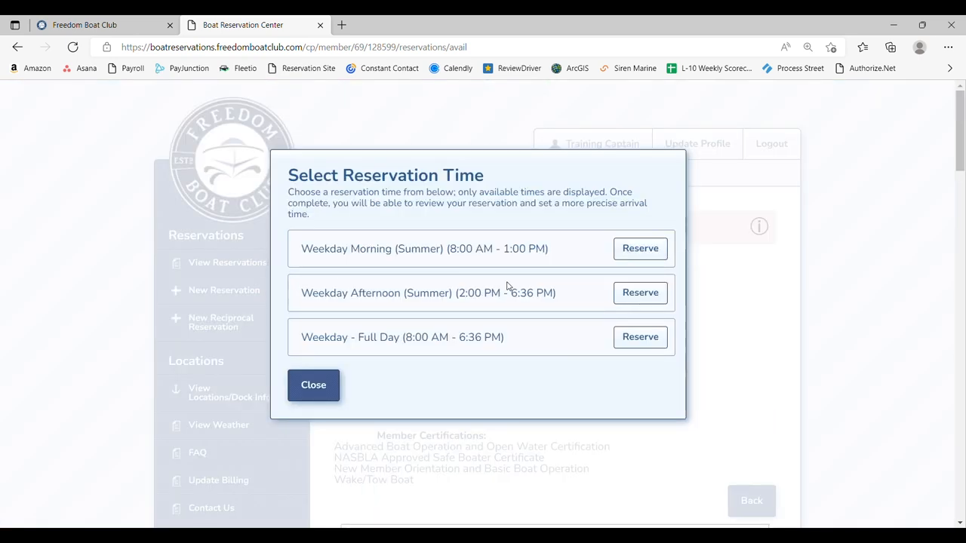
mouse_move(571, 365)
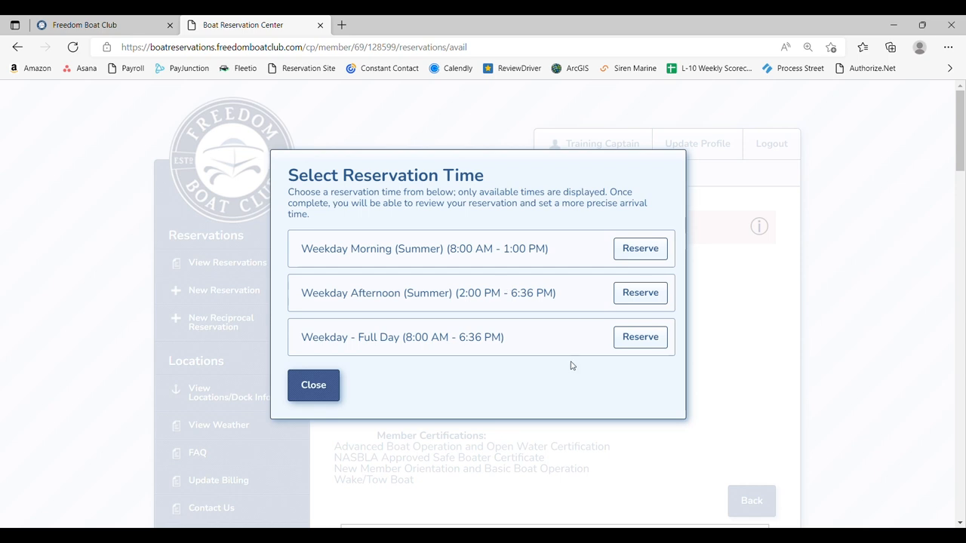
mouse_move(543, 241)
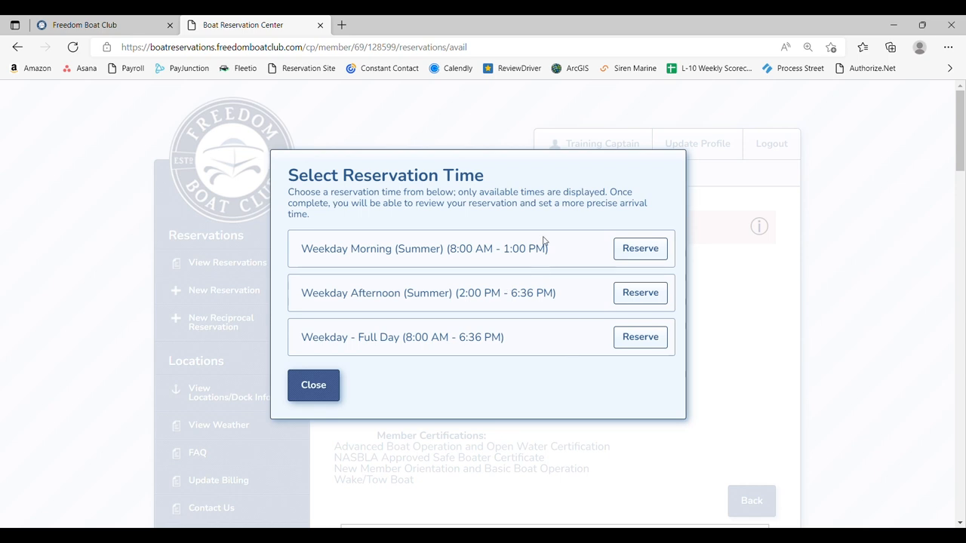
mouse_move(580, 254)
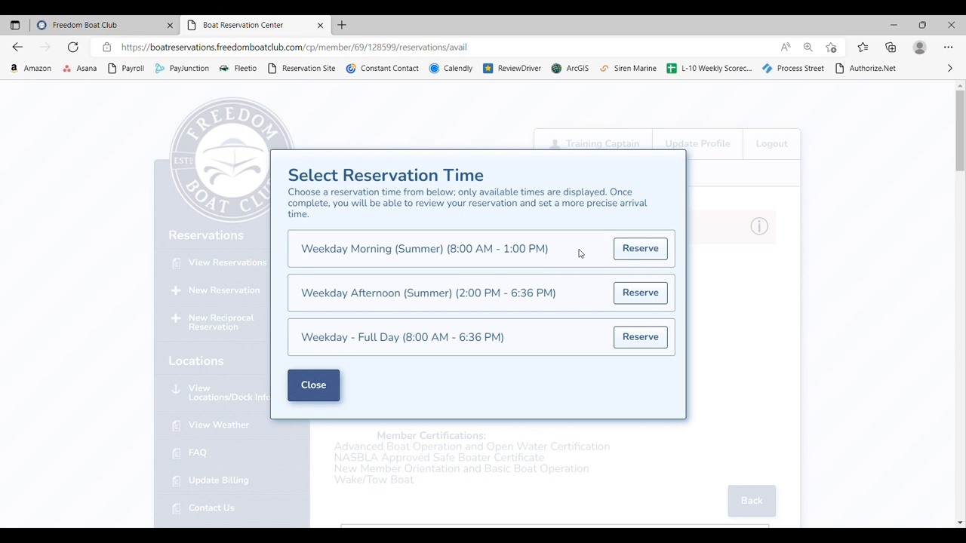
mouse_move(589, 347)
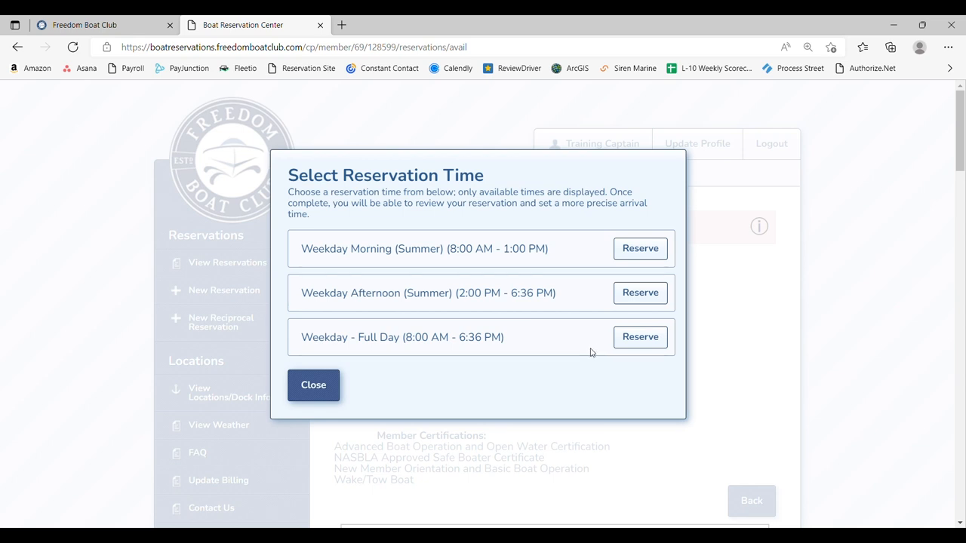
mouse_move(639, 337)
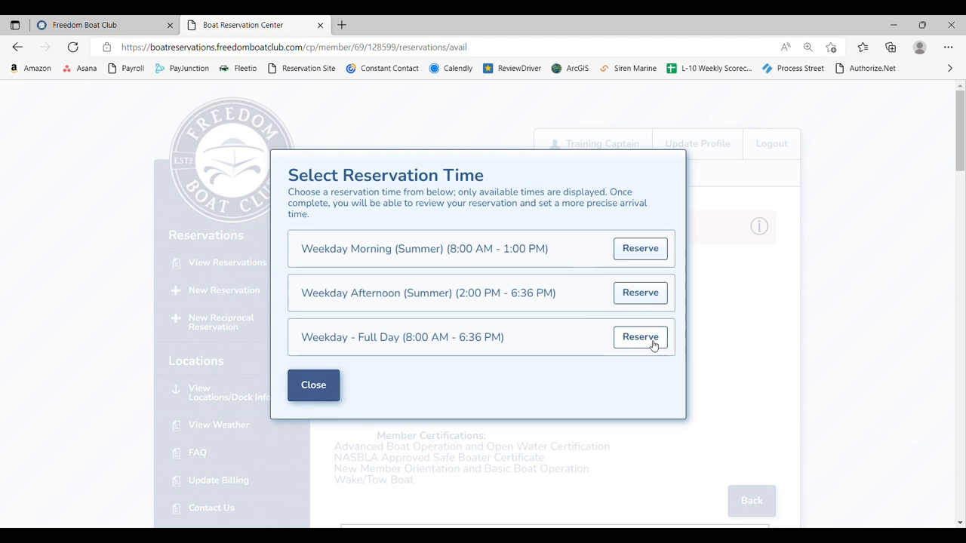
- Reserve the Weekday - Full Day slot with a 10:00 AM arrival time
left_click(640, 336)
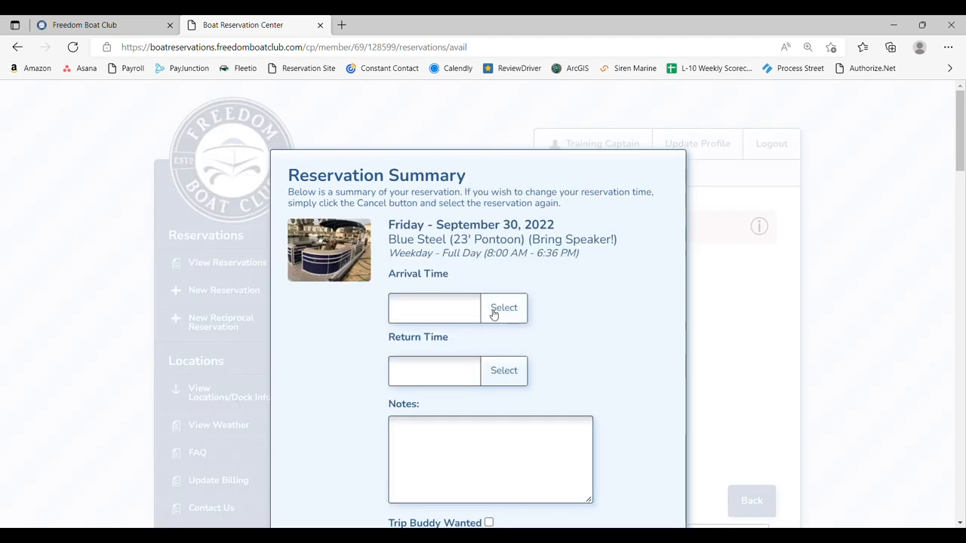
left_click(503, 307)
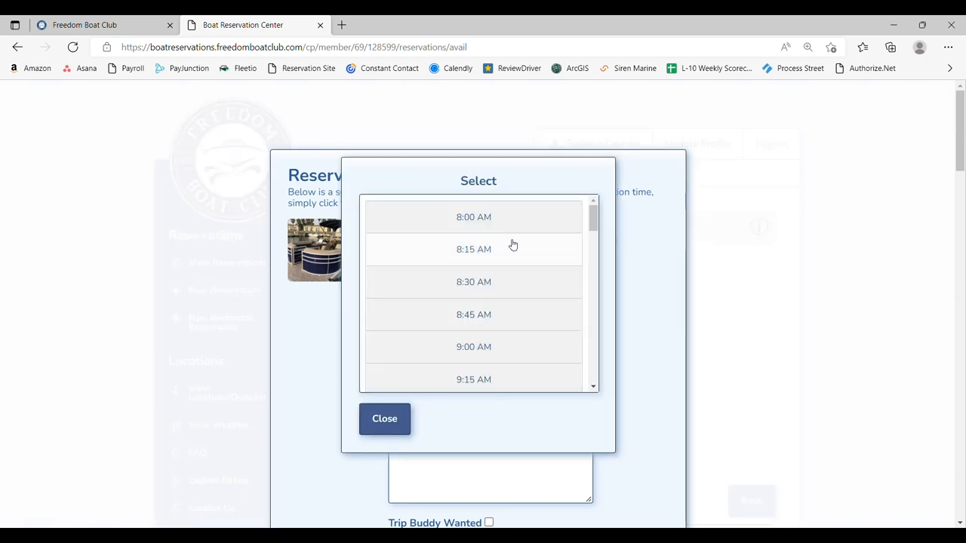
scroll("down", 3)
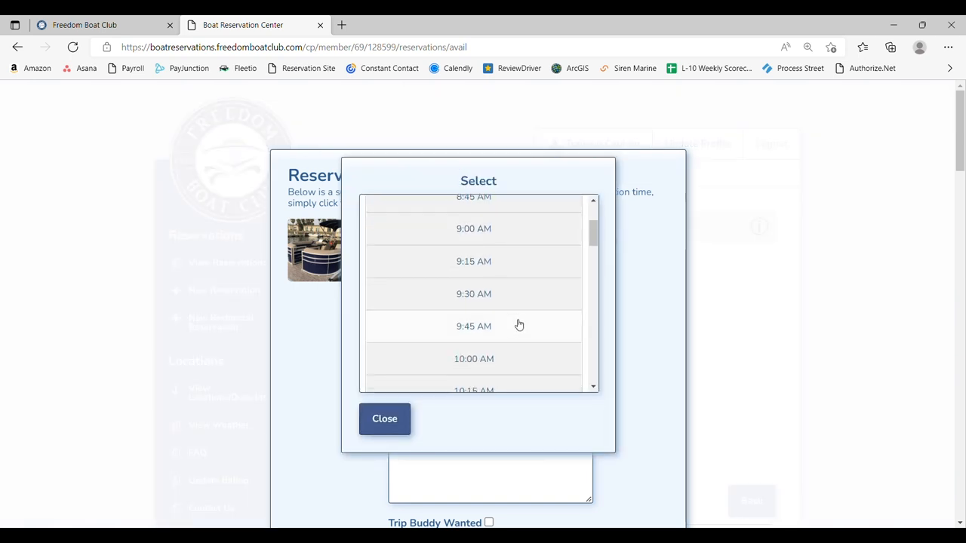
left_click(473, 359)
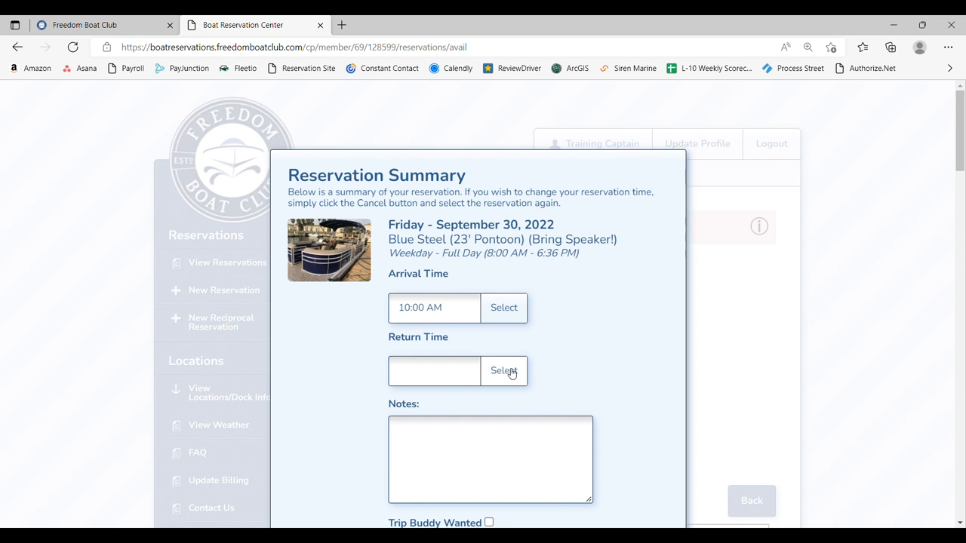
- Set the return time to 6:36 PM on the Blue Steel reservation summary
left_click(504, 371)
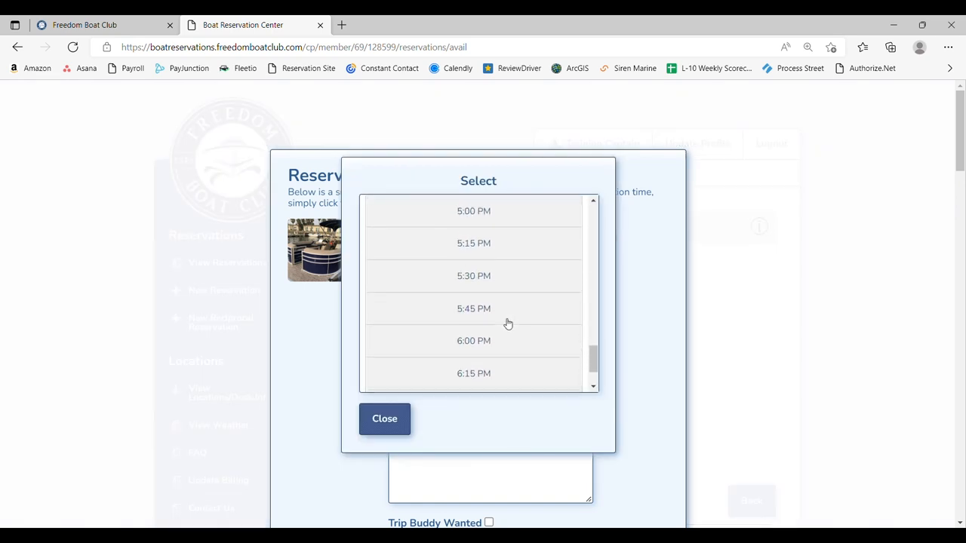
scroll("down", 3)
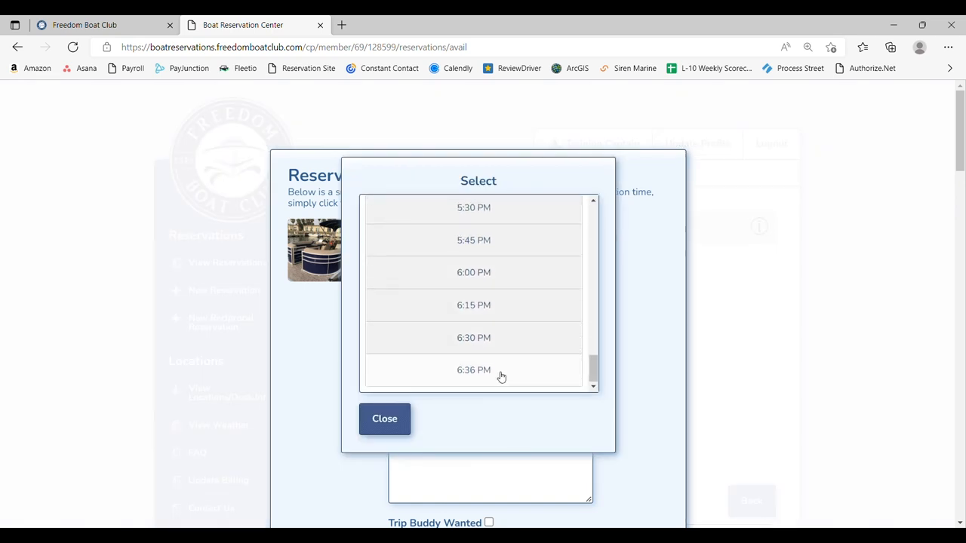
mouse_move(502, 376)
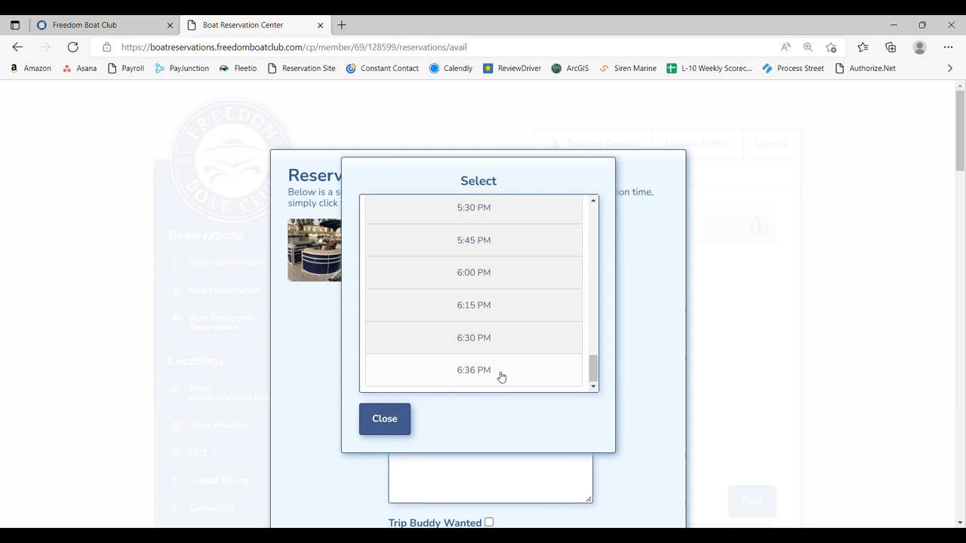
left_click(473, 370)
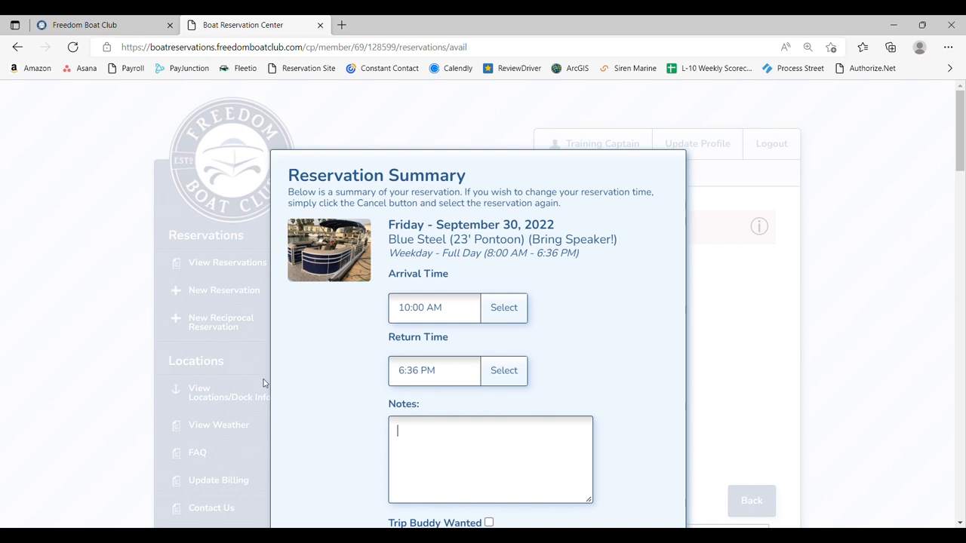
mouse_move(316, 362)
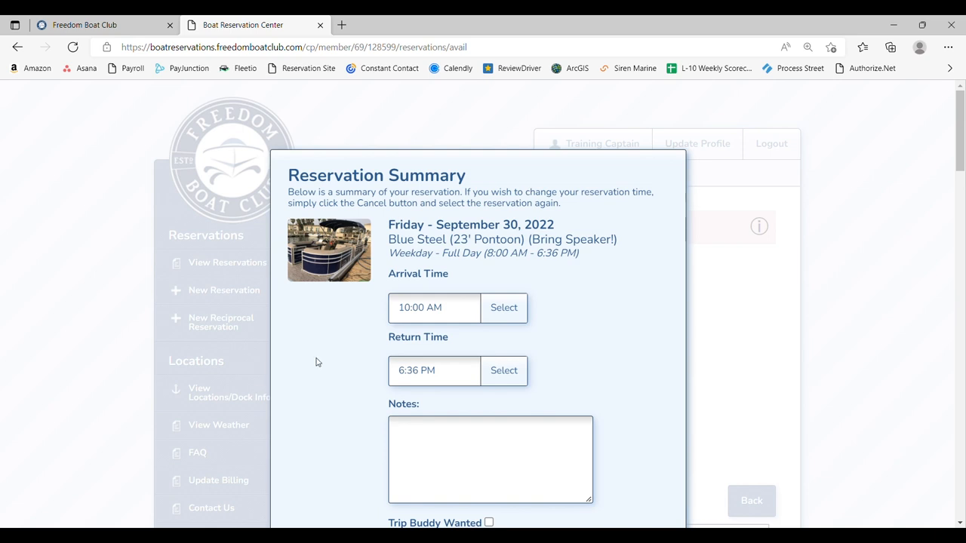
- Book the Blue Steel September 30 reservation, 10:00 AM–6:36 PM, without a trip buddy
scroll("down", 3)
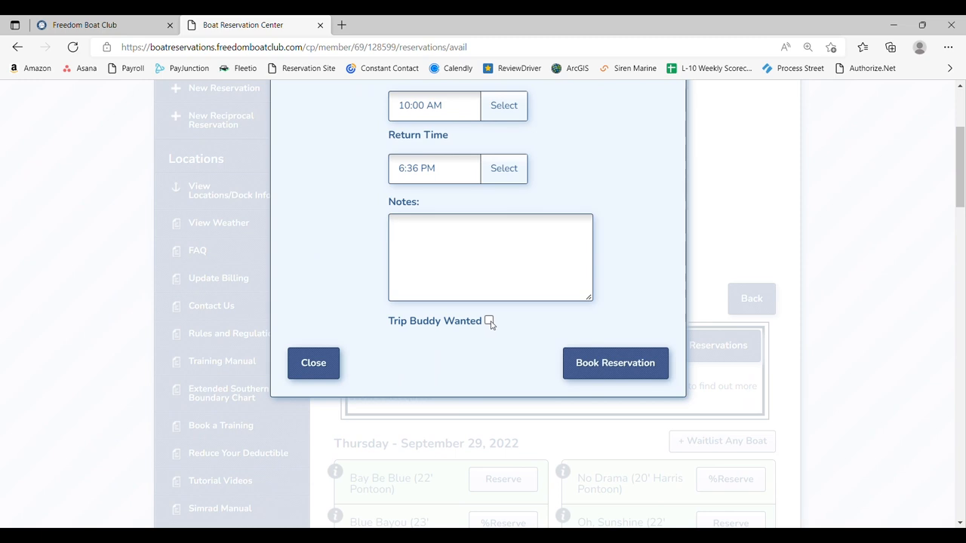
left_click(490, 257)
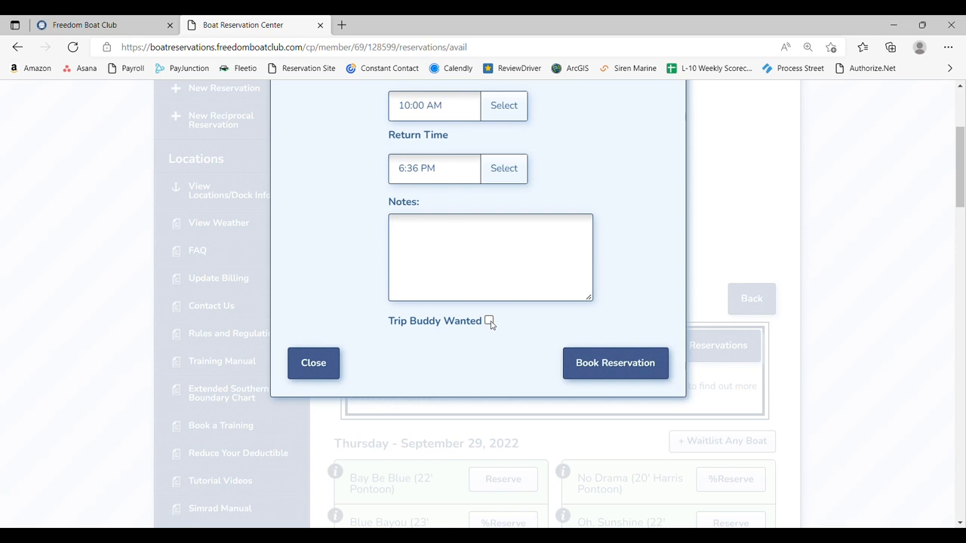
mouse_move(615, 363)
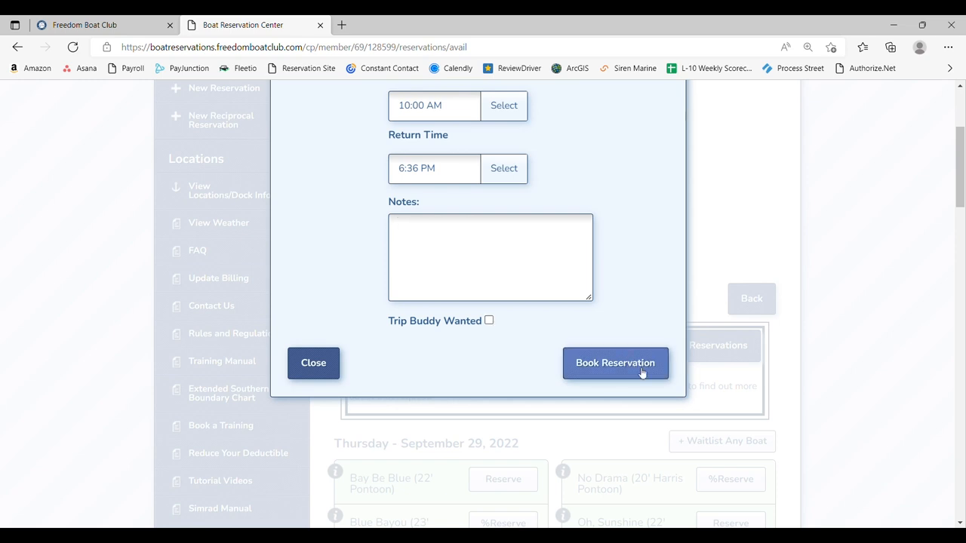
left_click(615, 363)
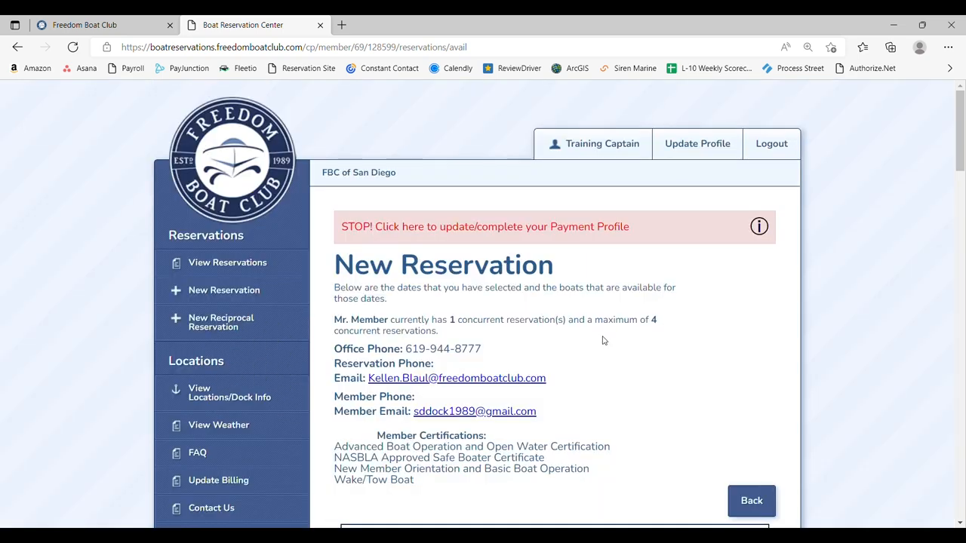
mouse_move(463, 331)
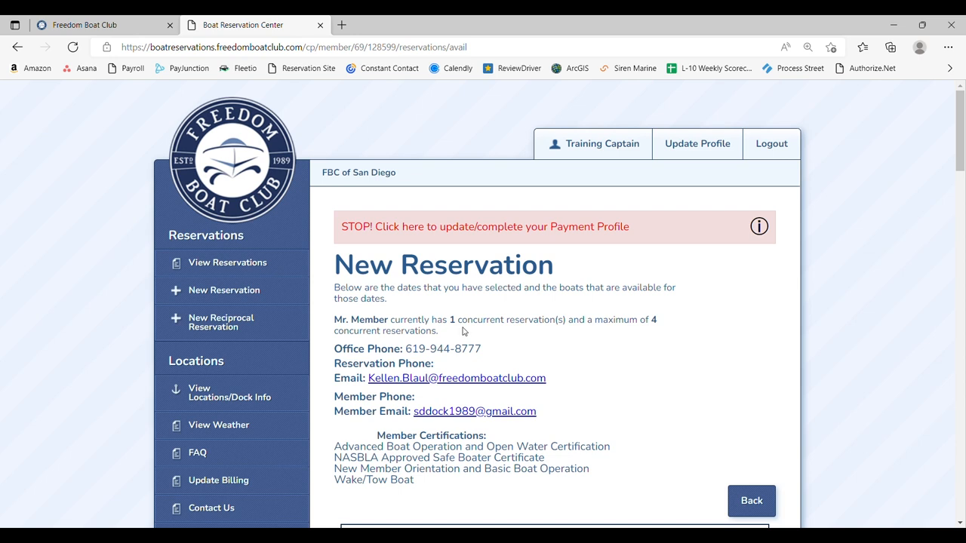
mouse_move(667, 348)
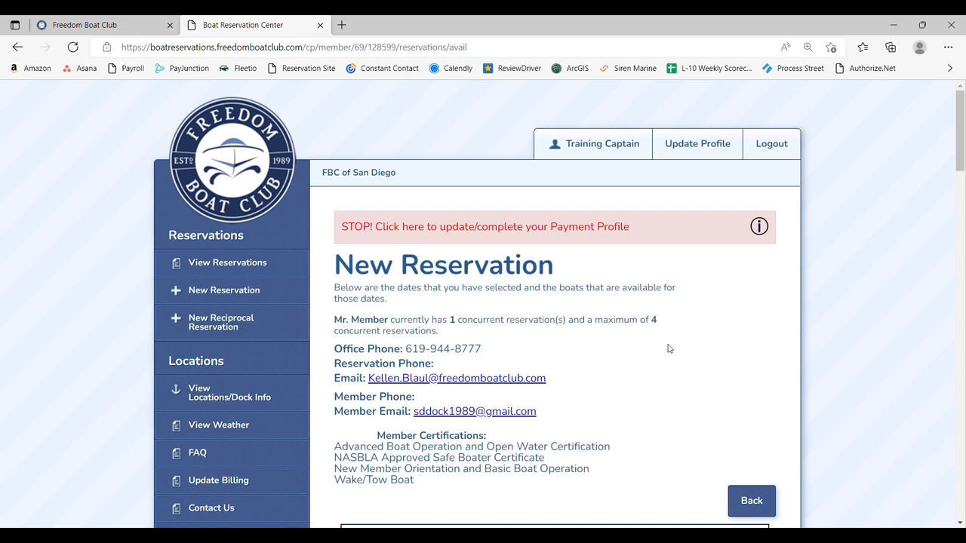
mouse_move(528, 344)
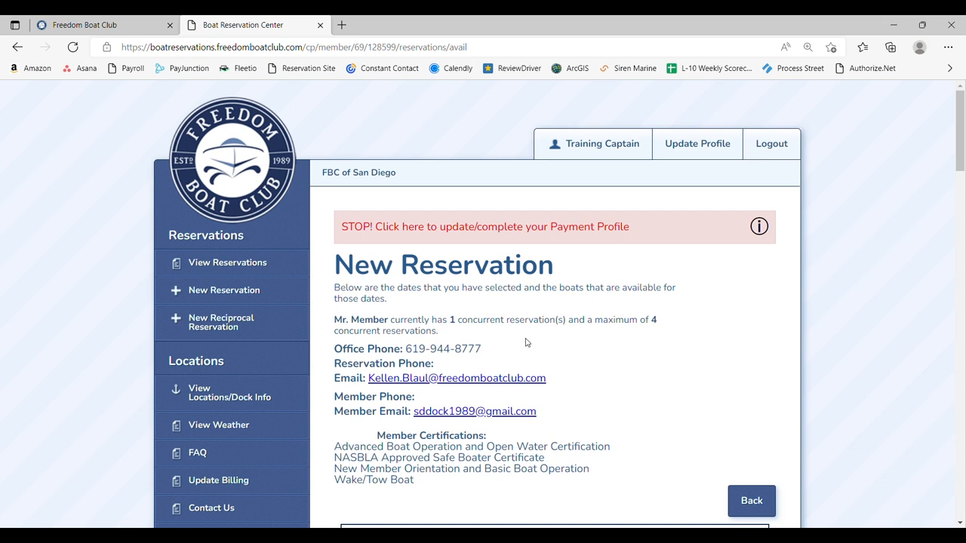
- Go to View Reservations to see the member's current reservations
left_click(227, 262)
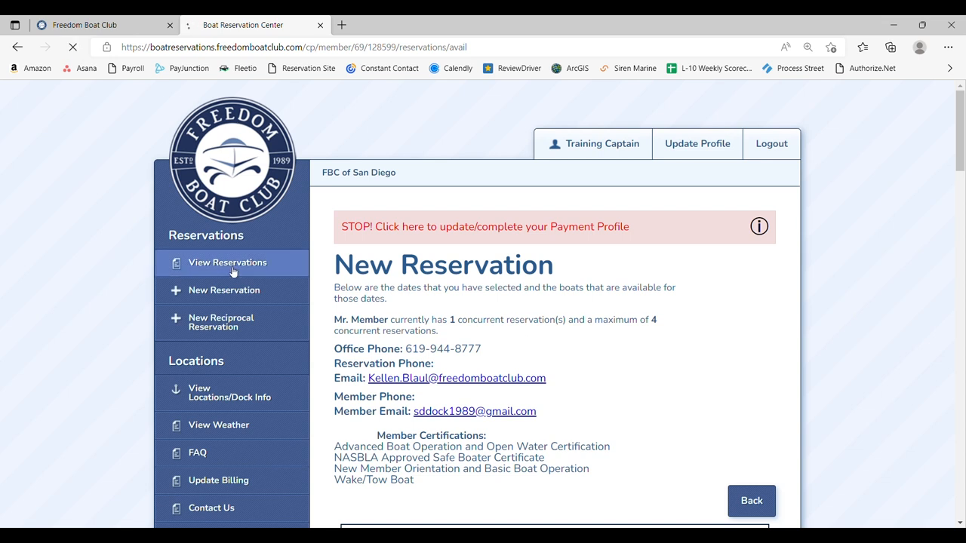
- Open the Blue Steel October 5 reservation for editing from the reservations list
left_click(227, 263)
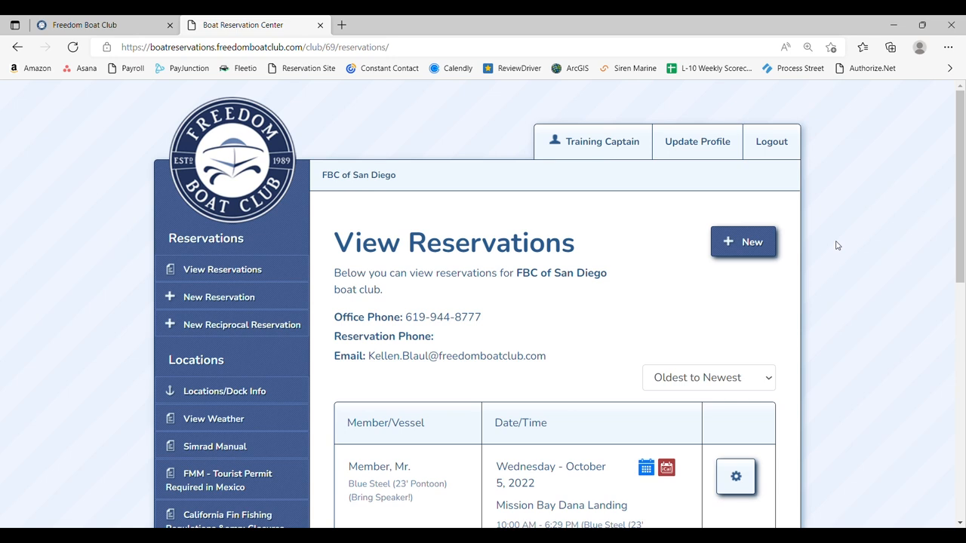
scroll("down", 3)
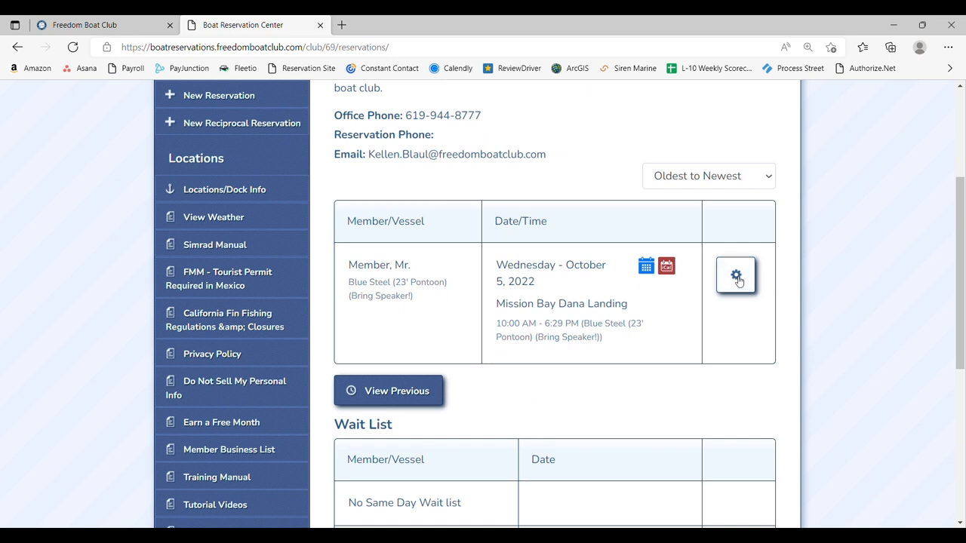
left_click(735, 274)
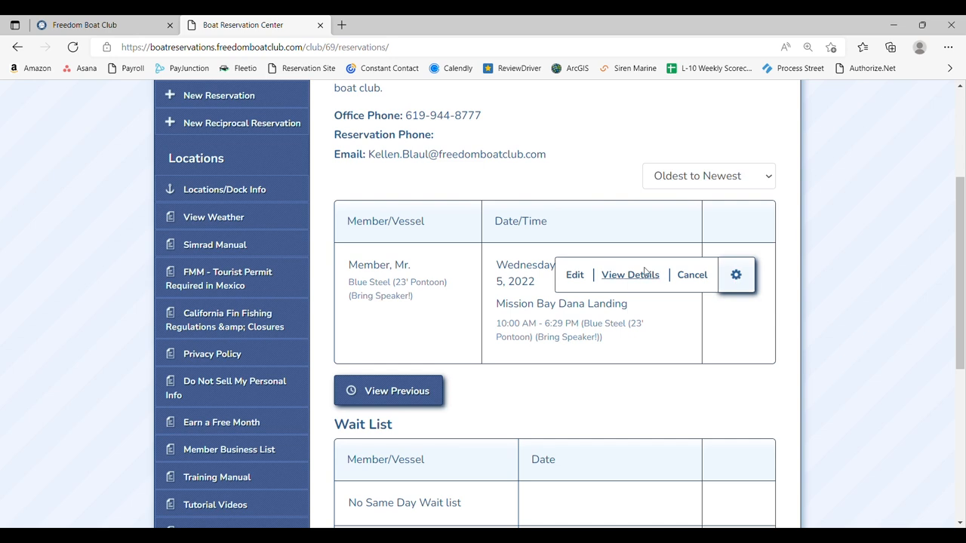
left_click(575, 274)
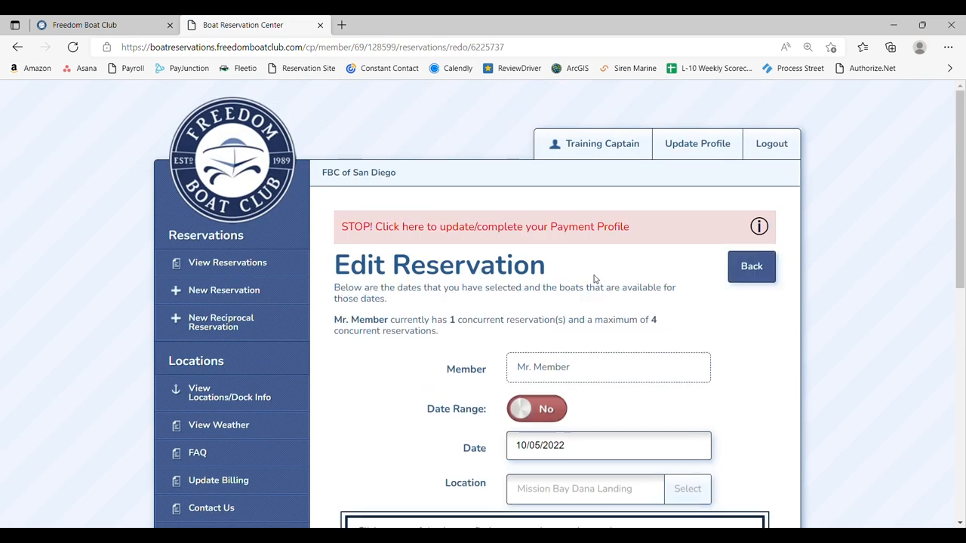
scroll("down", 3)
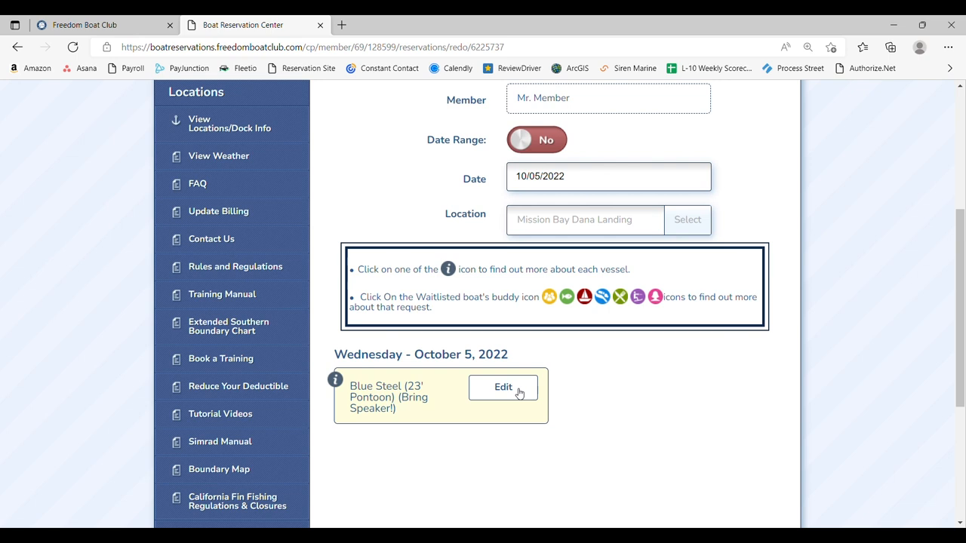
left_click(502, 387)
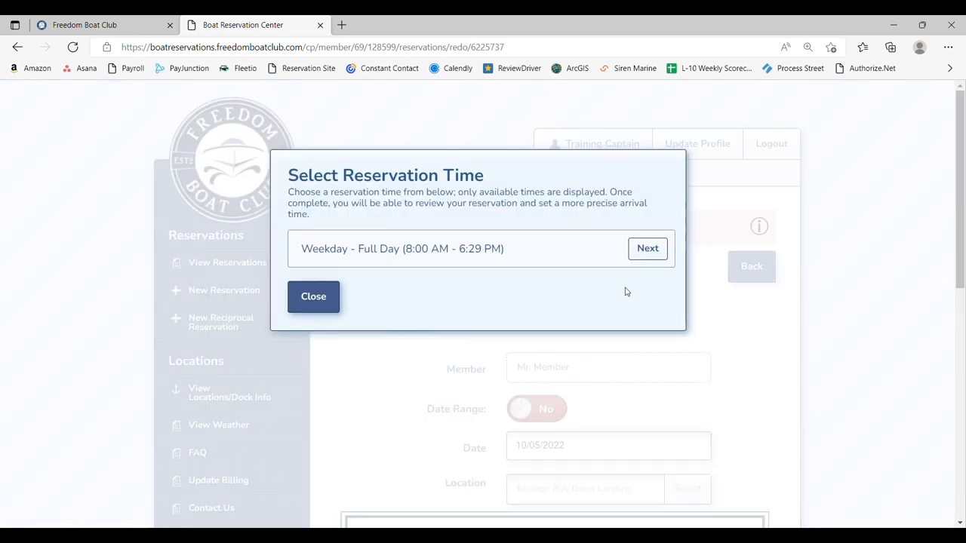
- Review the full-day summary, close it unchanged (10:00 AM–6:29 PM), and return to the list
left_click(647, 248)
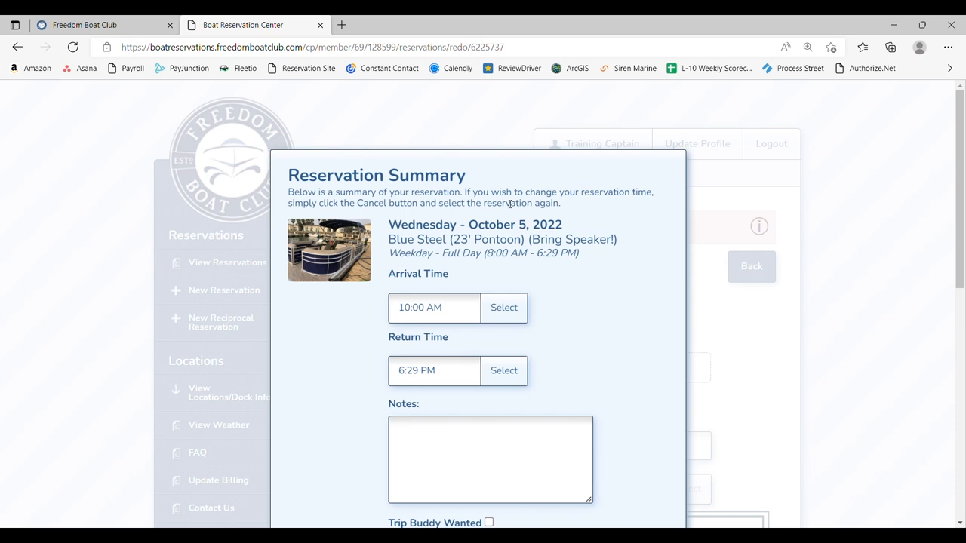
scroll("down", 3)
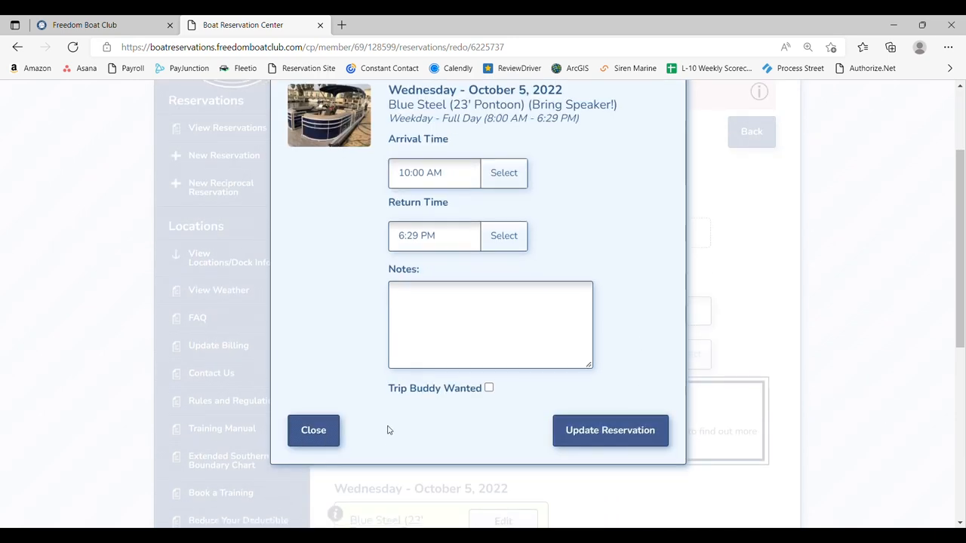
left_click(313, 430)
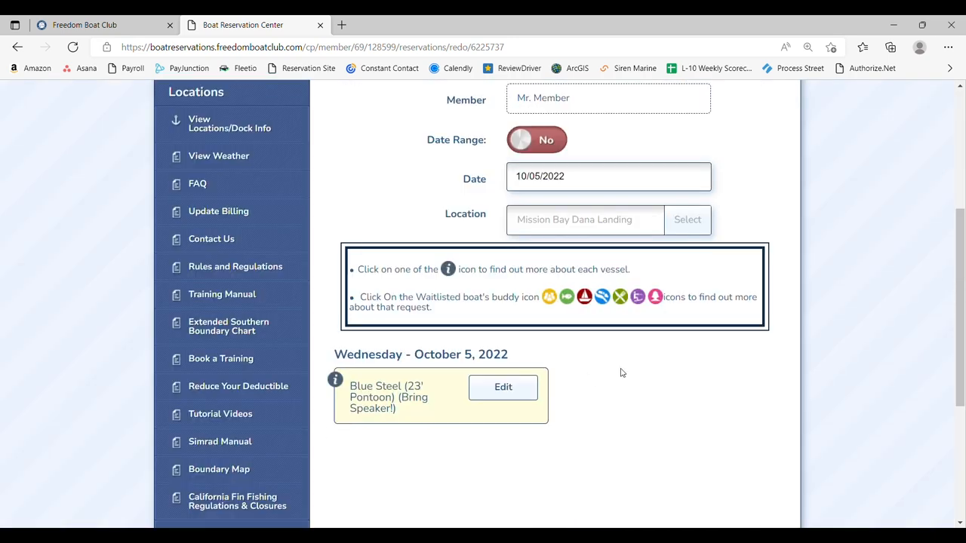
scroll("up", 3)
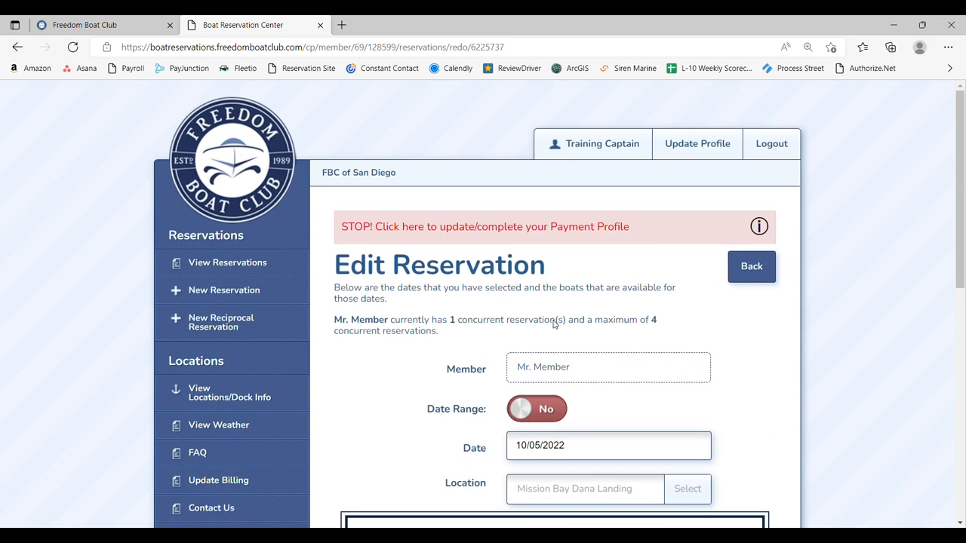
left_click(227, 263)
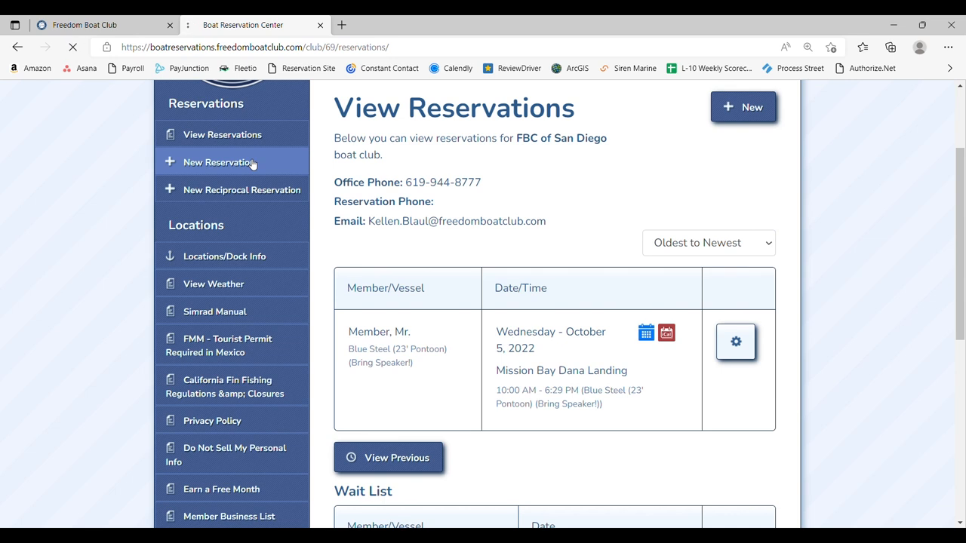
- Search for a new reservation on Thursday, October 6, 2022 at Mission Bay Dana Landing
left_click(219, 163)
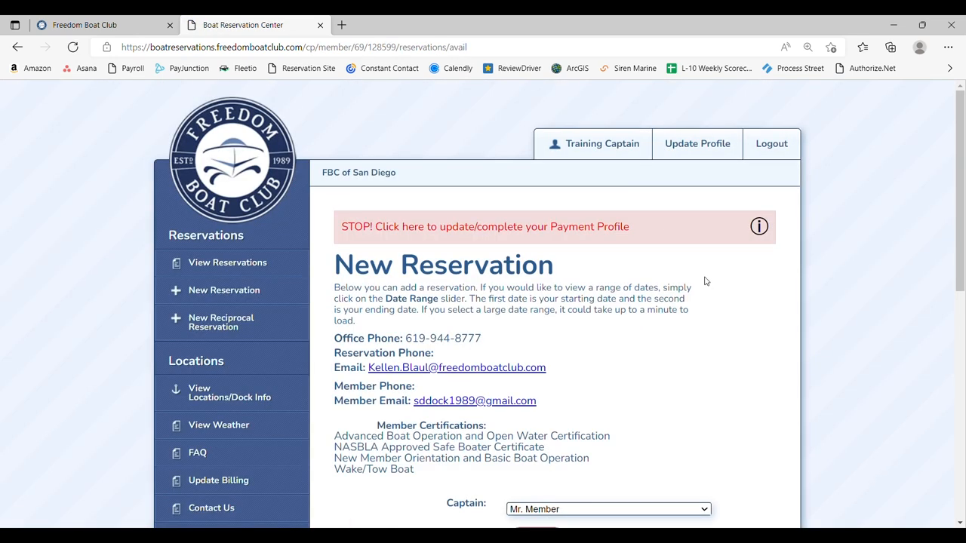
scroll("down", 3)
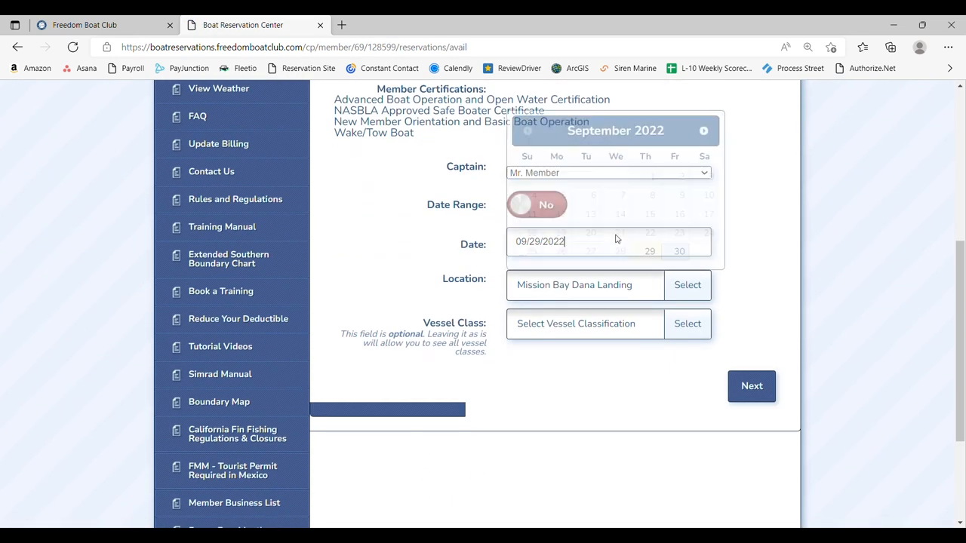
left_click(703, 131)
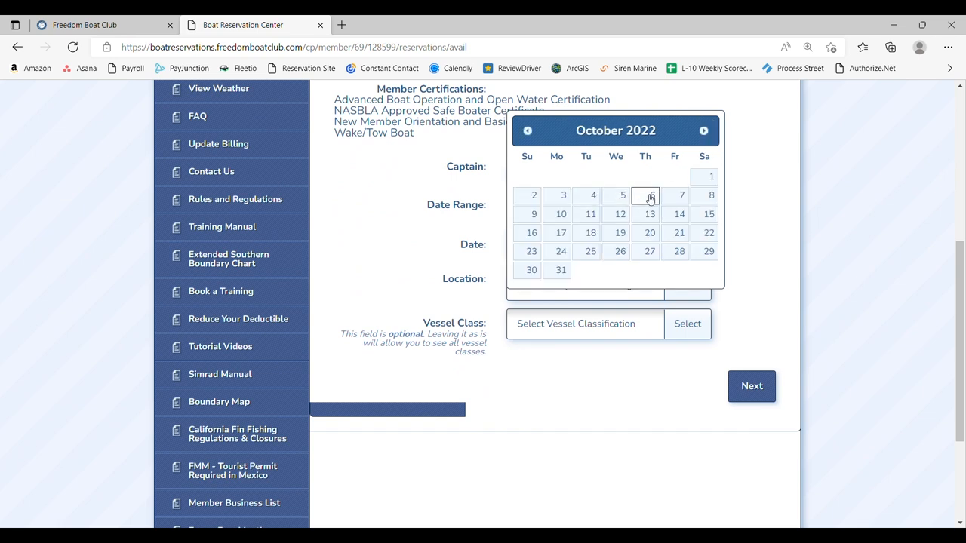
left_click(649, 194)
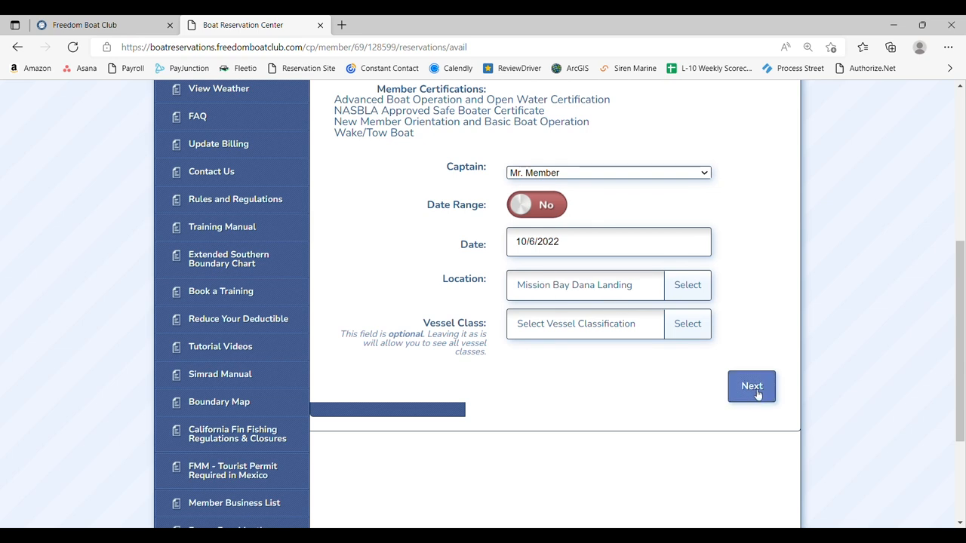
left_click(751, 385)
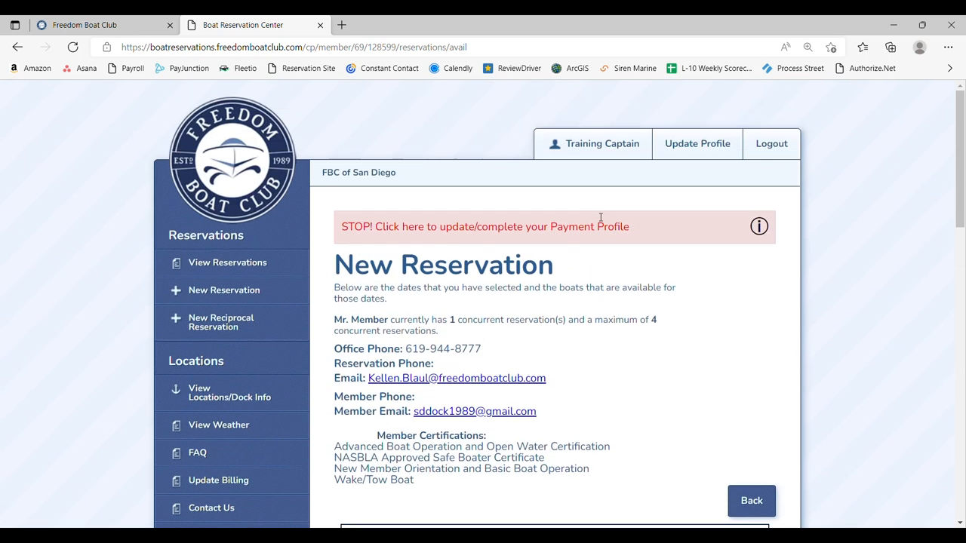
scroll("down", 3)
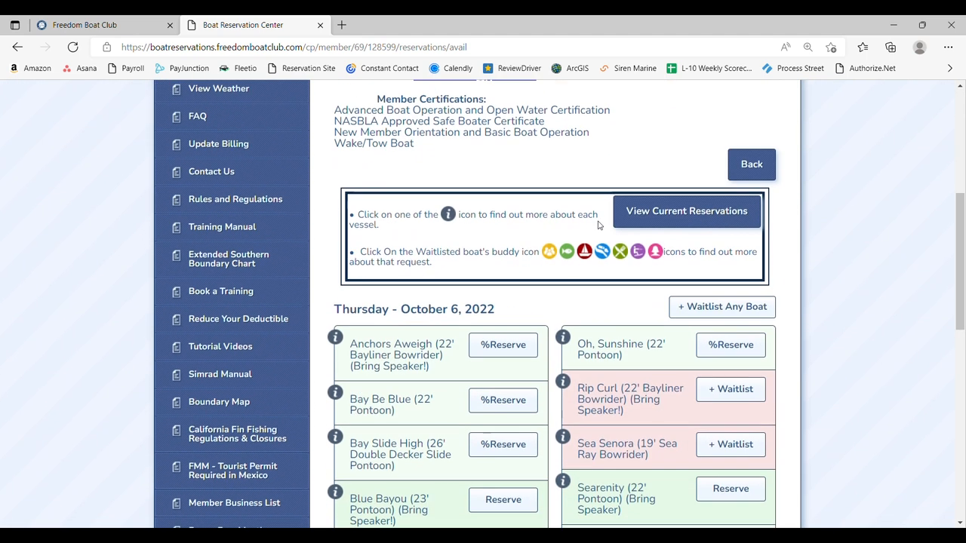
scroll("down", 3)
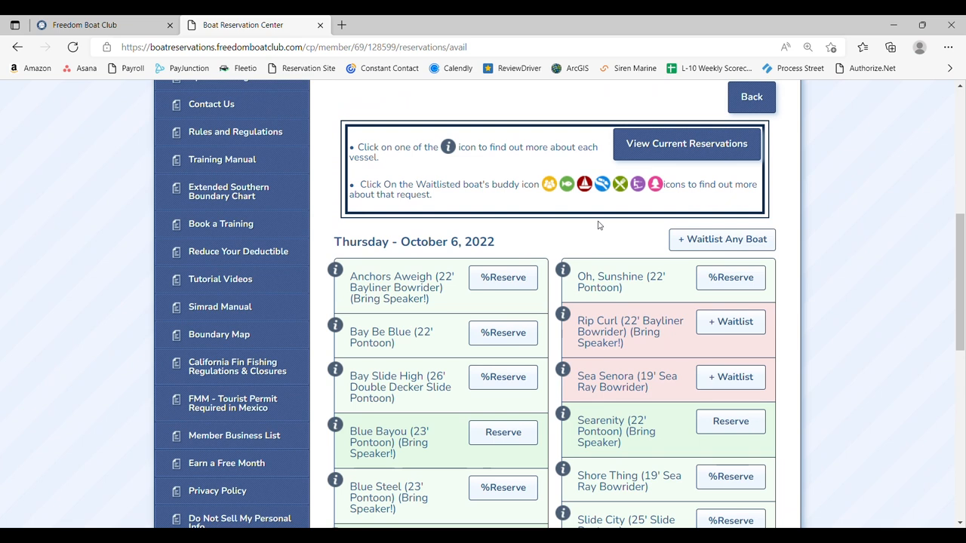
mouse_move(858, 292)
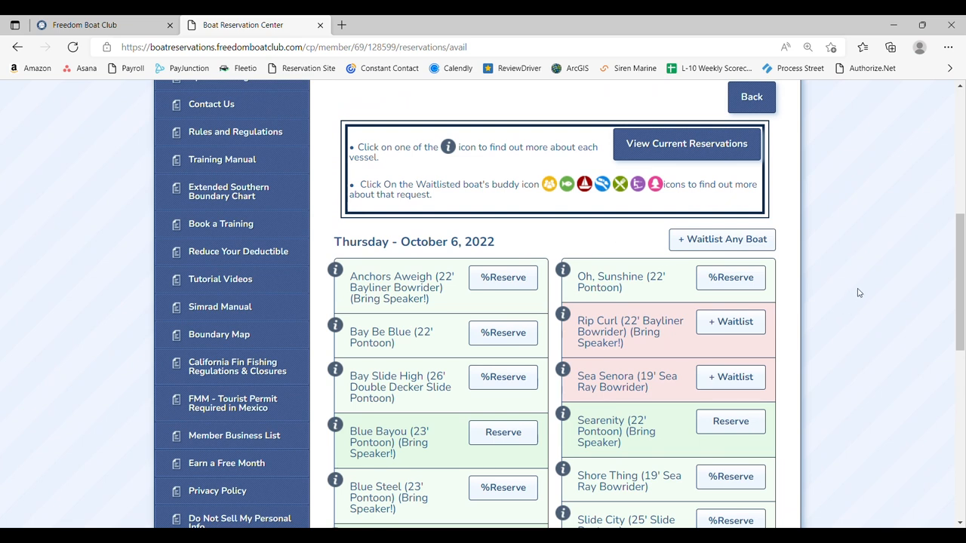
scroll("down", 3)
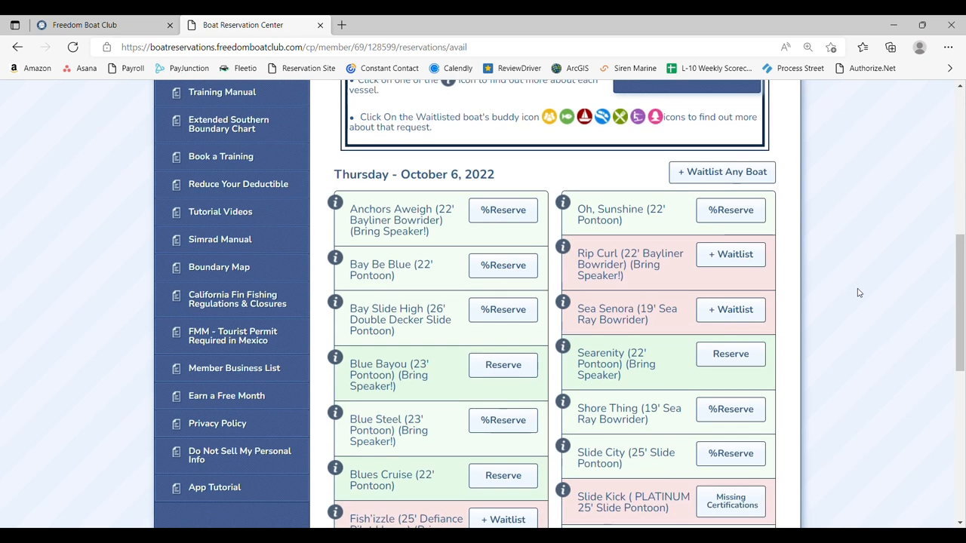
scroll("down", 3)
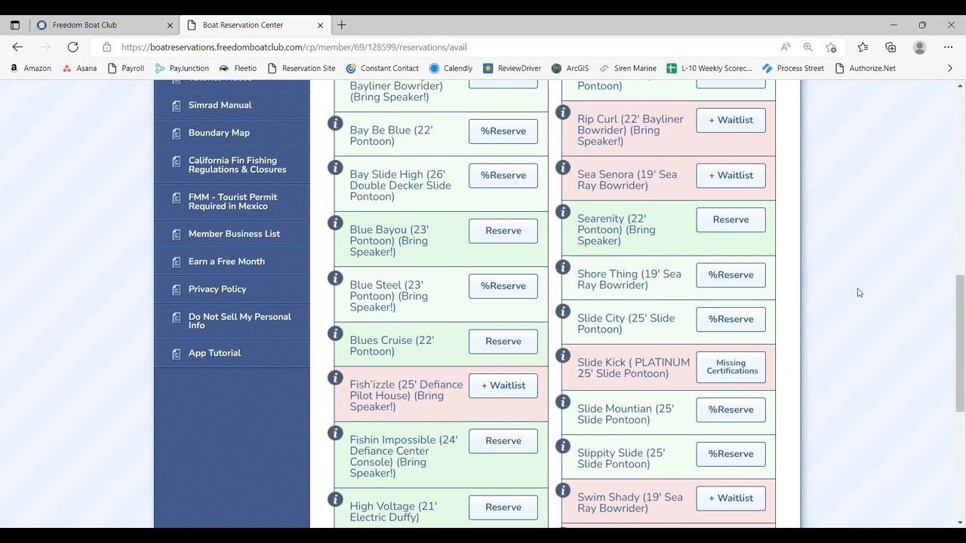
scroll("down", 3)
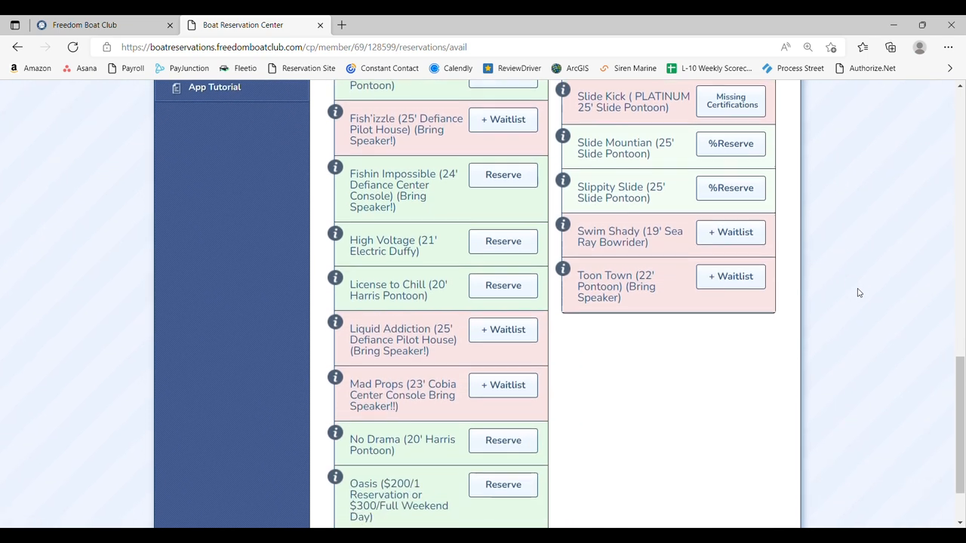
scroll("down", 3)
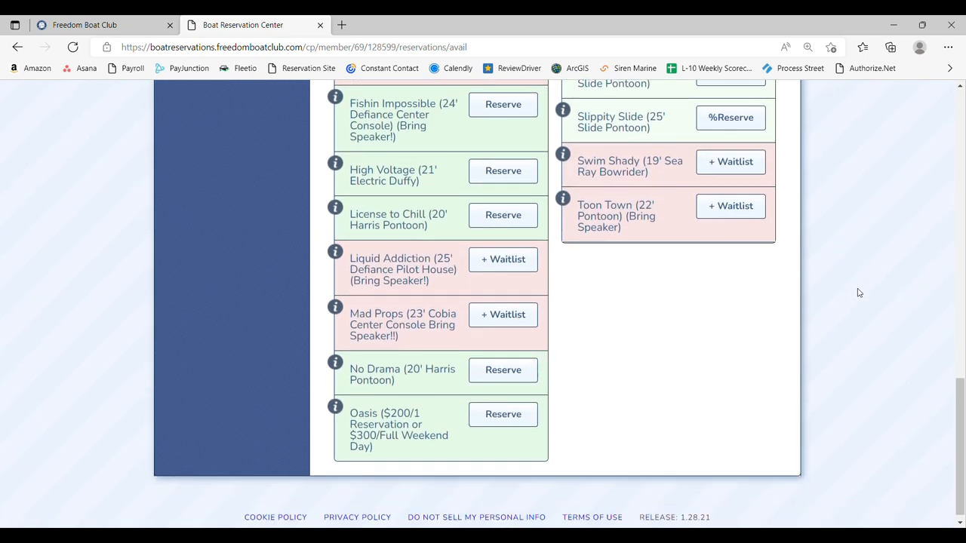
scroll("up", 3)
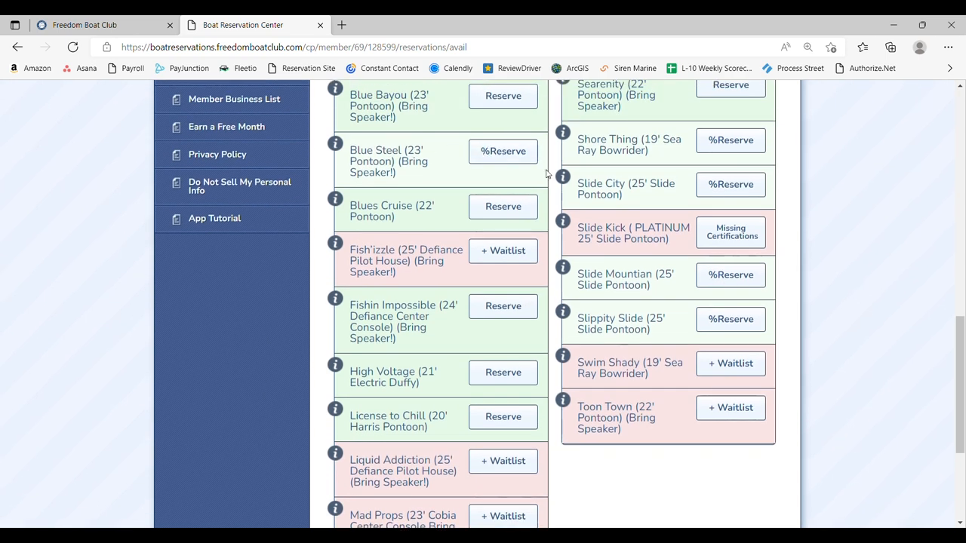
mouse_move(811, 232)
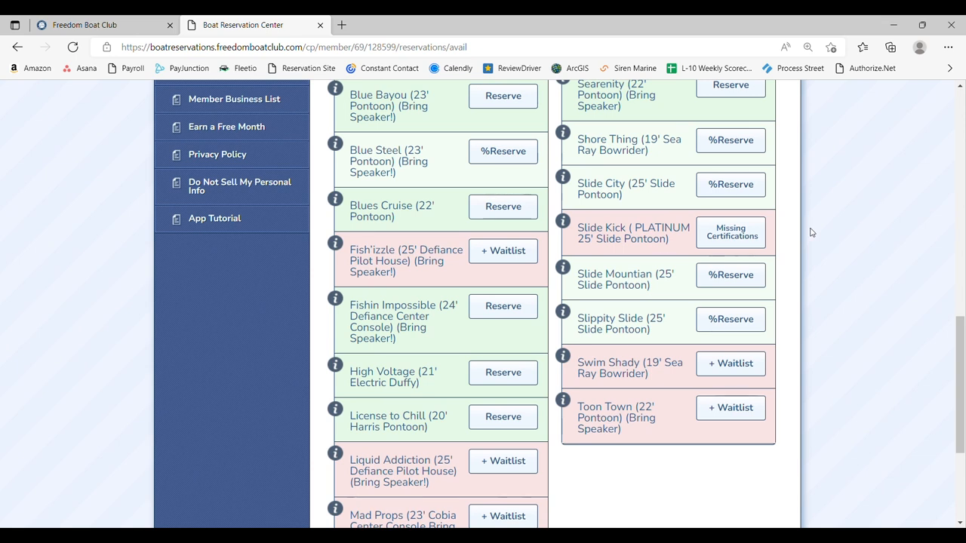
scroll("up", 3)
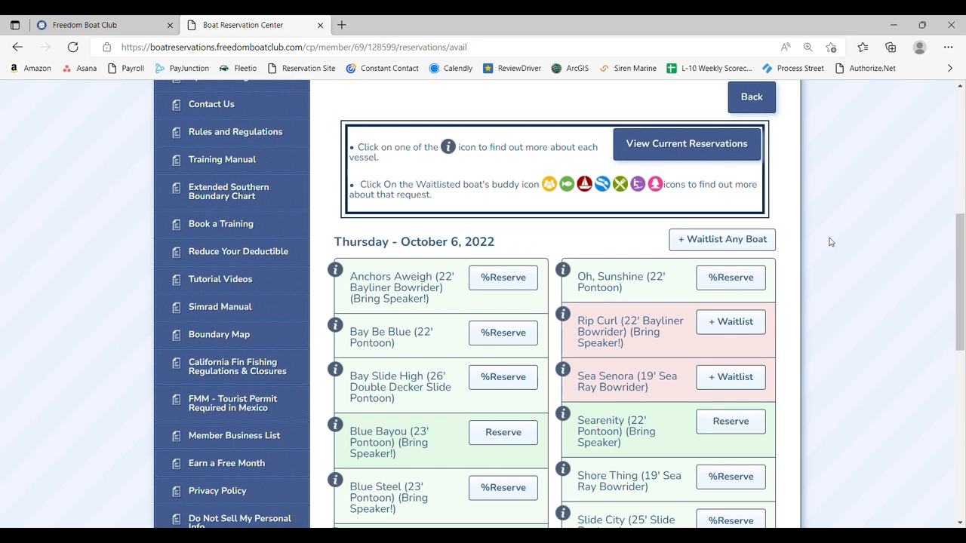
mouse_move(722, 239)
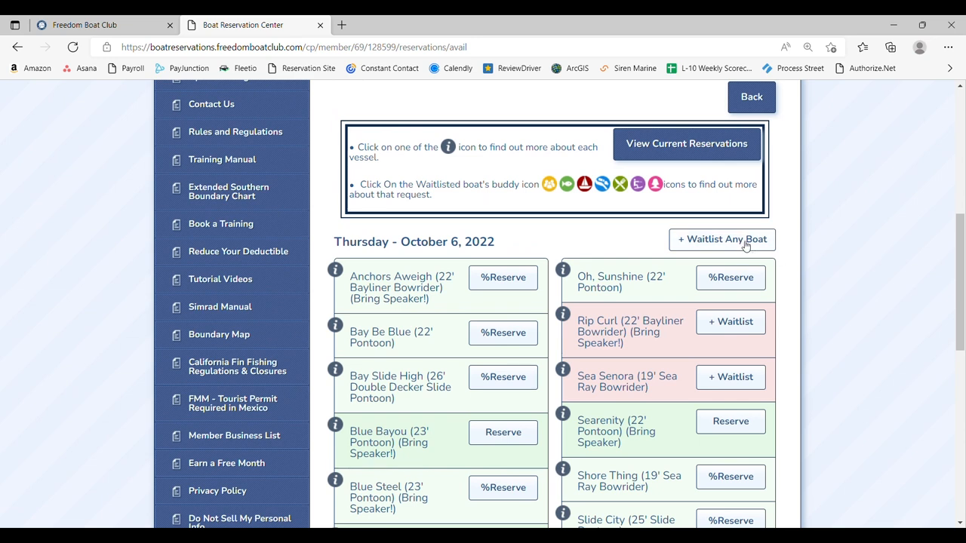
left_click(722, 240)
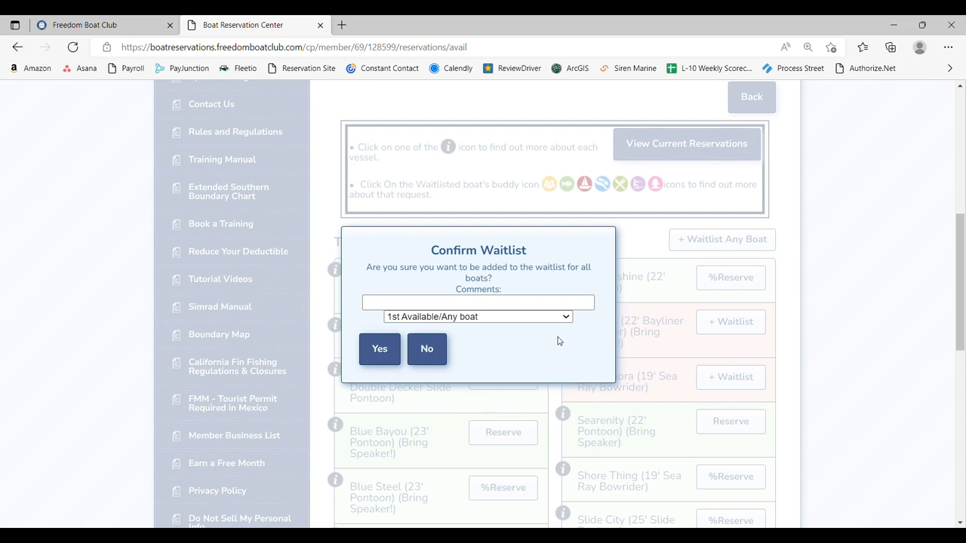
mouse_move(564, 319)
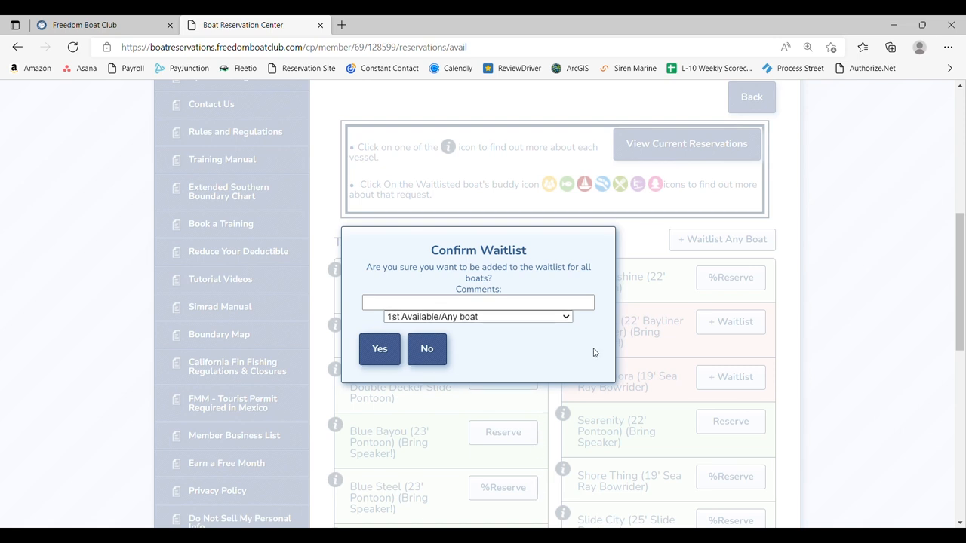
mouse_move(564, 348)
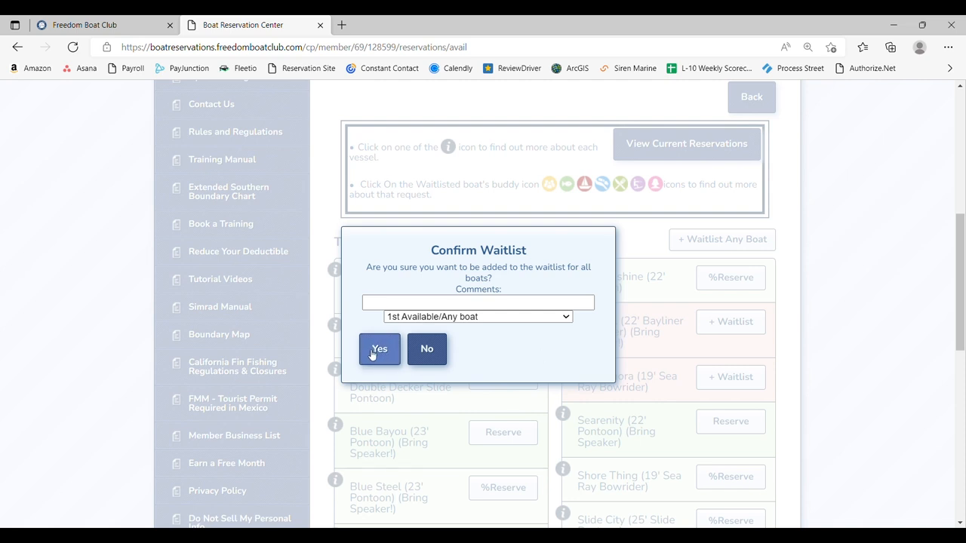
- Confirm joining the waitlist for any available boat on October 6, 2022
left_click(380, 349)
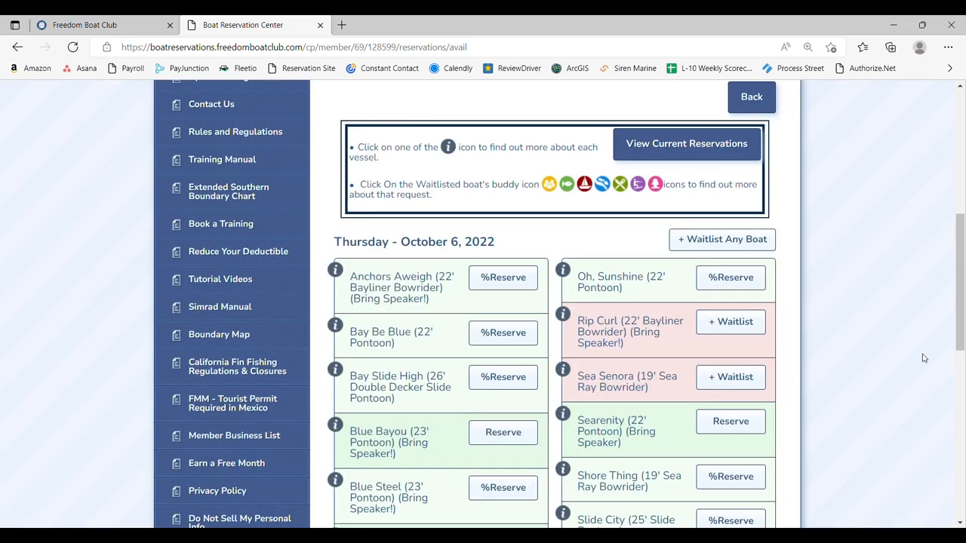
scroll("up", 3)
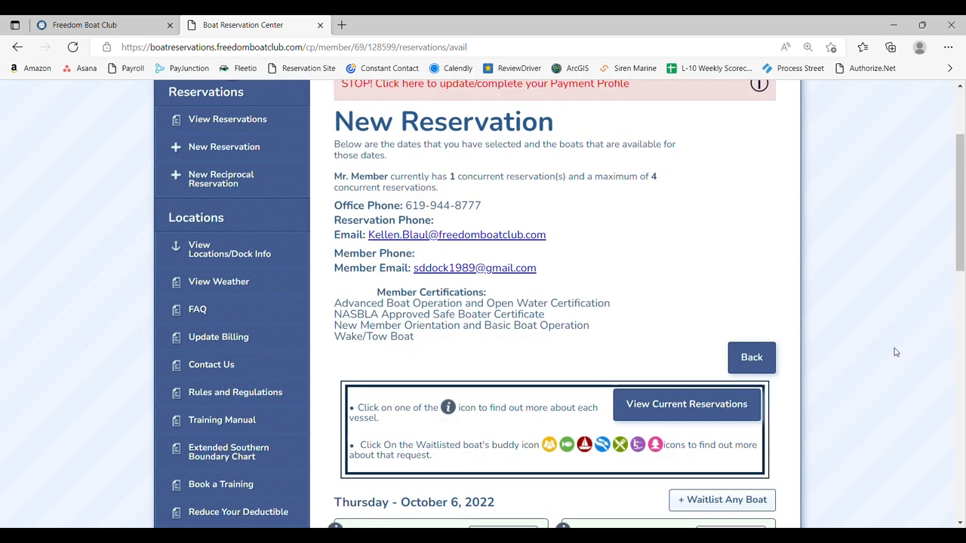
- Review the FBC of San Diego reservations list and start a new reciprocal reservation
scroll("down", 3)
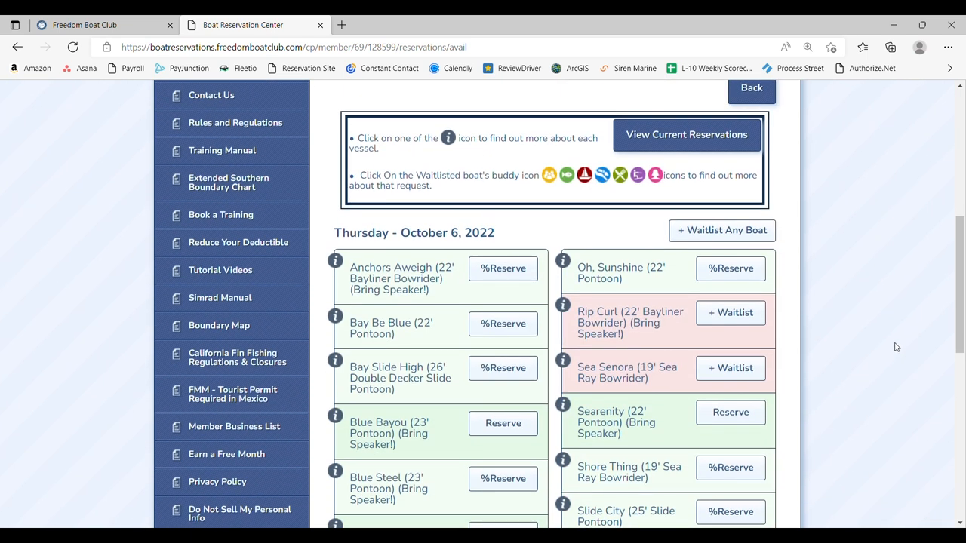
scroll("down", 3)
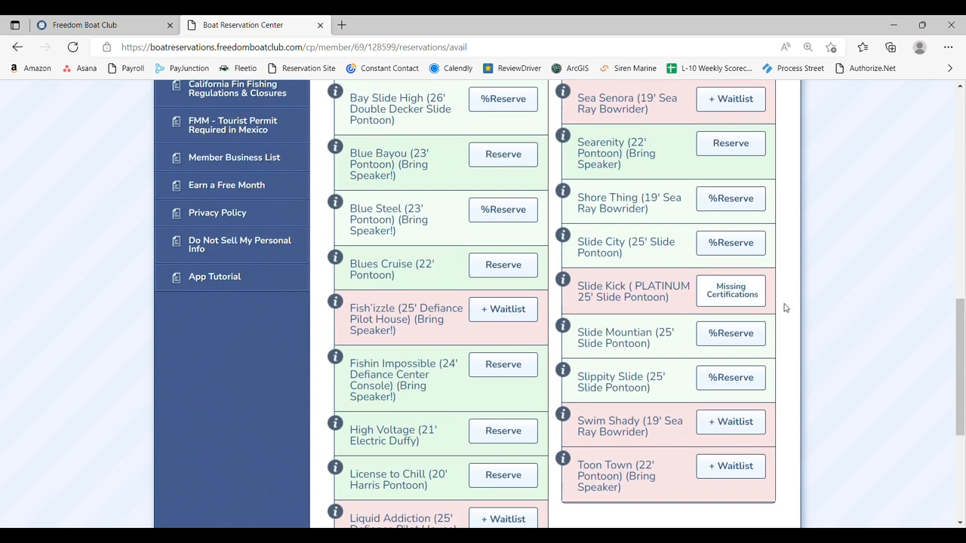
mouse_move(864, 284)
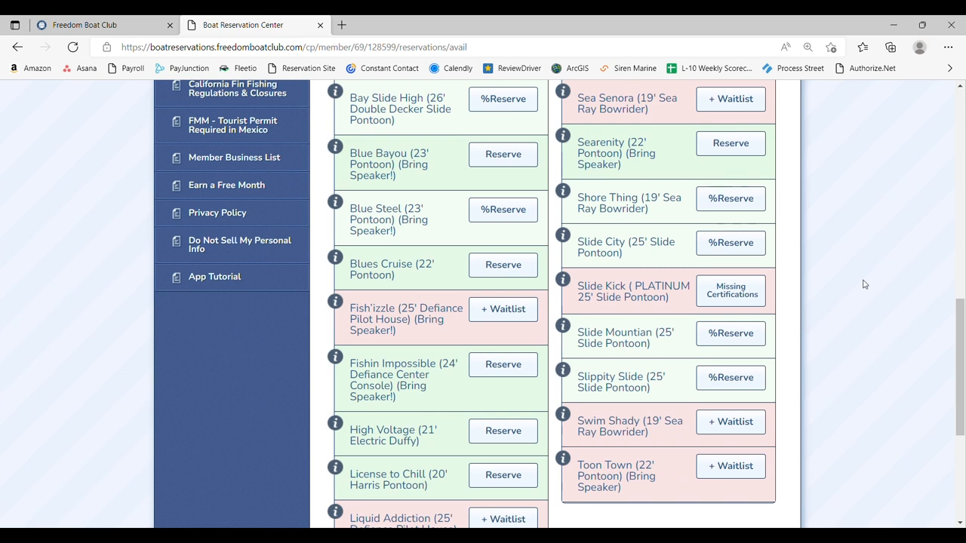
mouse_move(860, 313)
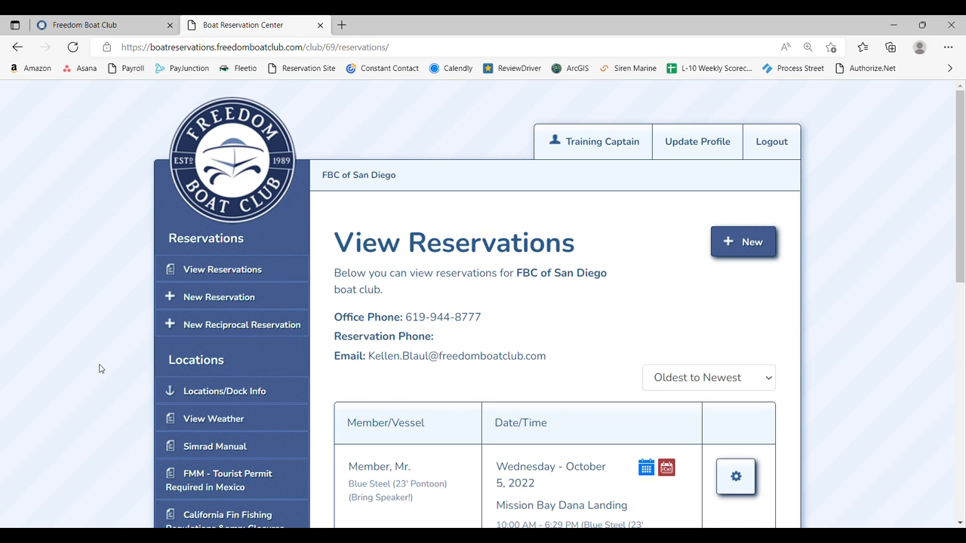
mouse_move(100, 368)
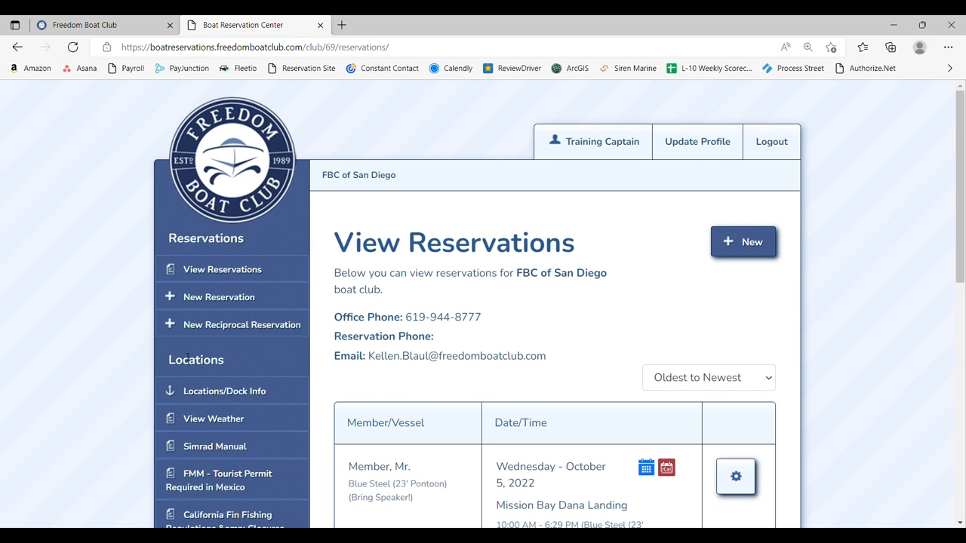
left_click(232, 324)
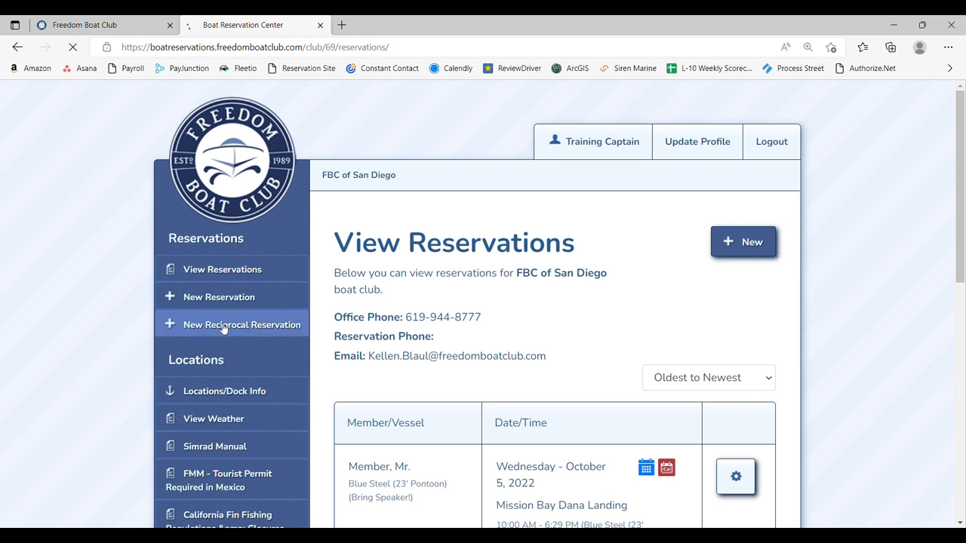
- Set the reciprocal reservation country to United States
left_click(242, 325)
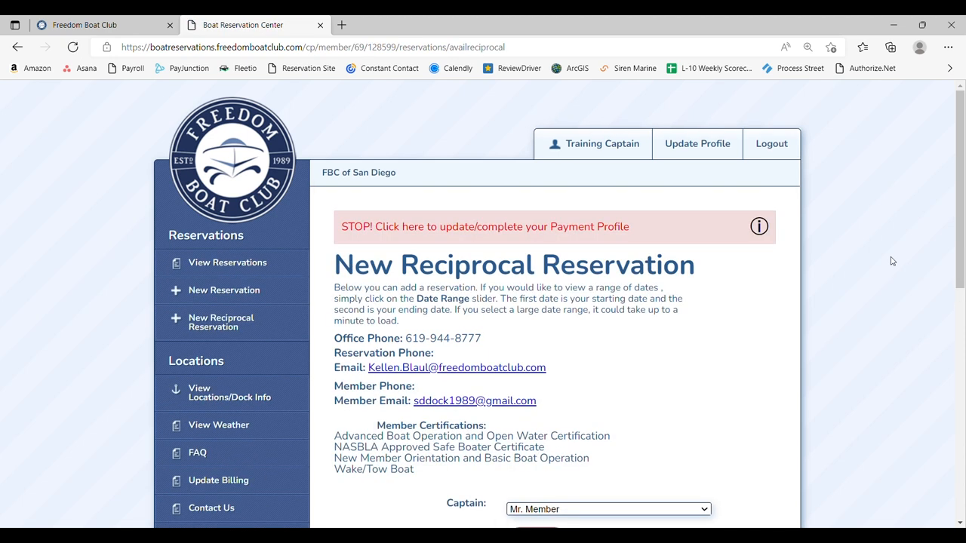
scroll("down", 3)
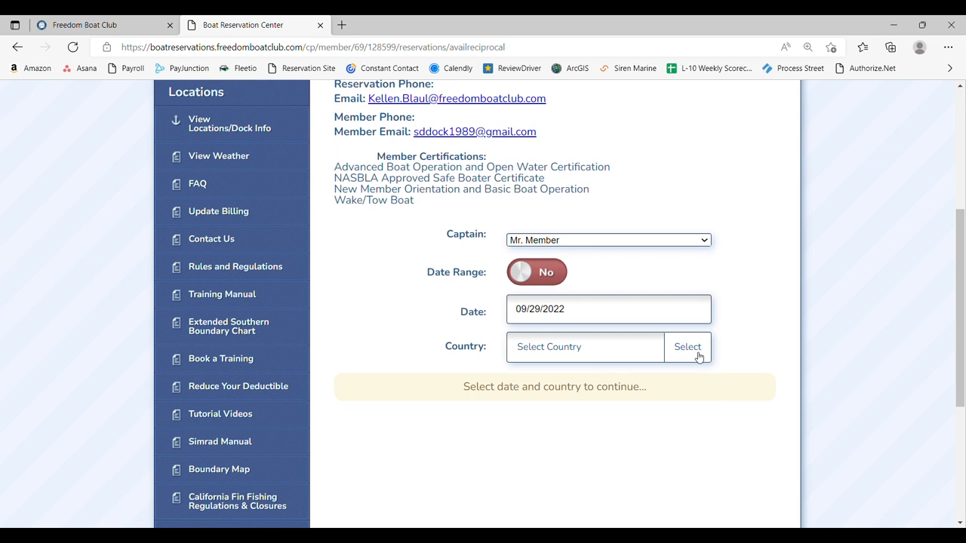
left_click(687, 346)
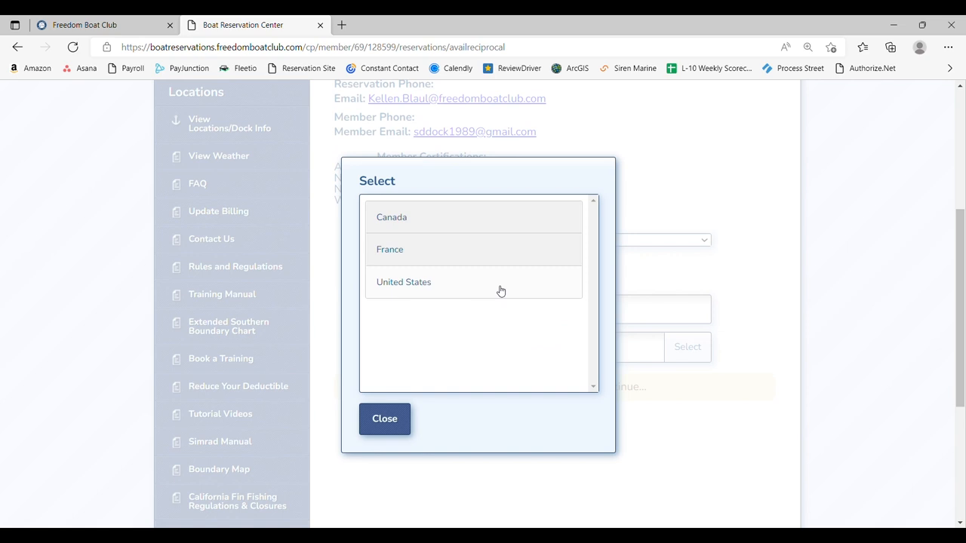
left_click(404, 281)
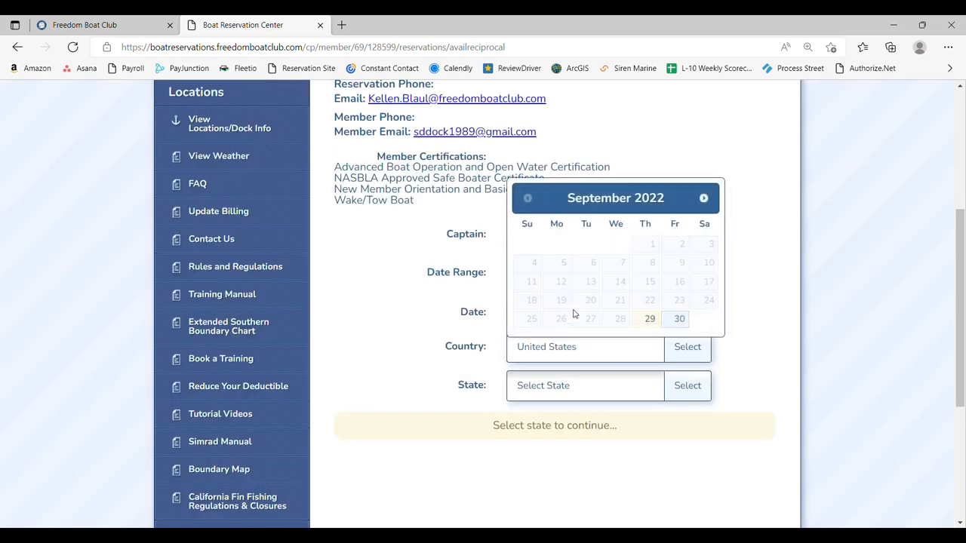
- Set the reciprocal date to October 13, 2022 and show the list of states/locations
left_click(703, 197)
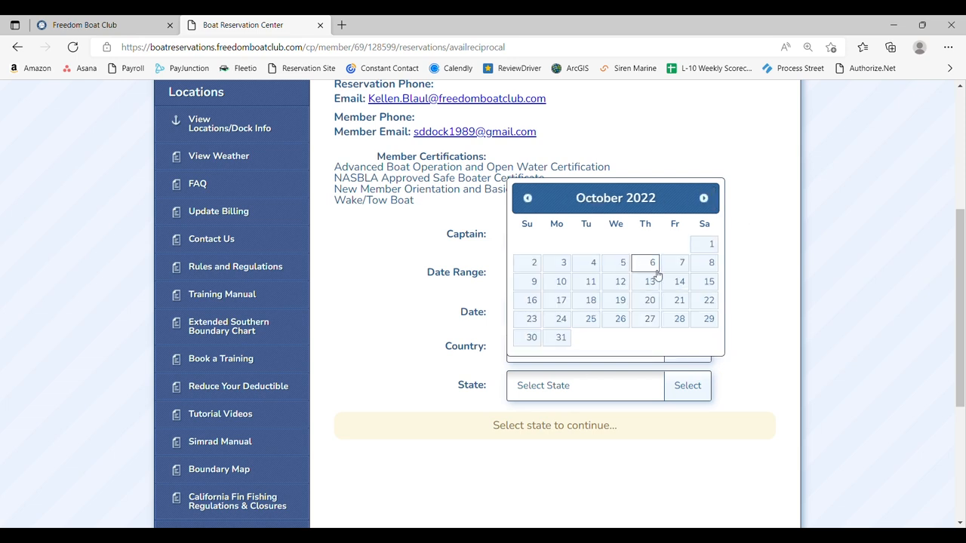
left_click(649, 282)
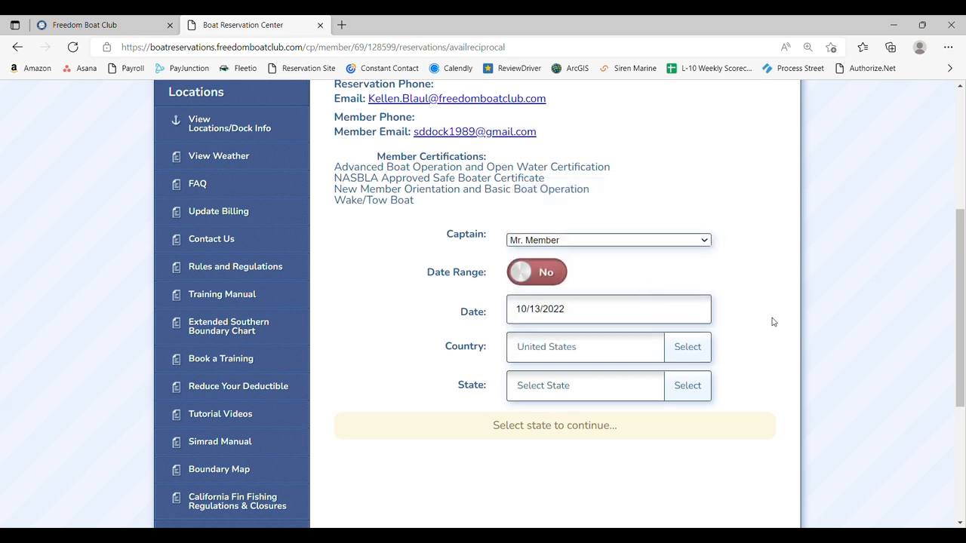
mouse_move(743, 273)
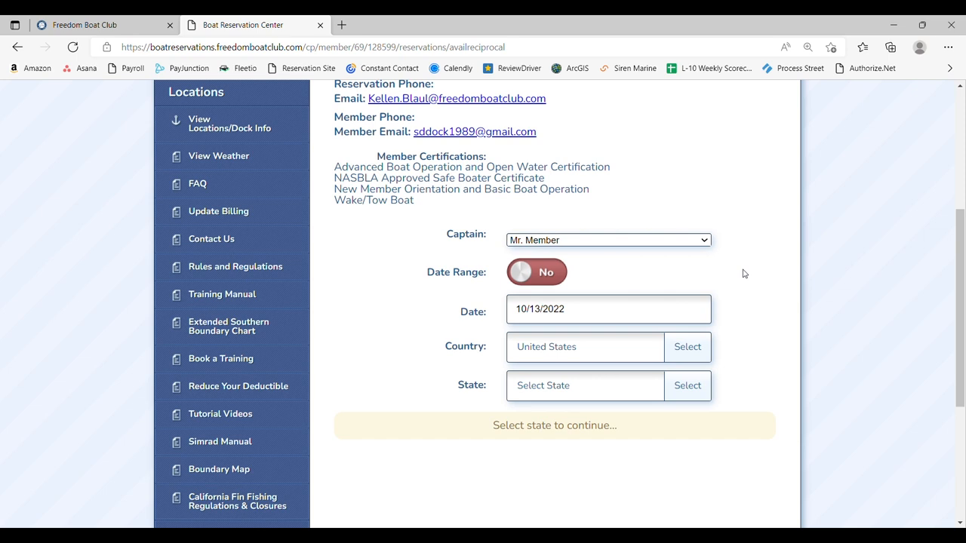
scroll("down", 3)
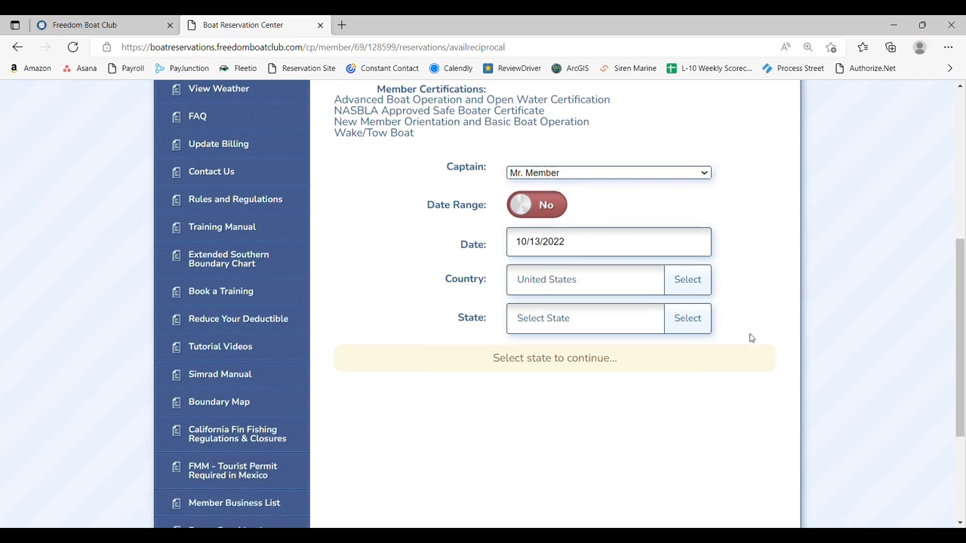
mouse_move(584, 318)
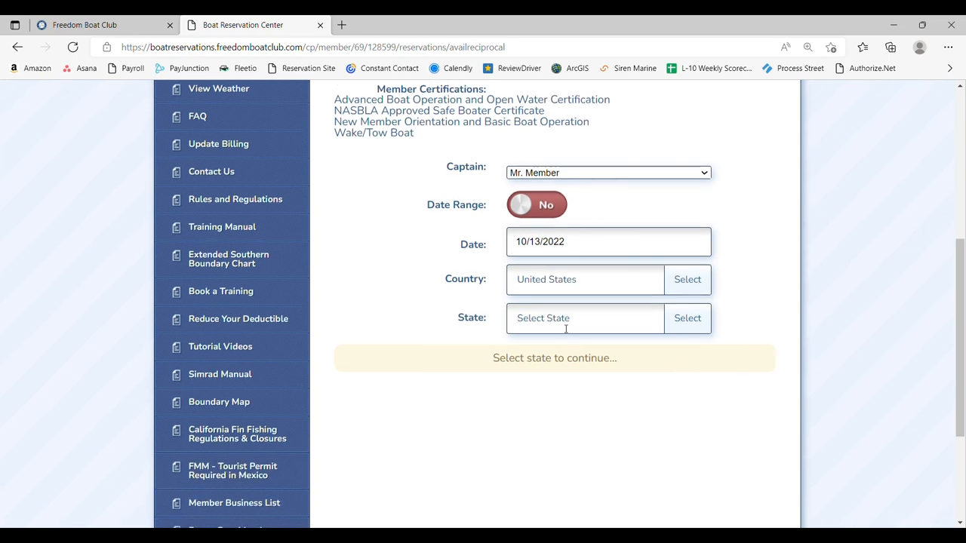
left_click(687, 317)
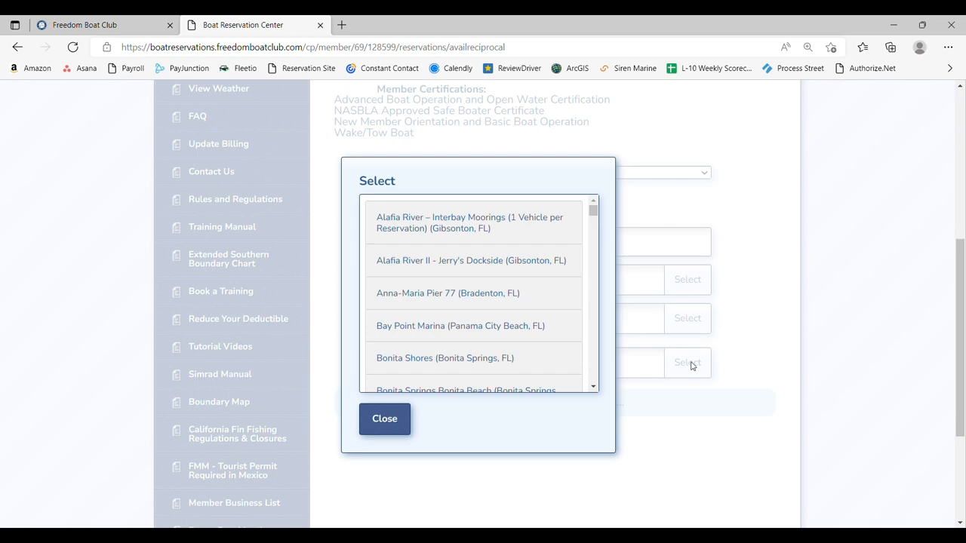
- Choose New Smyrna Beach, Florida as the reciprocal location
scroll("down", 3)
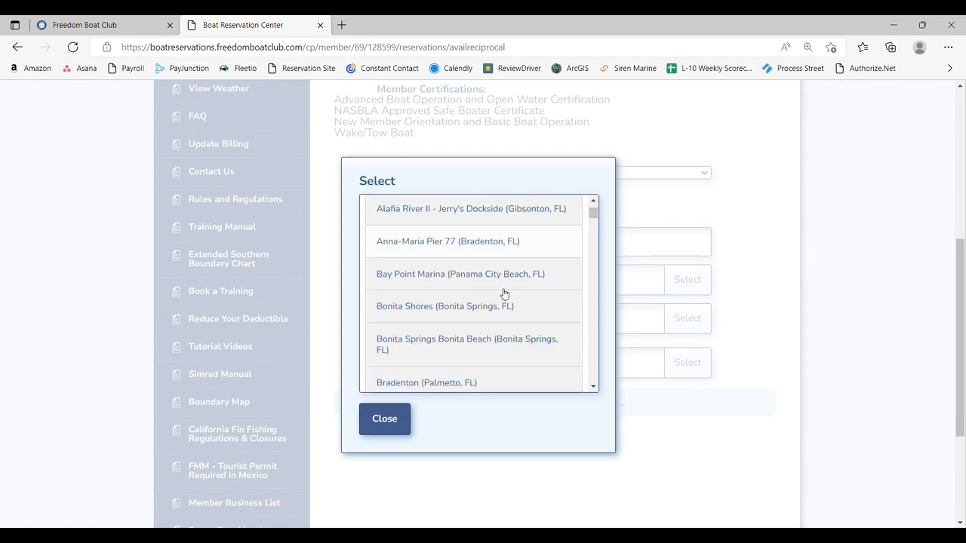
scroll("down", 3)
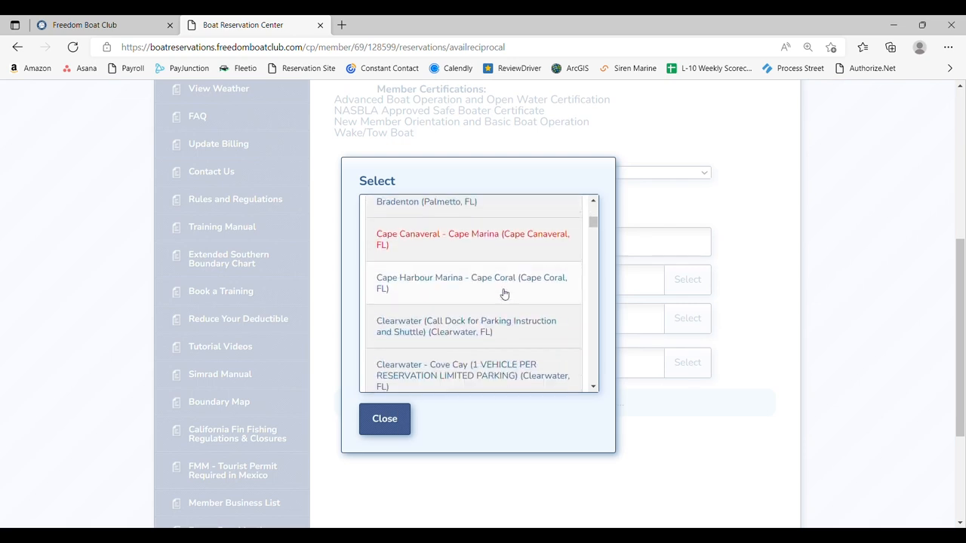
scroll("down", 3)
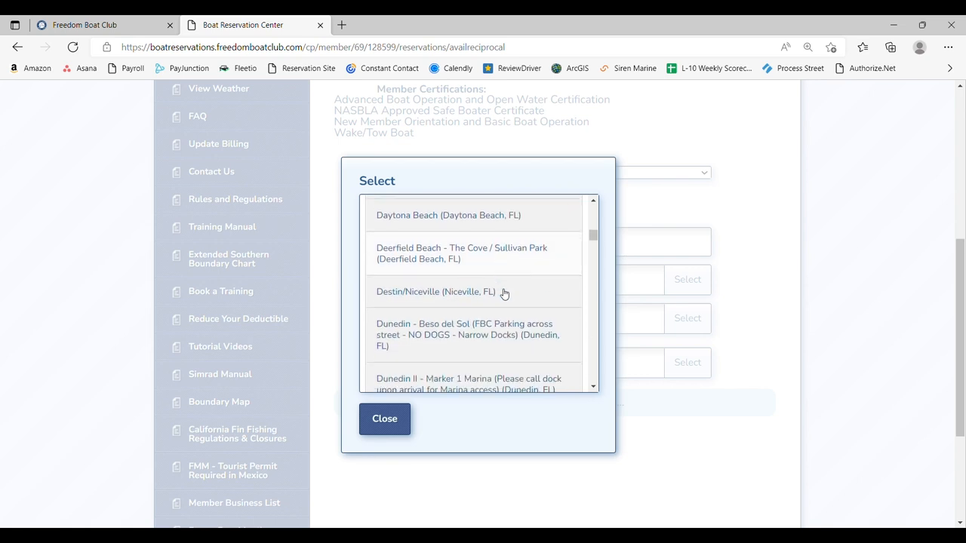
scroll("down", 3)
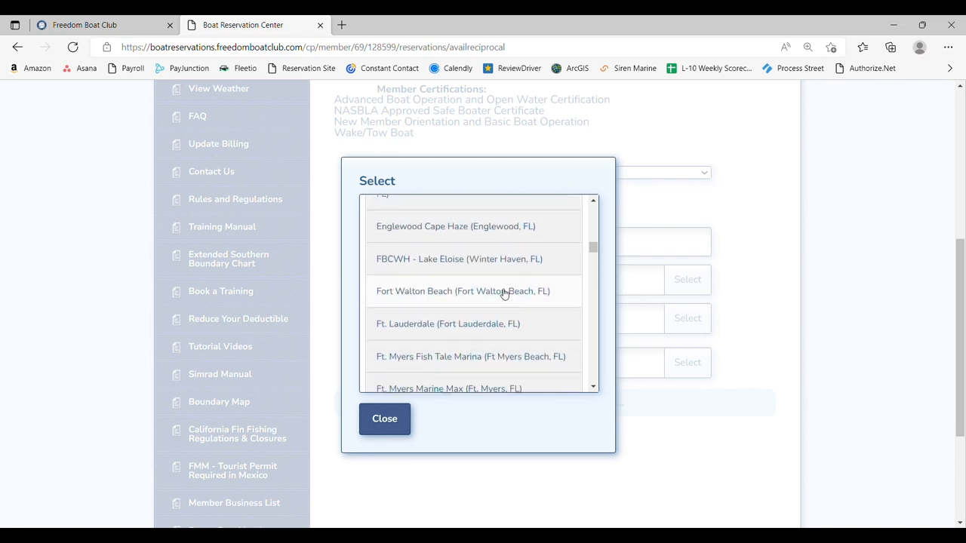
scroll("down", 3)
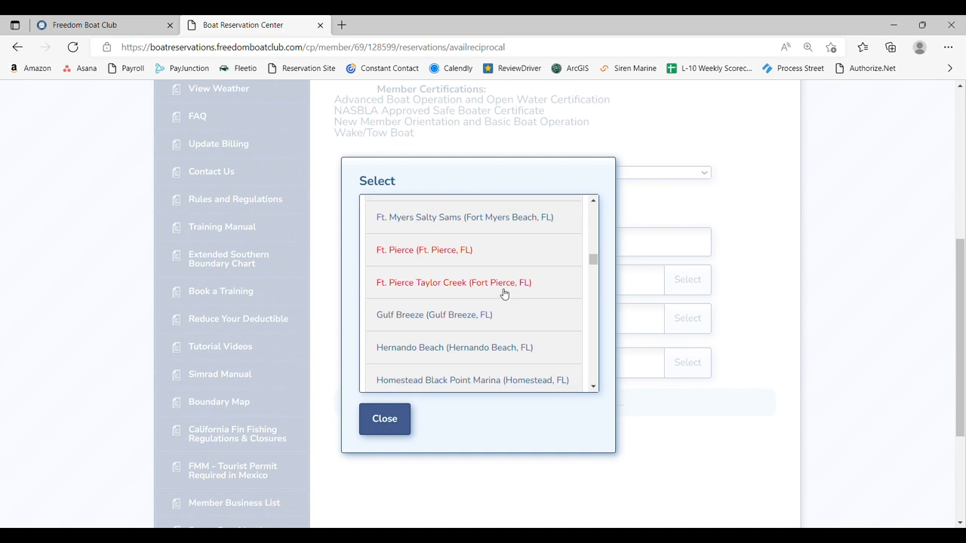
scroll("down", 3)
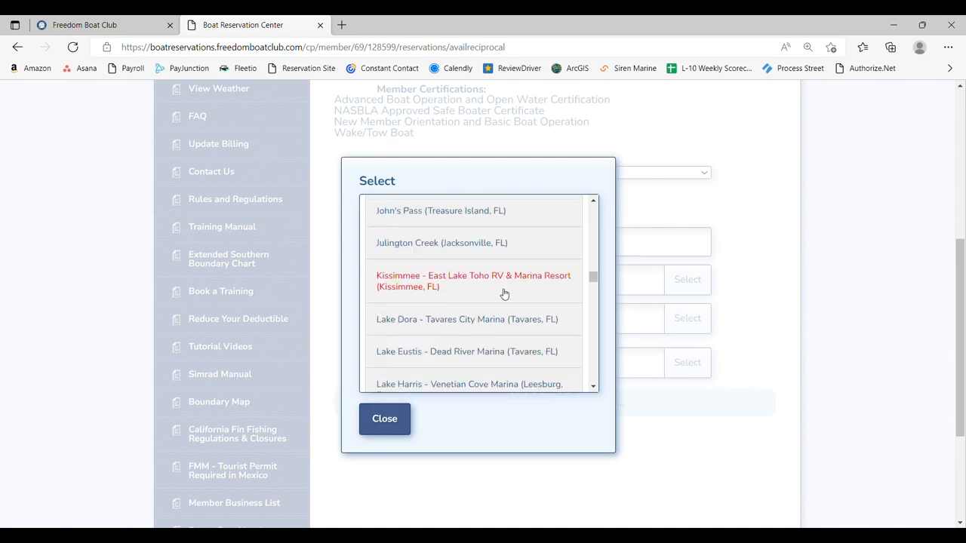
scroll("down", 3)
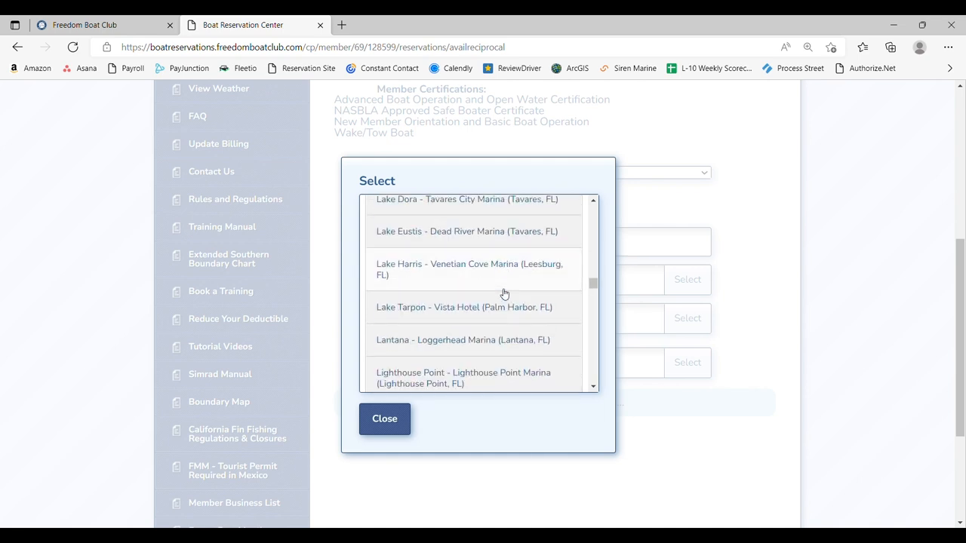
scroll("down", 3)
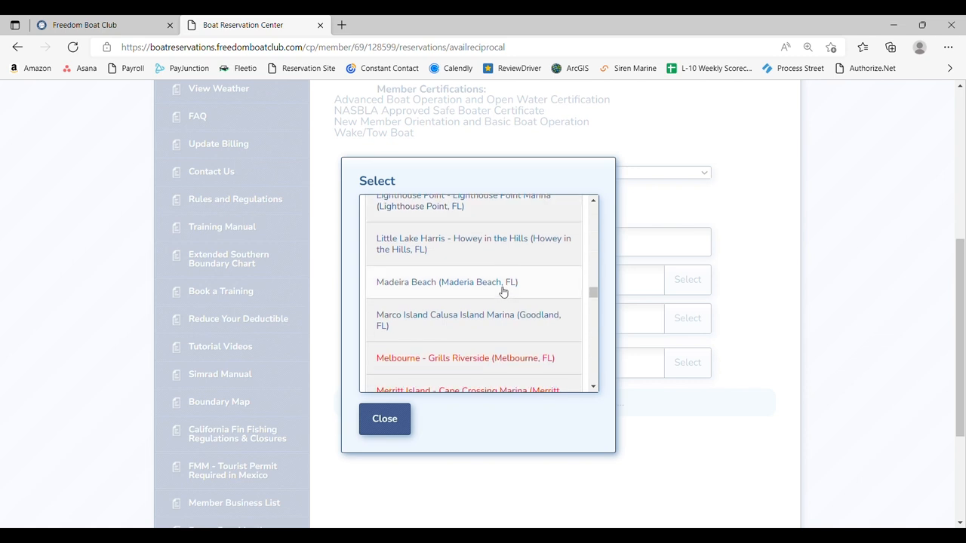
scroll("down", 3)
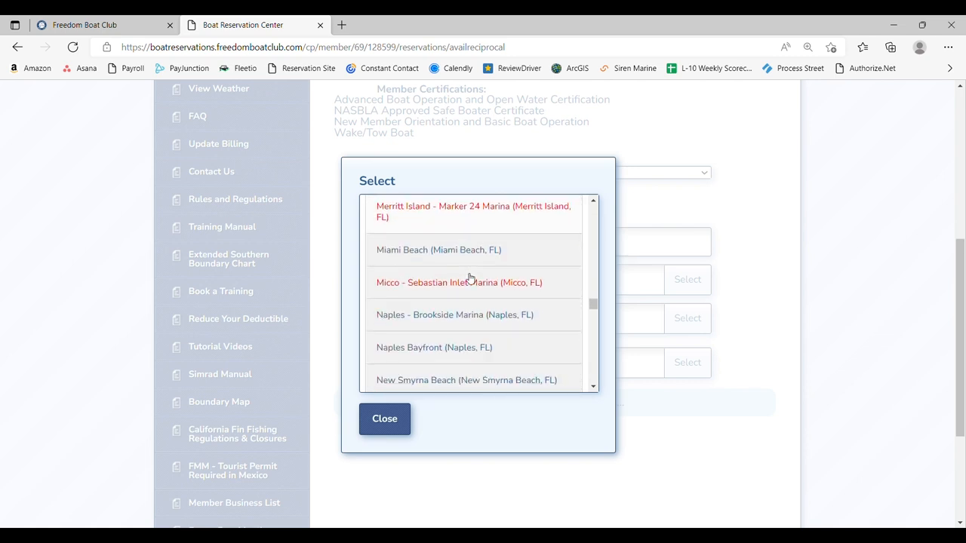
scroll("down", 3)
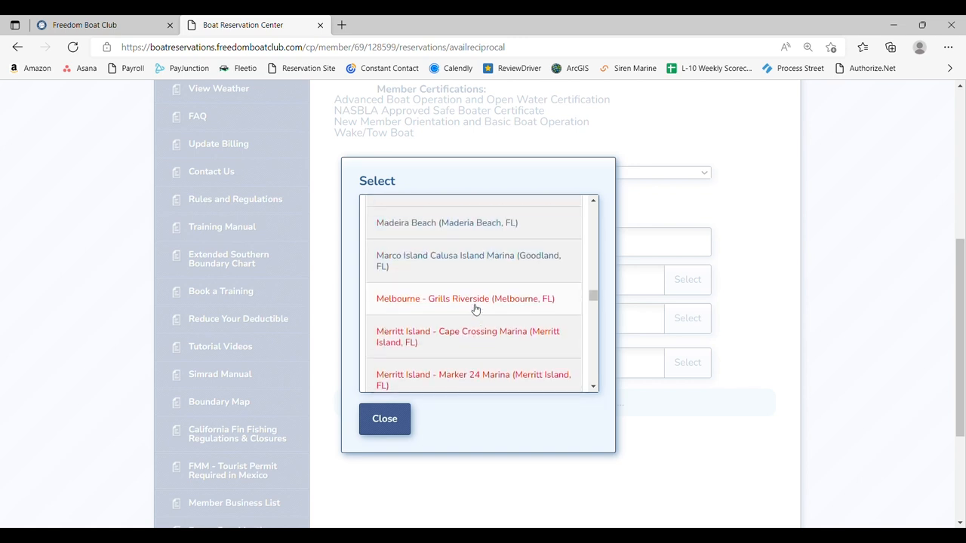
scroll("down", 3)
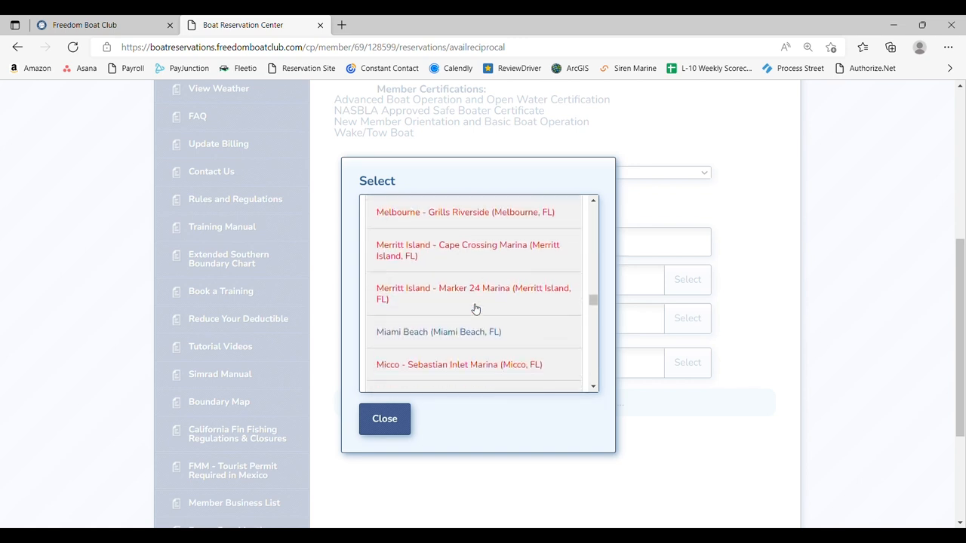
scroll("down", 3)
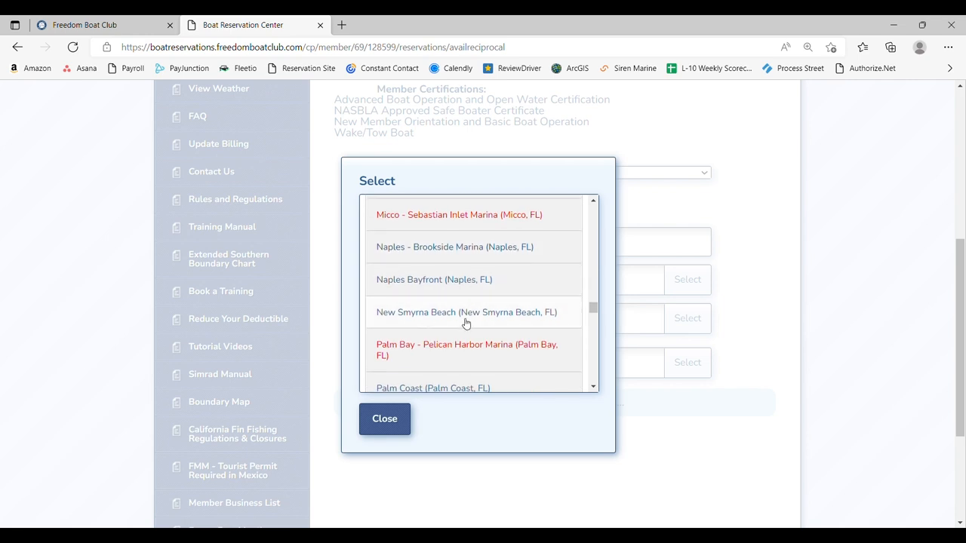
left_click(465, 311)
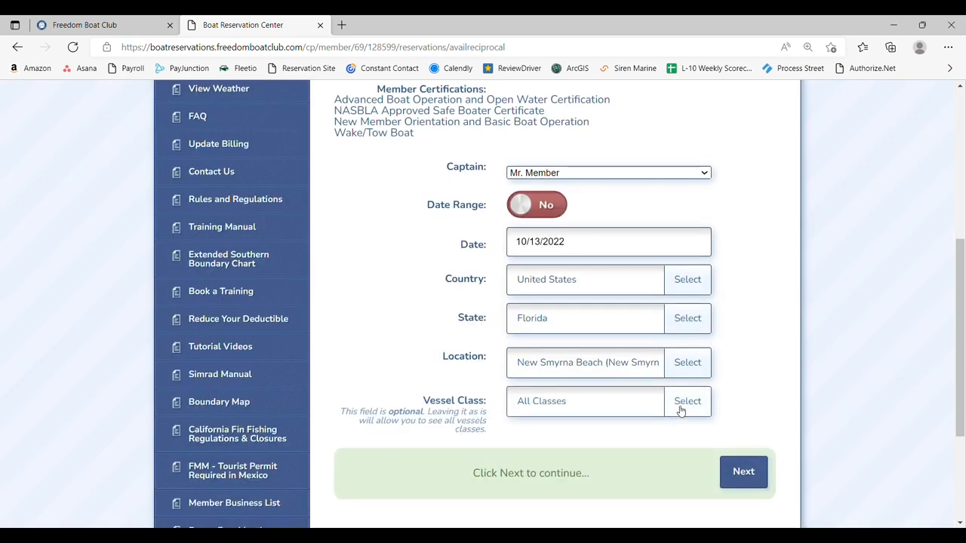
- Continue with All Classes to the New Smyrna Beach reciprocal requirements
left_click(743, 472)
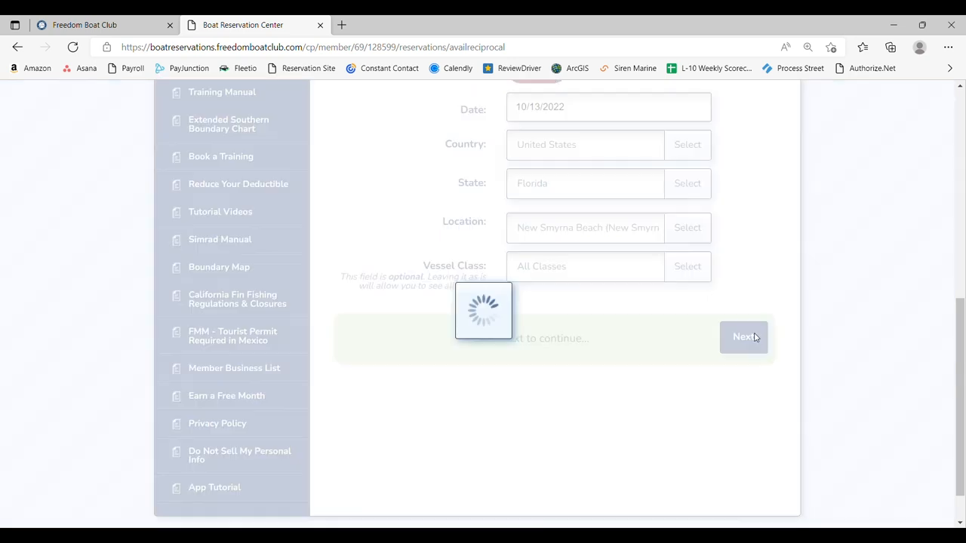
left_click(743, 337)
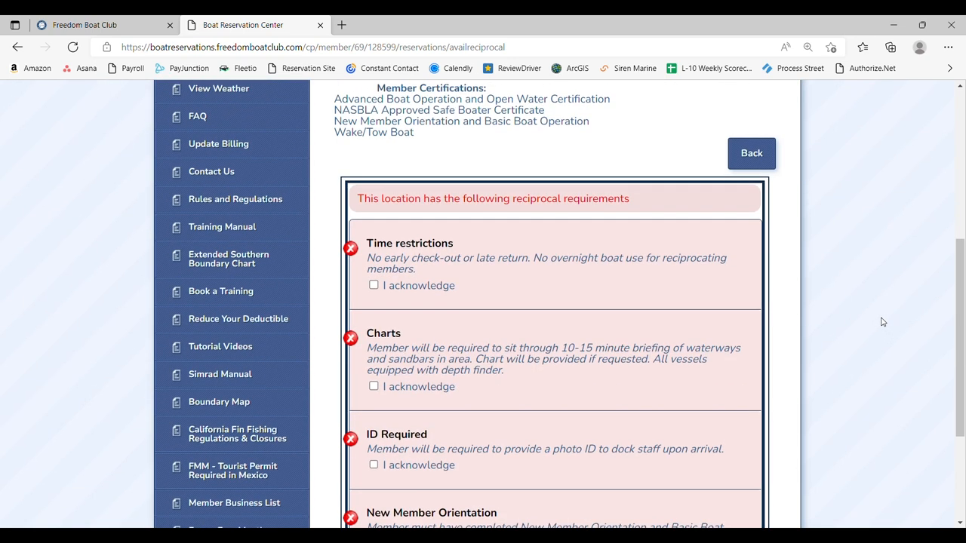
- Acknowledge the Time restrictions, ID Required and New Member Orientation requirements to reveal October 13 boats
scroll("up", 3)
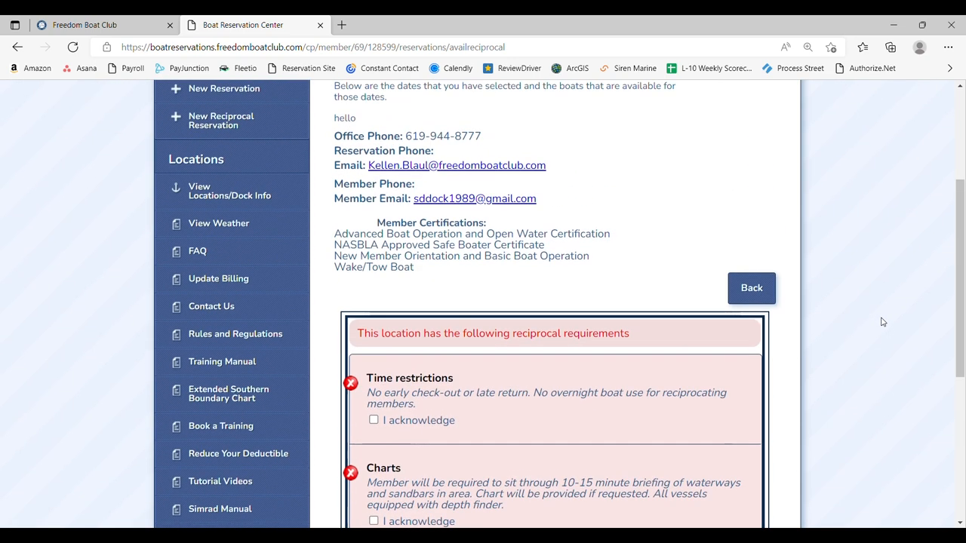
mouse_move(746, 436)
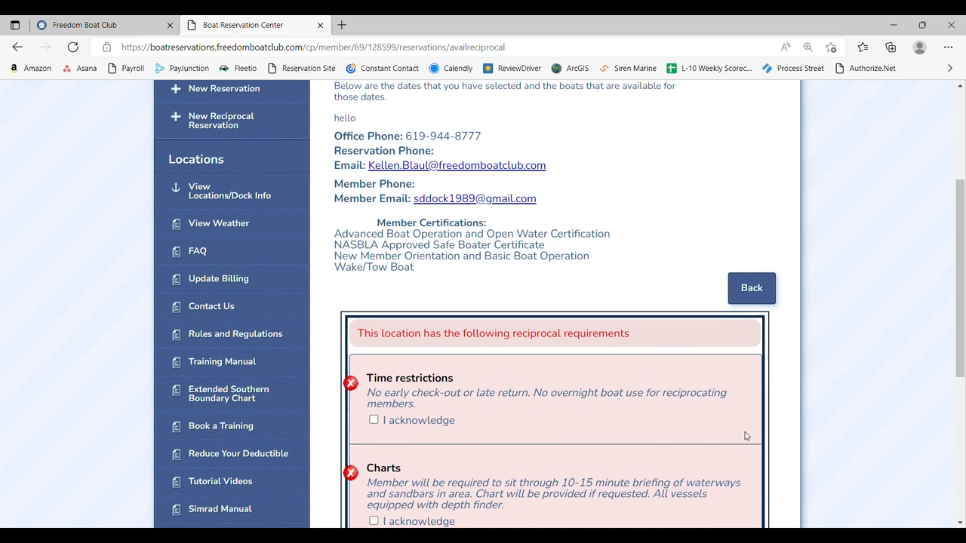
scroll("down", 3)
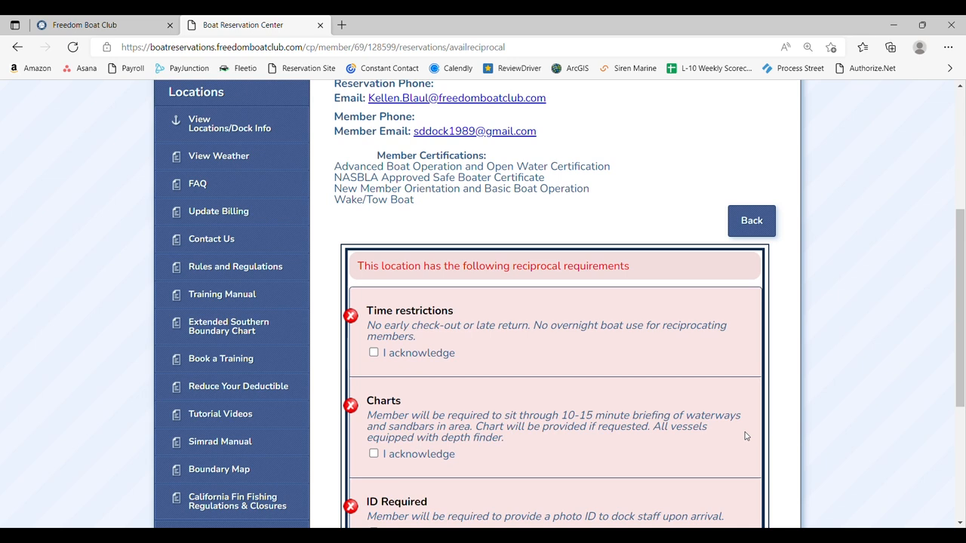
mouse_move(464, 365)
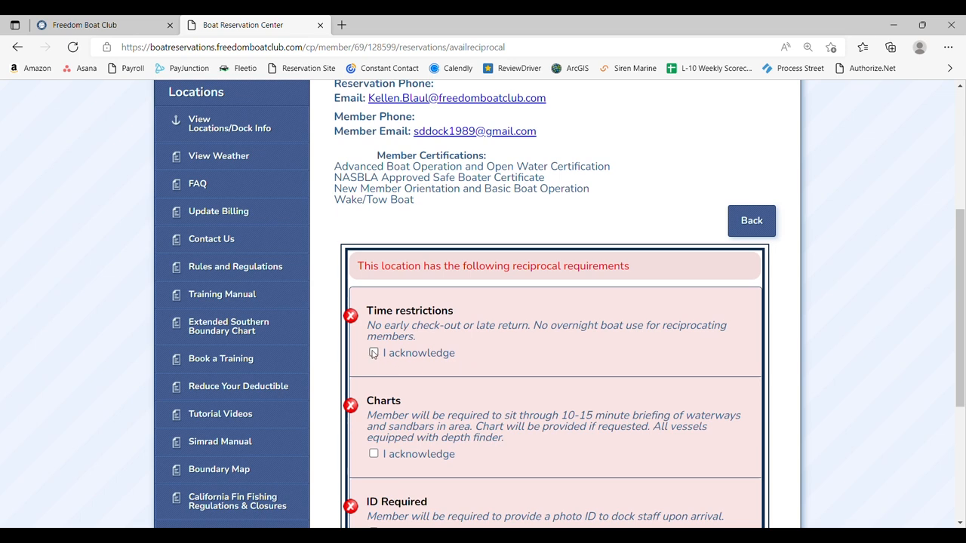
left_click(372, 353)
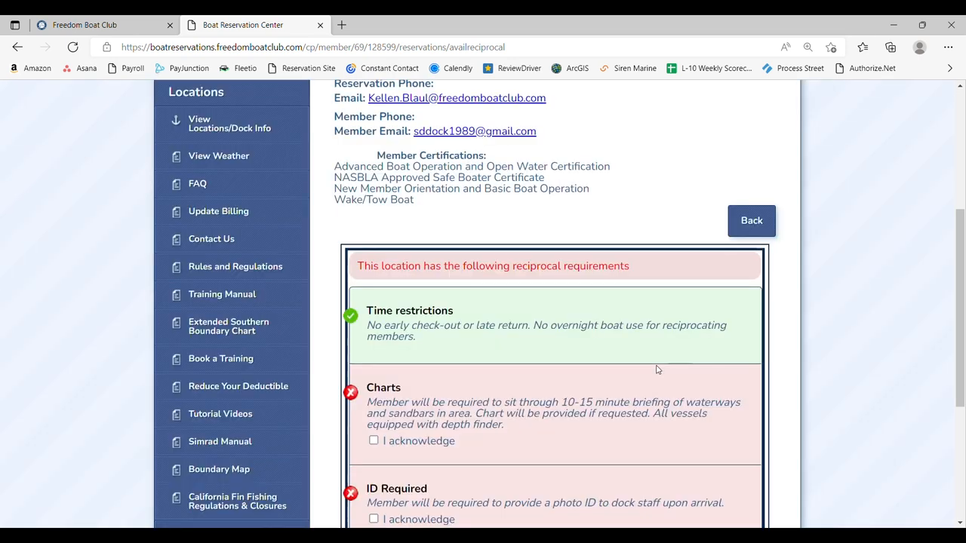
scroll("down", 3)
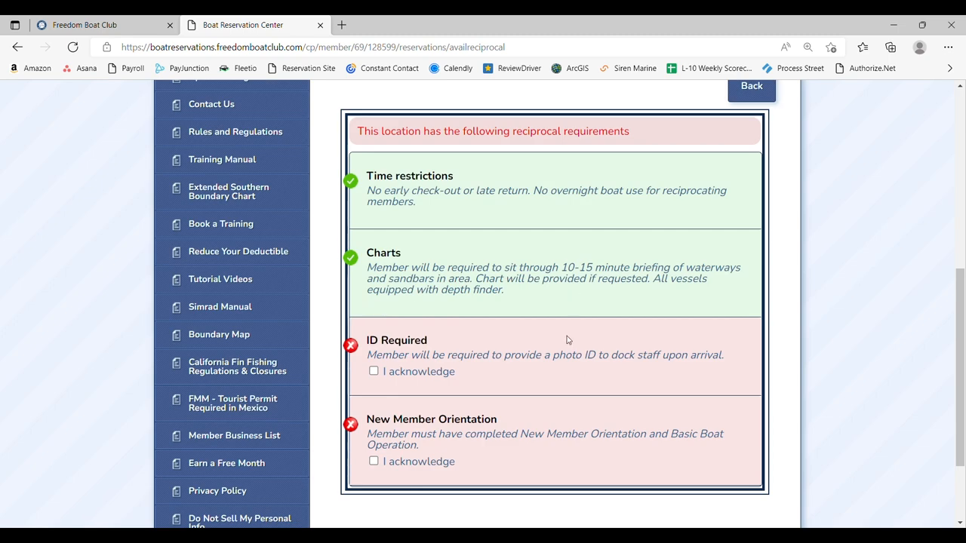
scroll("down", 3)
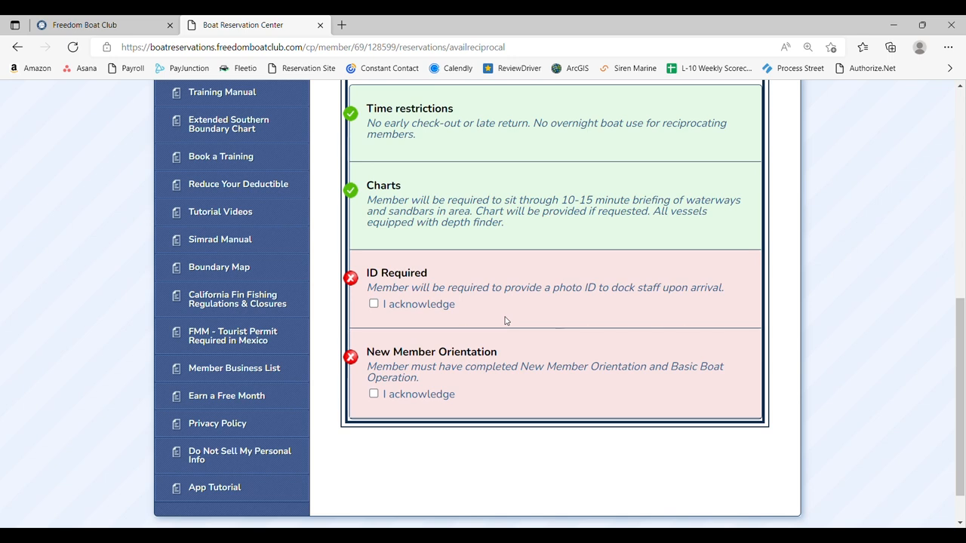
mouse_move(500, 318)
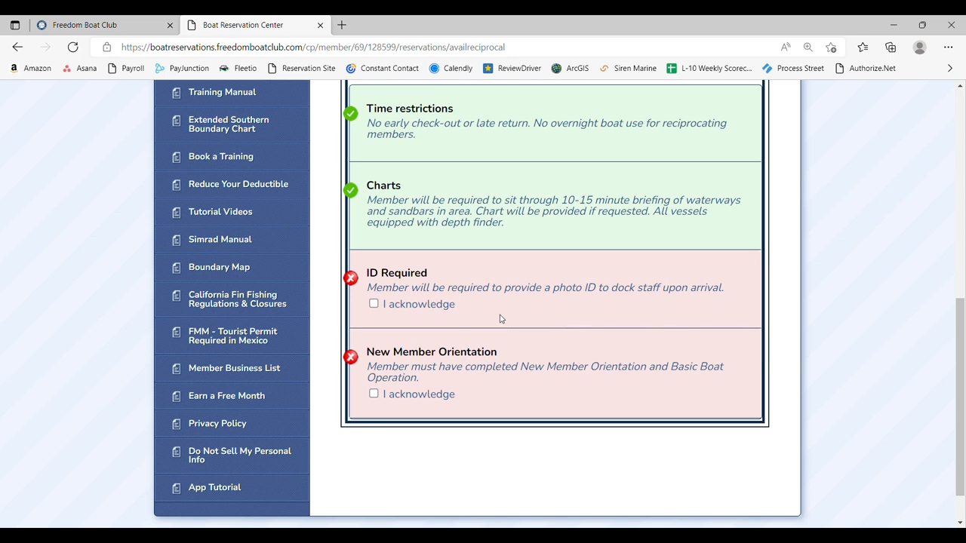
left_click(373, 303)
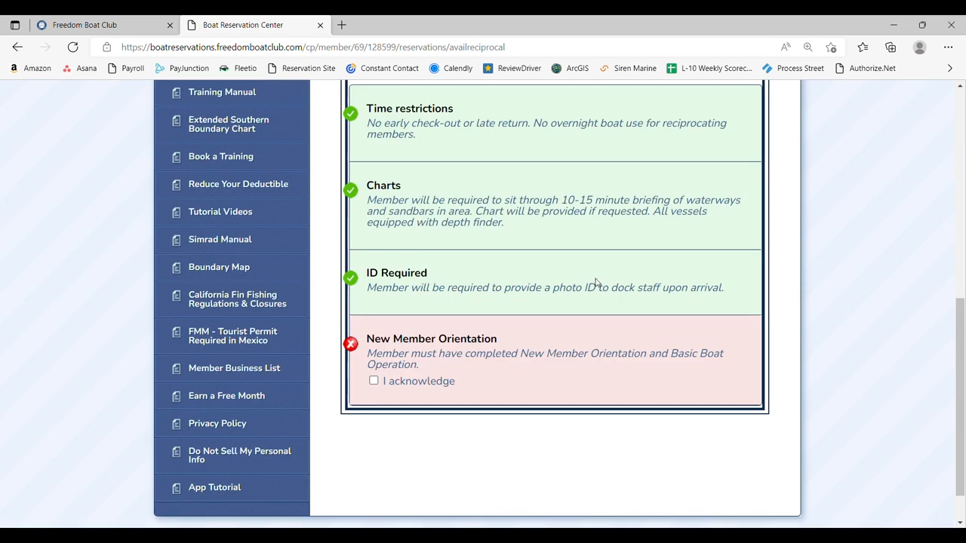
mouse_move(554, 406)
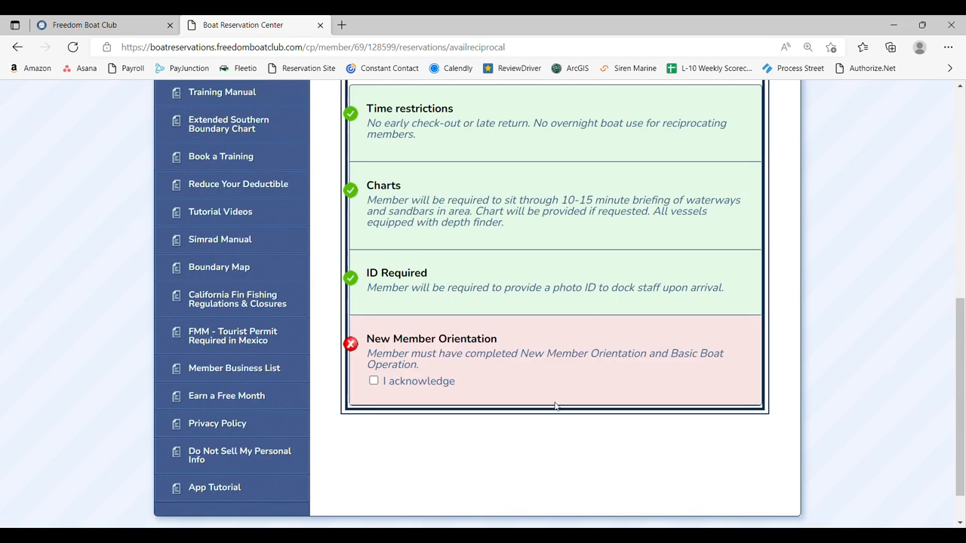
mouse_move(504, 396)
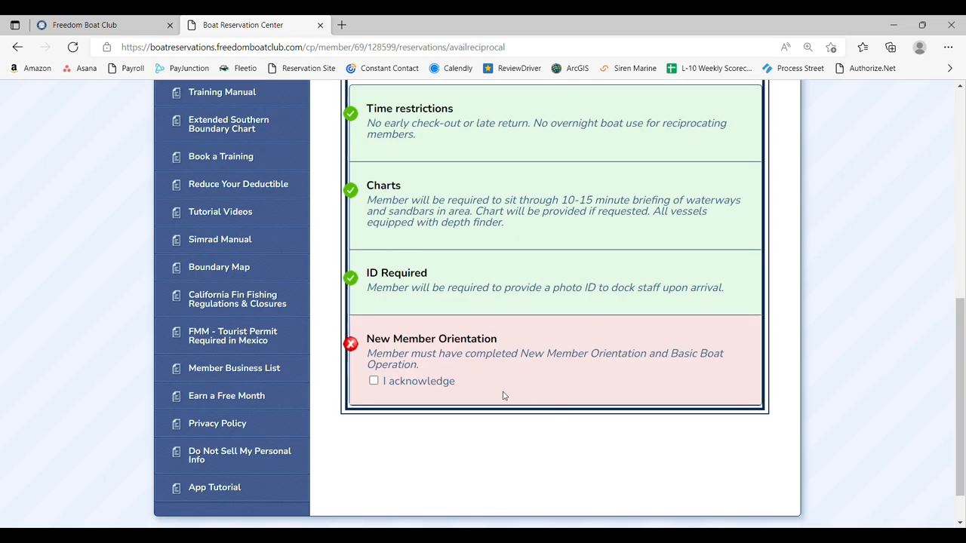
left_click(372, 380)
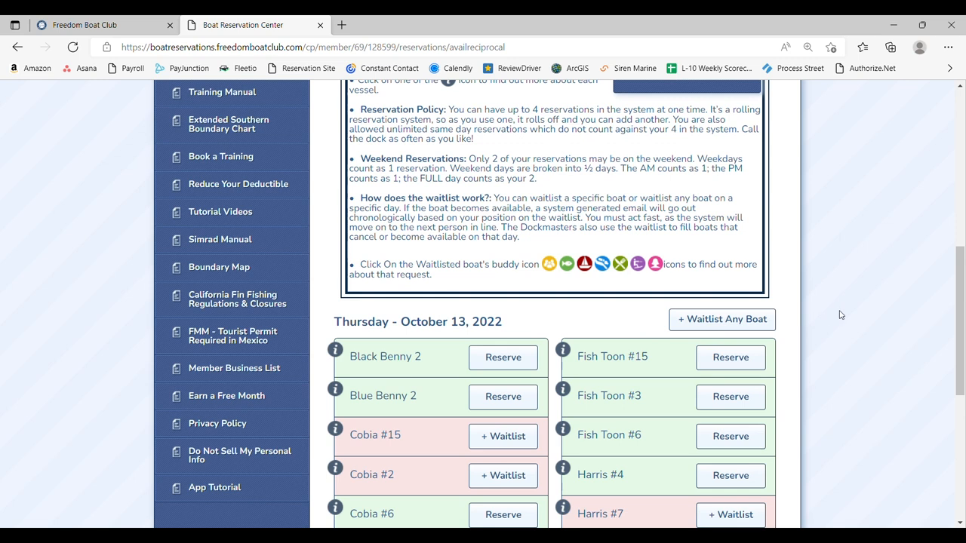
- Scroll through the October 13 New Smyrna Beach boat list to review availability
scroll("down", 3)
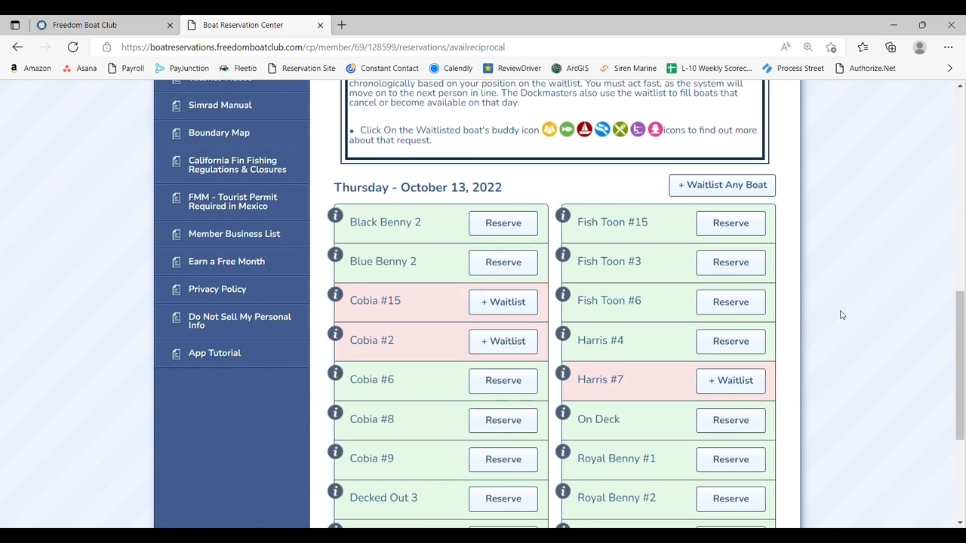
scroll("down", 3)
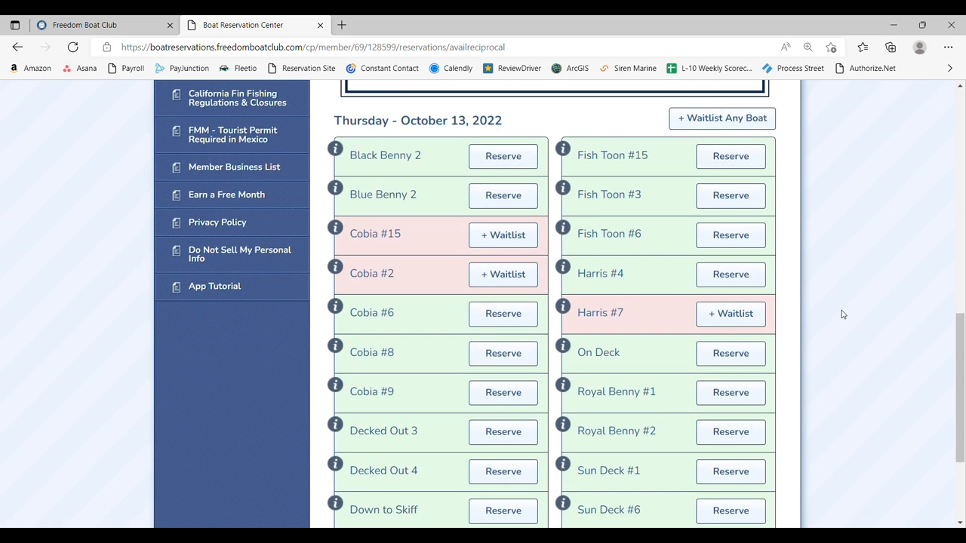
scroll("down", 3)
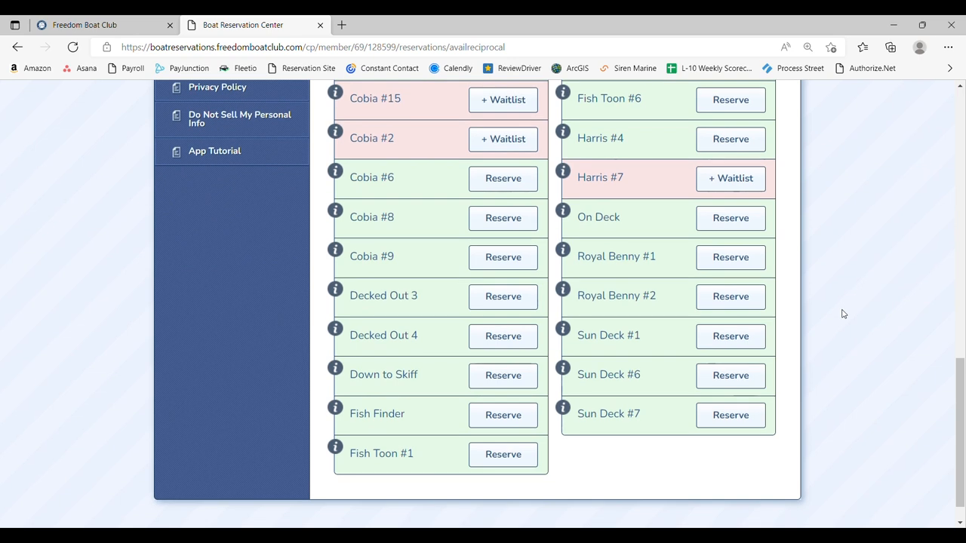
scroll("up", 3)
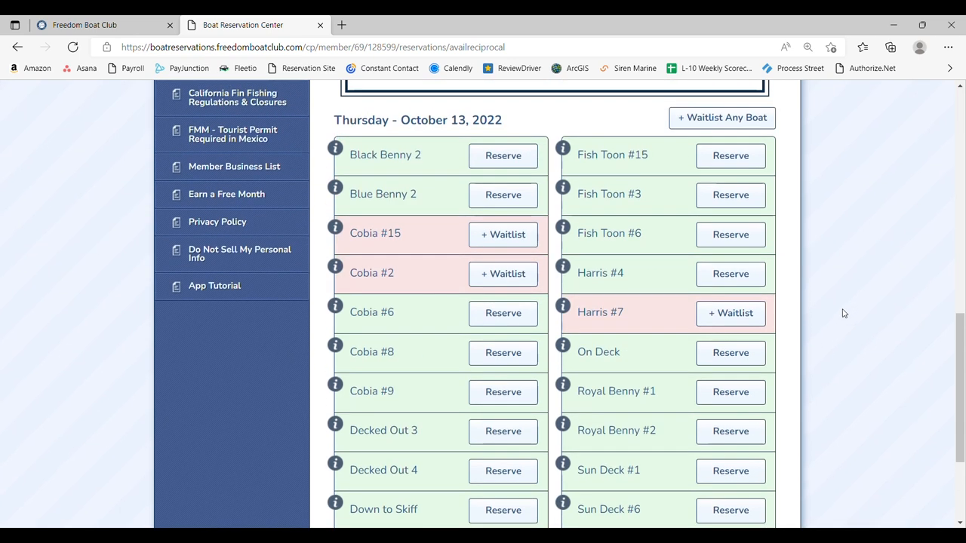
mouse_move(846, 311)
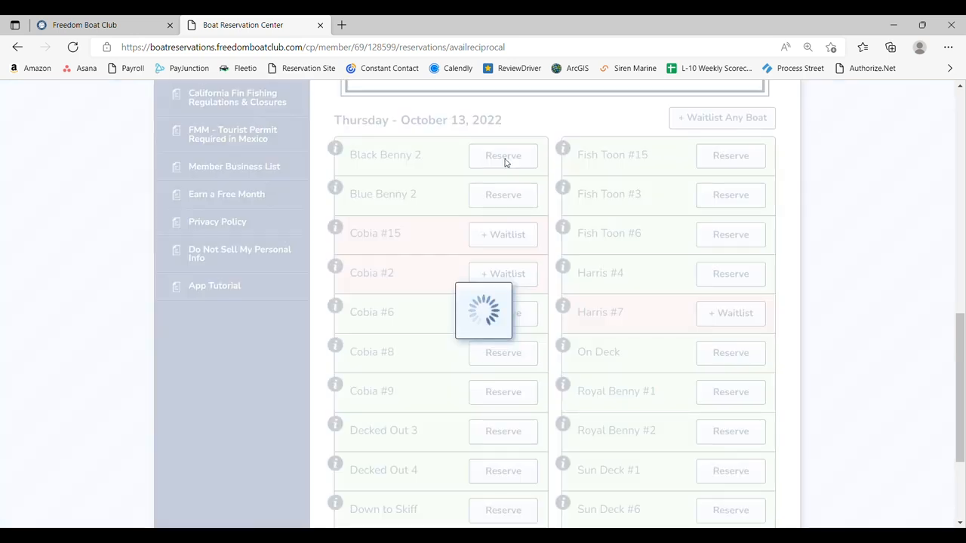
left_click(503, 156)
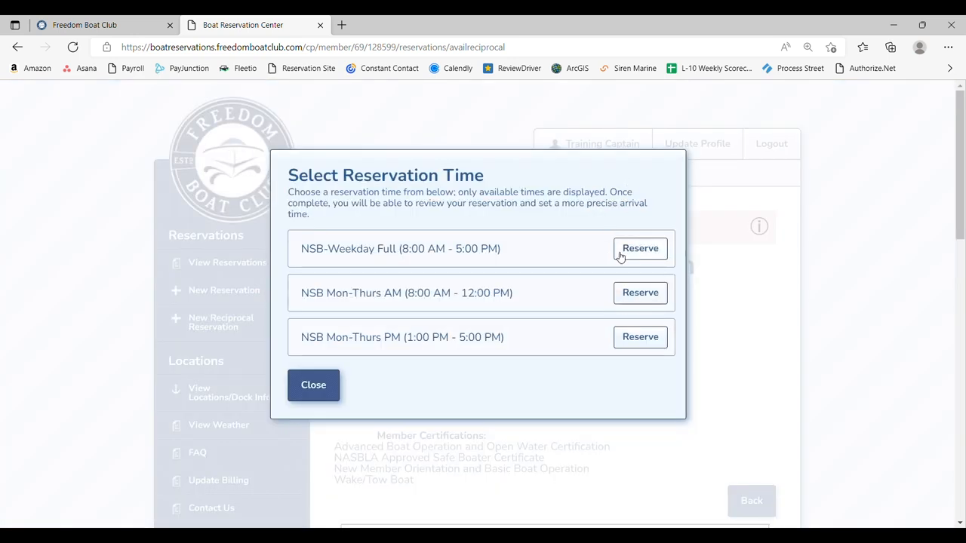
mouse_move(486, 387)
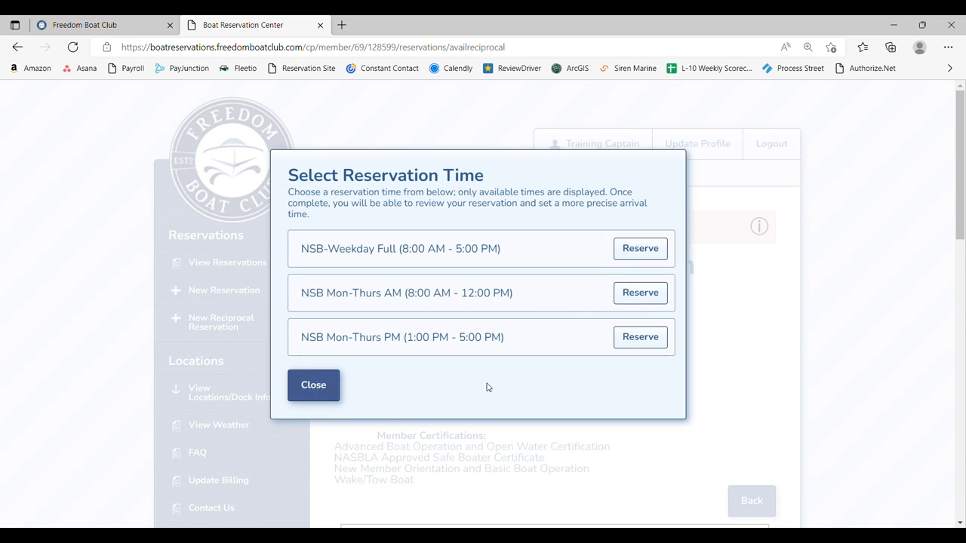
mouse_move(313, 385)
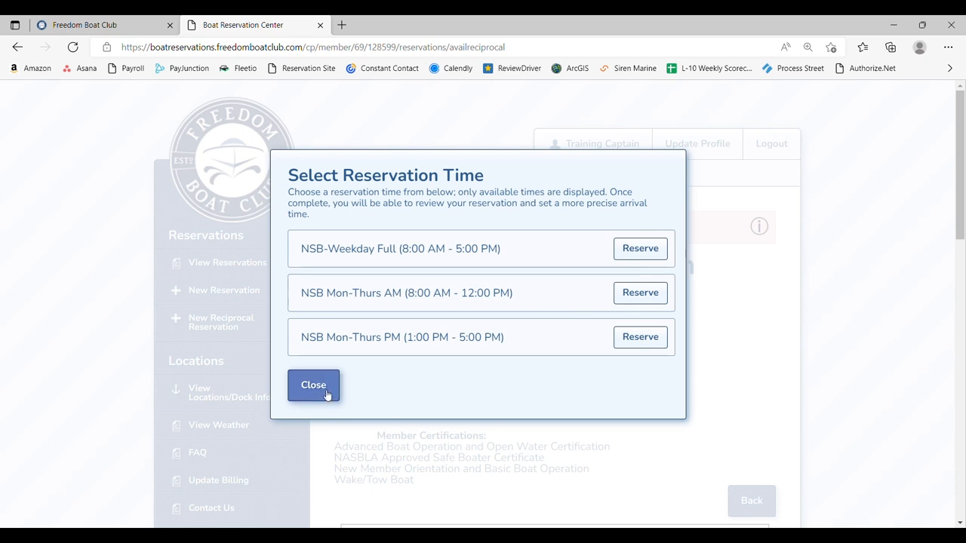
left_click(314, 385)
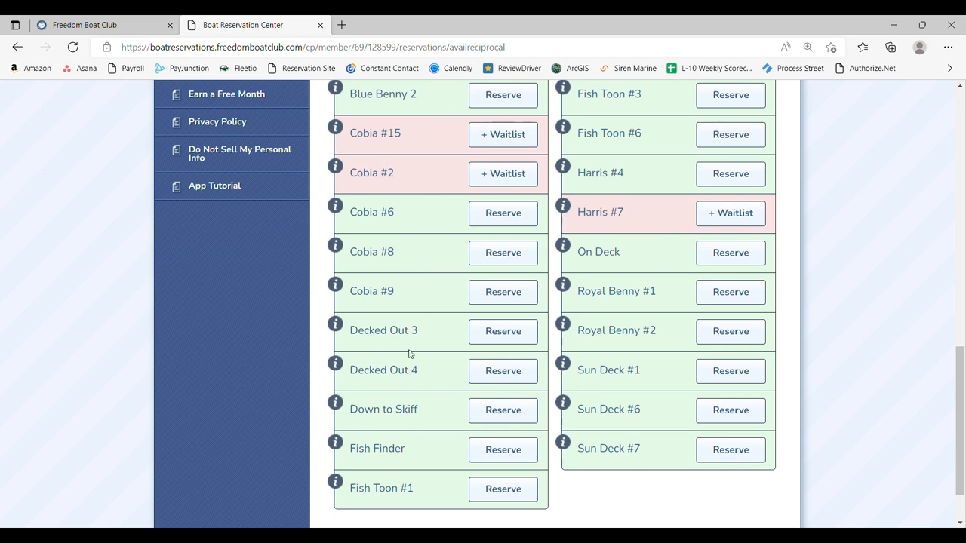
mouse_move(364, 313)
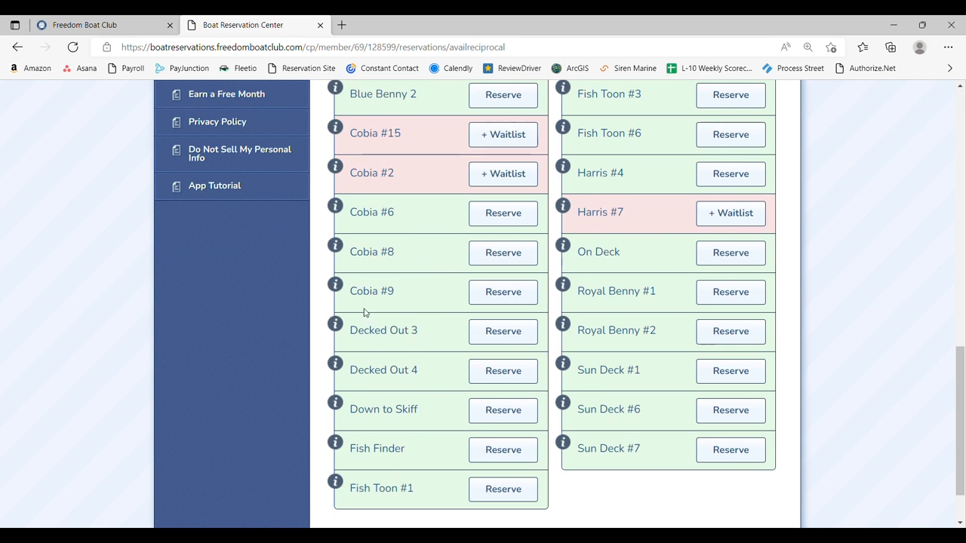
mouse_move(336, 285)
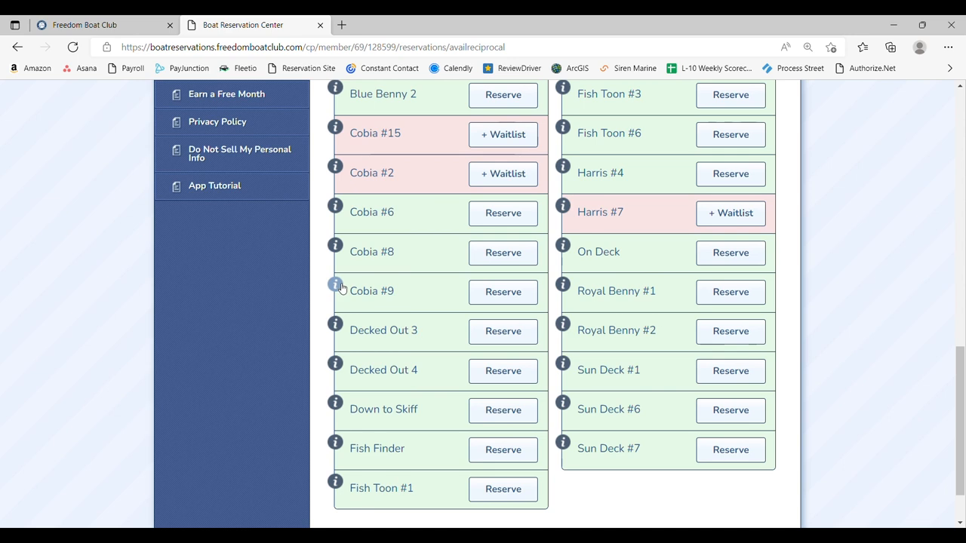
- View the Cobia #9 boat details and close them
left_click(335, 286)
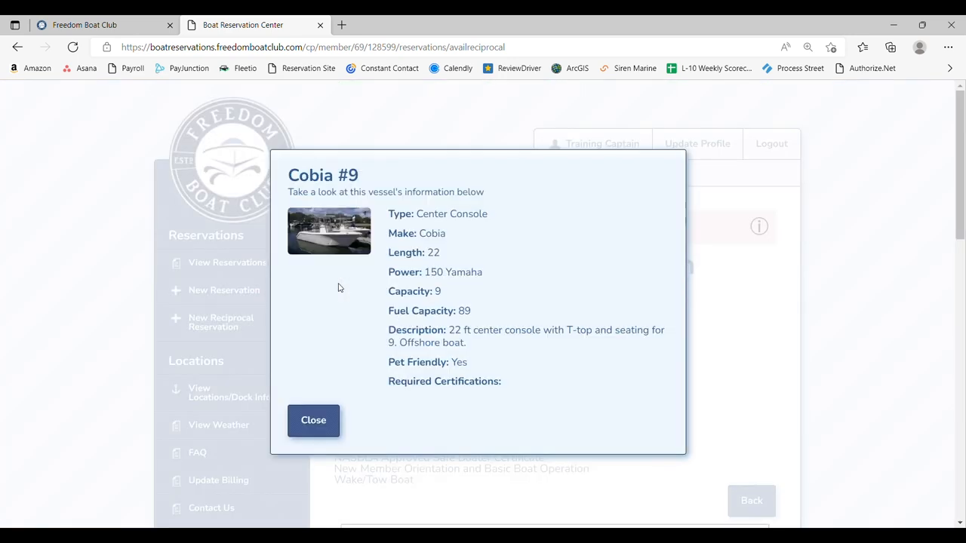
mouse_move(604, 263)
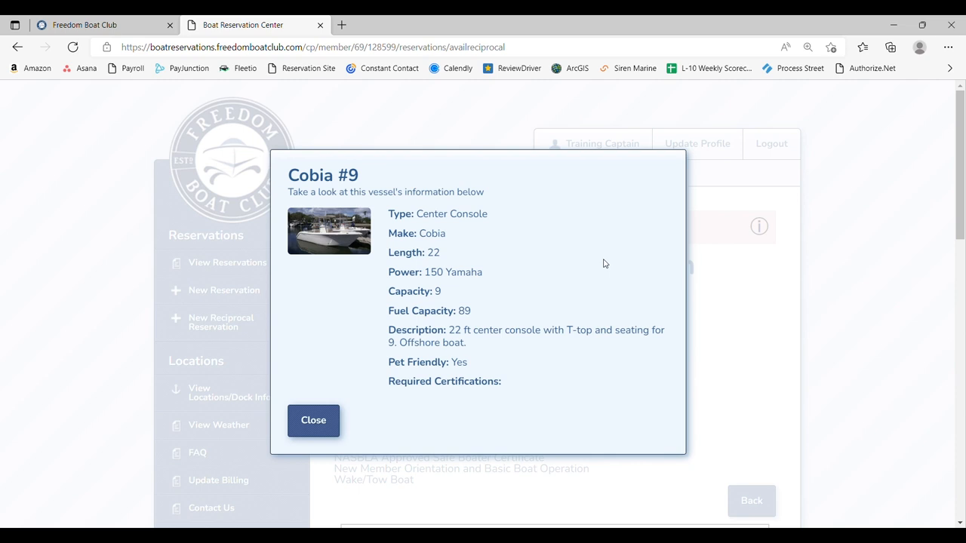
mouse_move(483, 353)
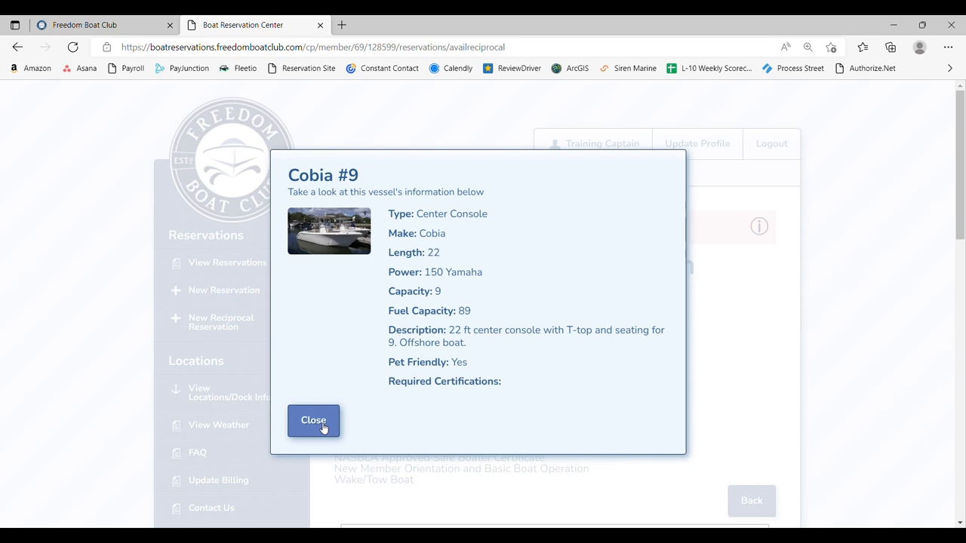
left_click(313, 421)
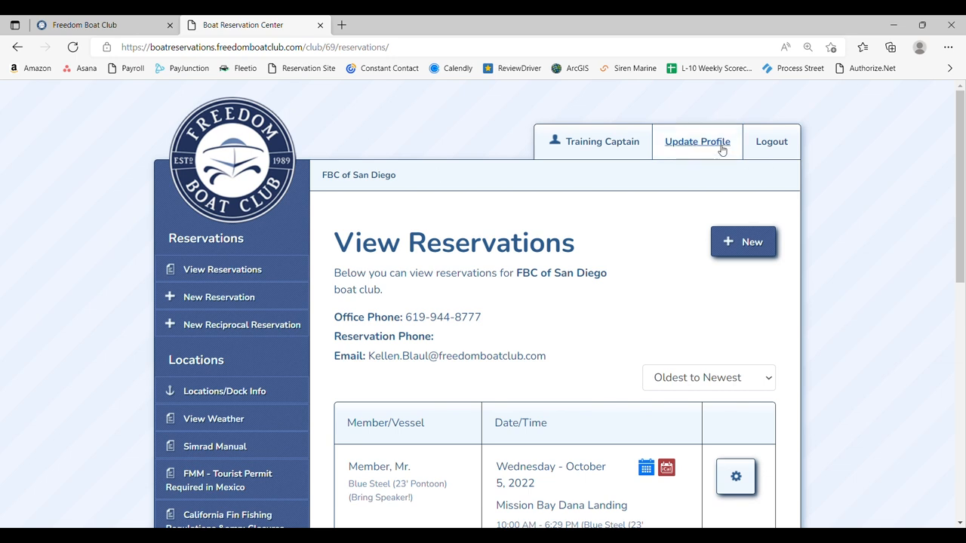
- Go to Update Profile and review the payment status and editable account fields
left_click(697, 142)
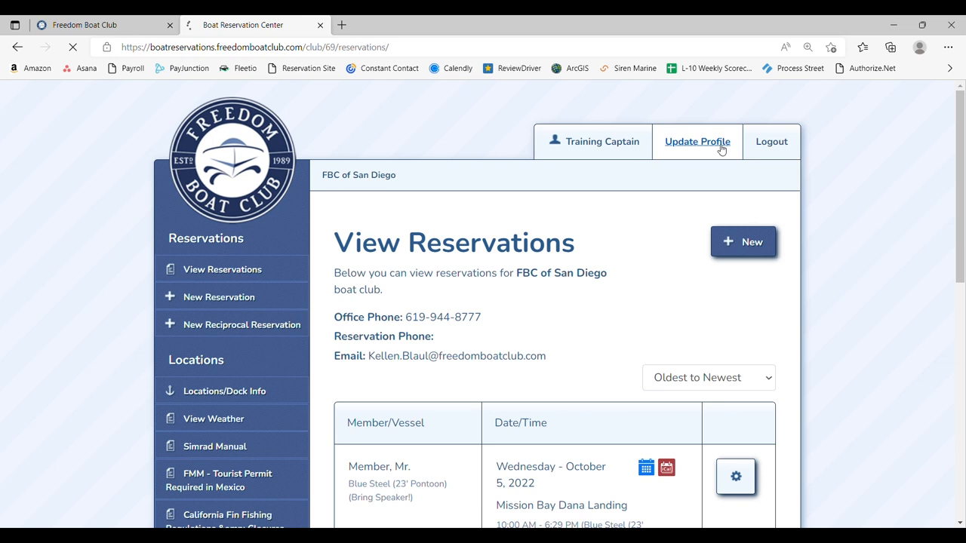
left_click(696, 141)
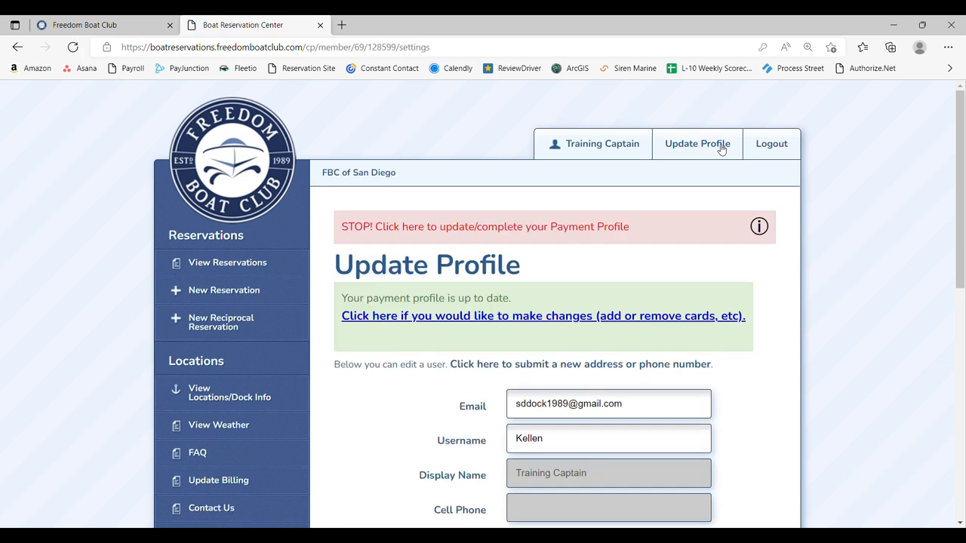
scroll("down", 3)
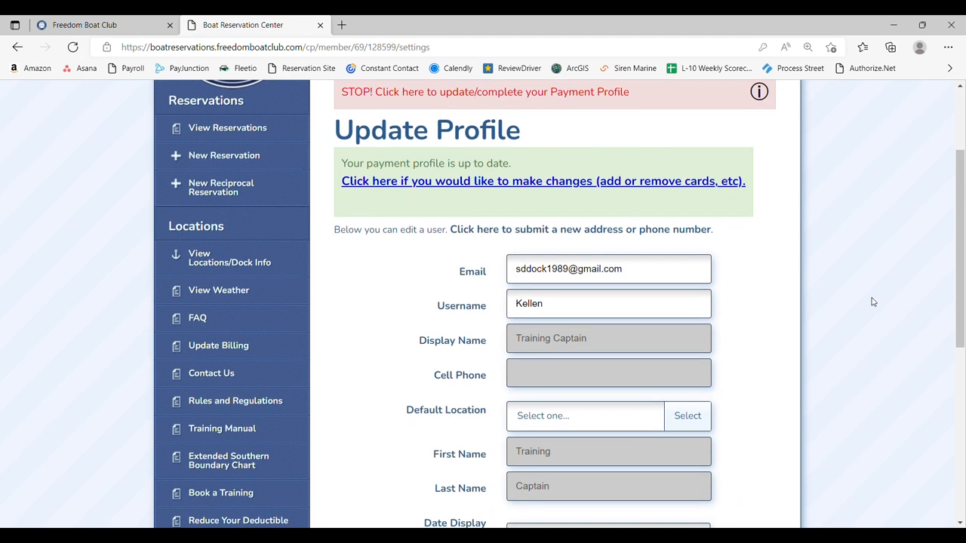
scroll("down", 3)
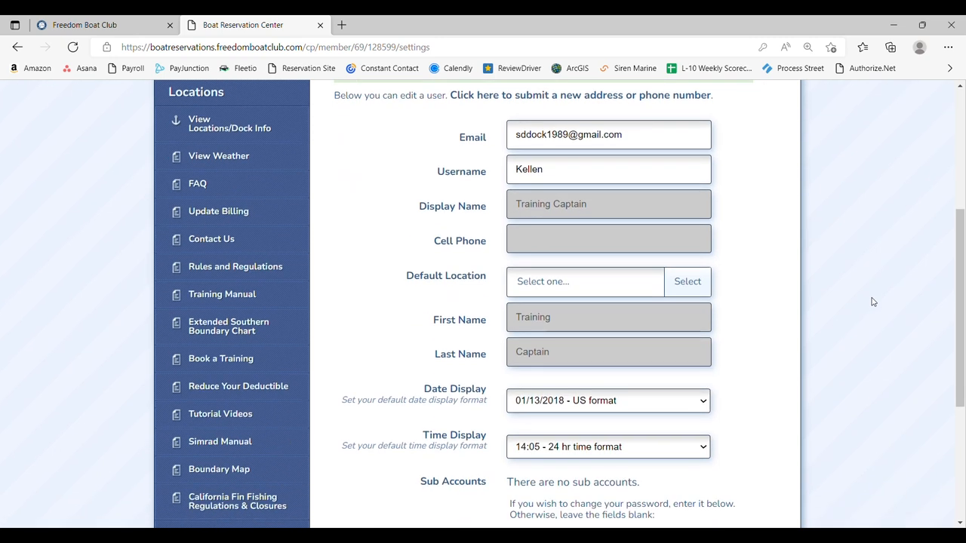
scroll("up", 3)
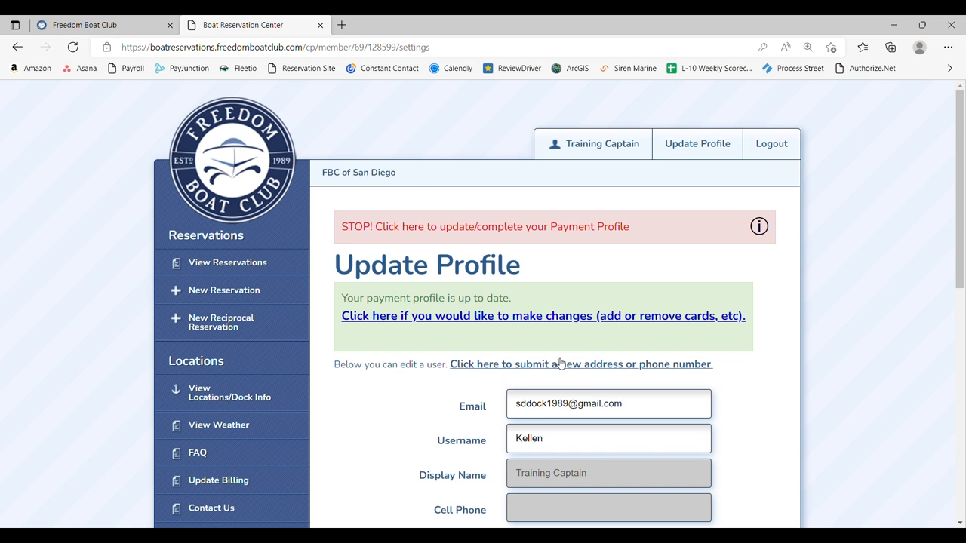
mouse_move(553, 340)
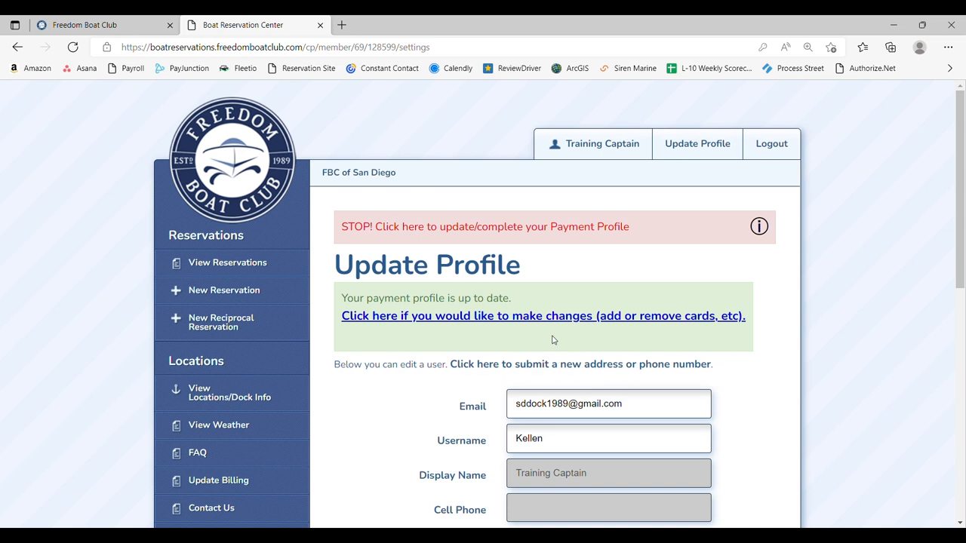
mouse_move(566, 320)
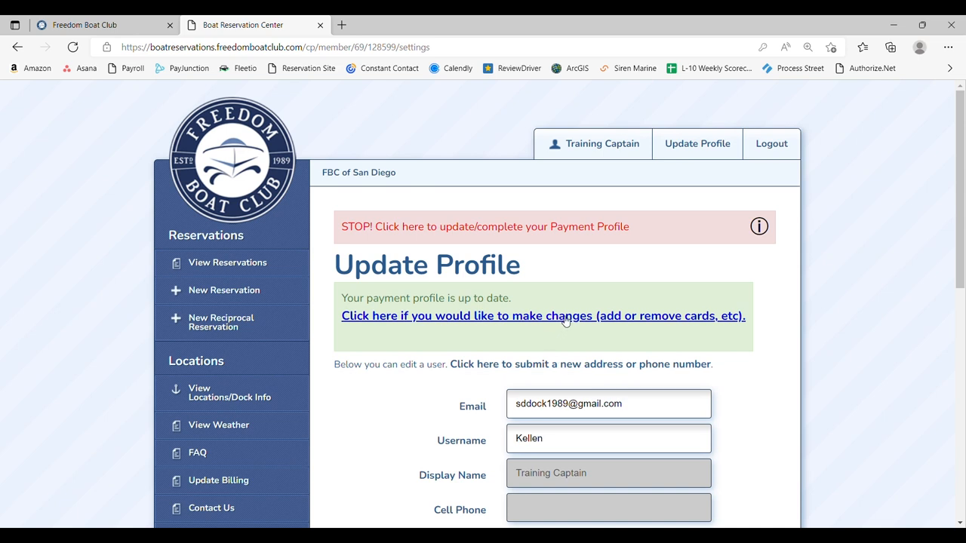
- Review the Dockside Methods page with the default AmericanExpress card ending 1095
left_click(542, 315)
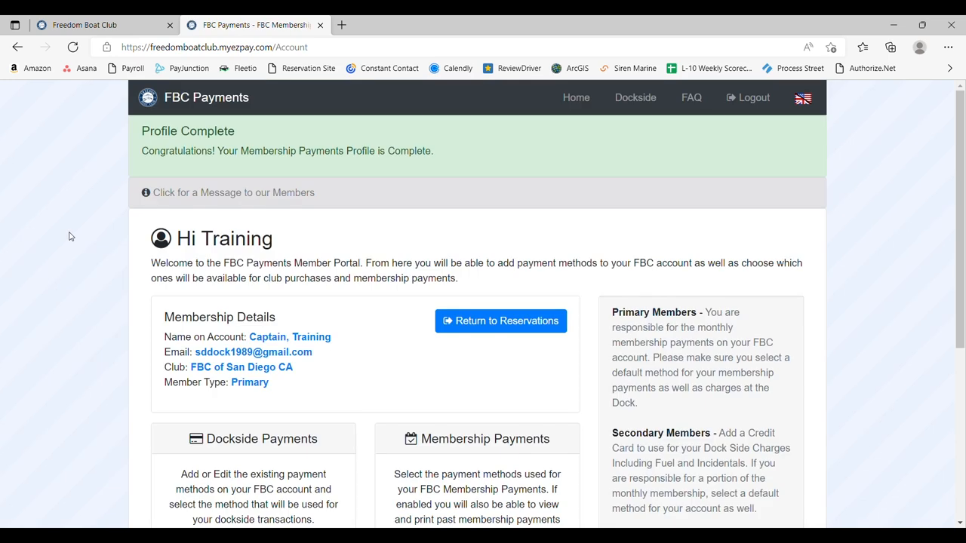
mouse_move(339, 330)
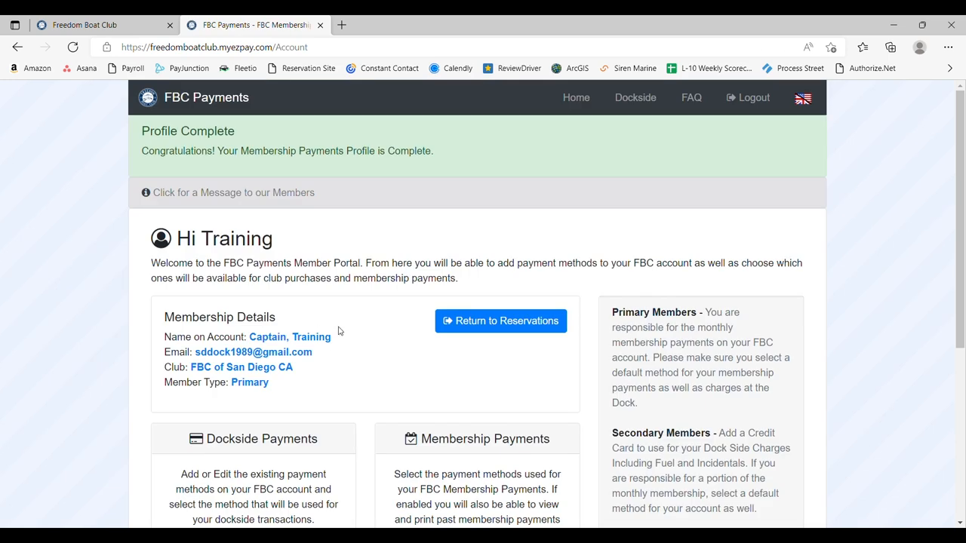
scroll("down", 3)
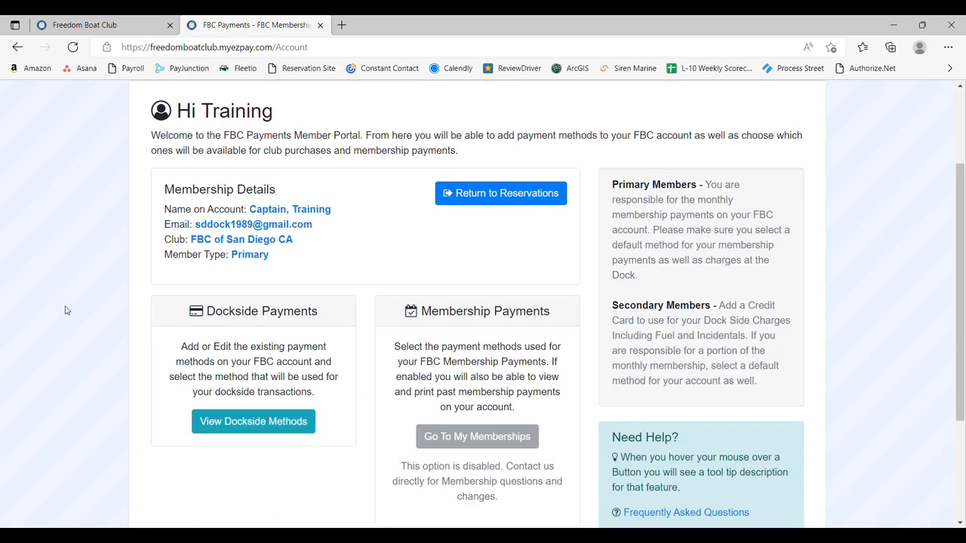
scroll("down", 3)
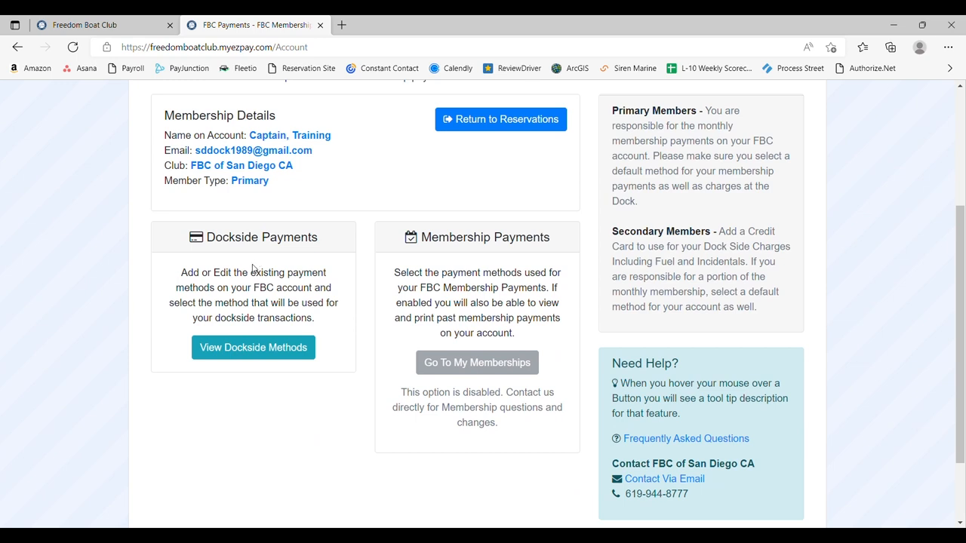
left_click(252, 347)
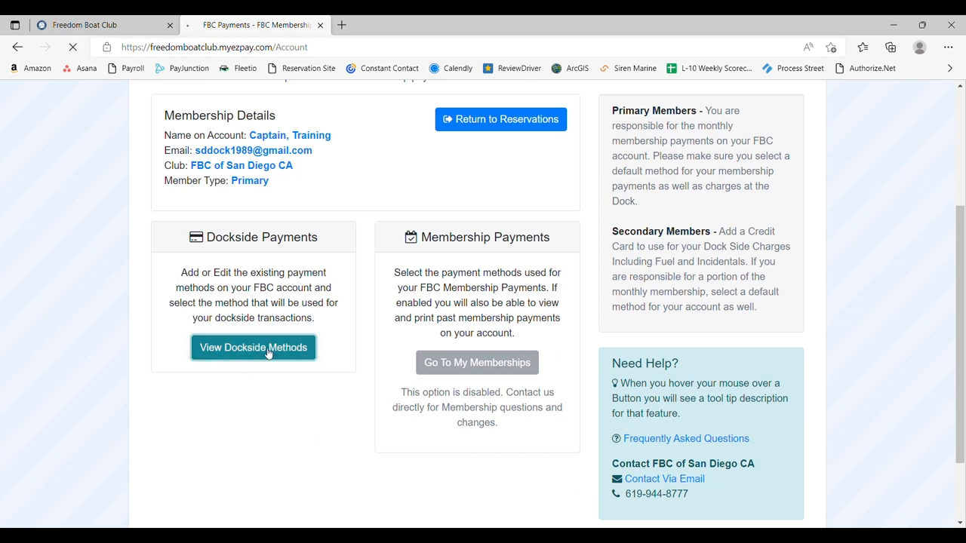
left_click(253, 347)
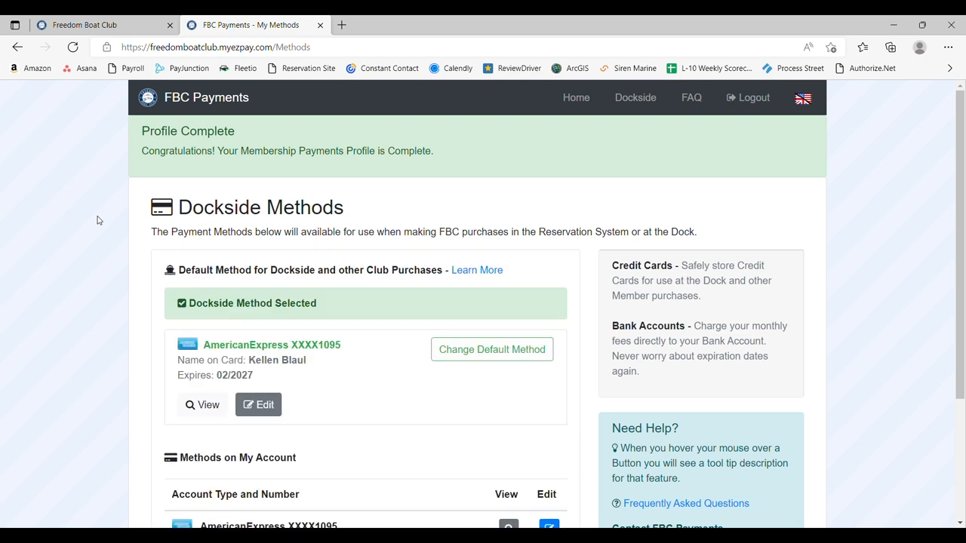
mouse_move(216, 378)
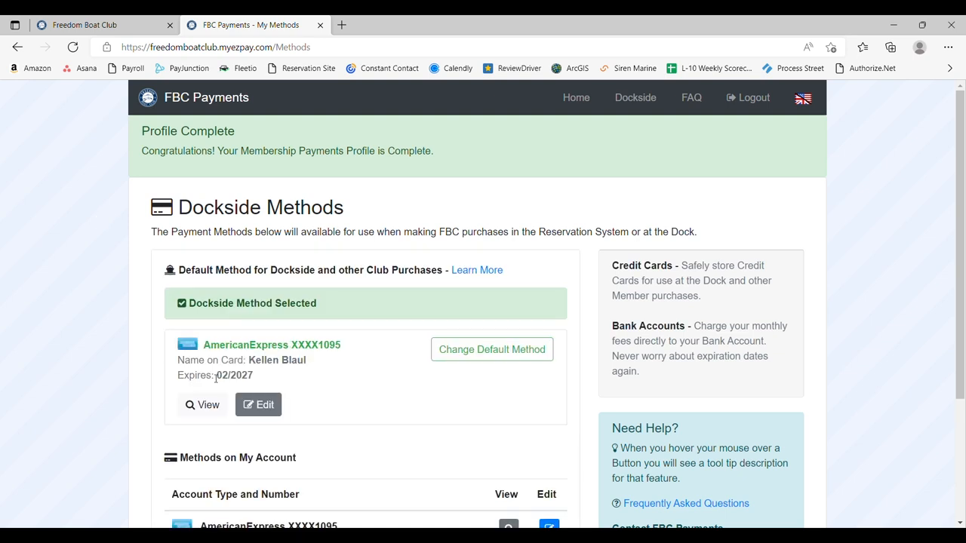
scroll("down", 3)
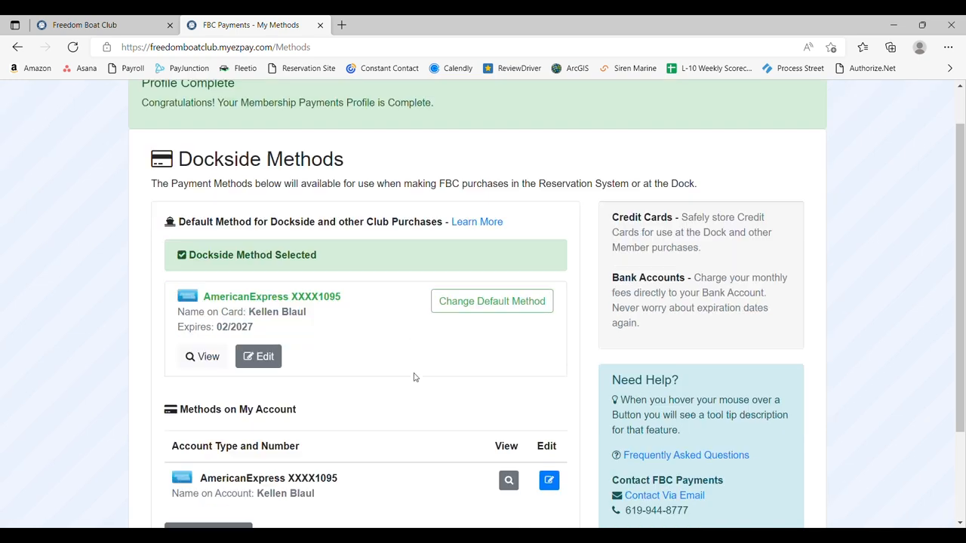
scroll("down", 3)
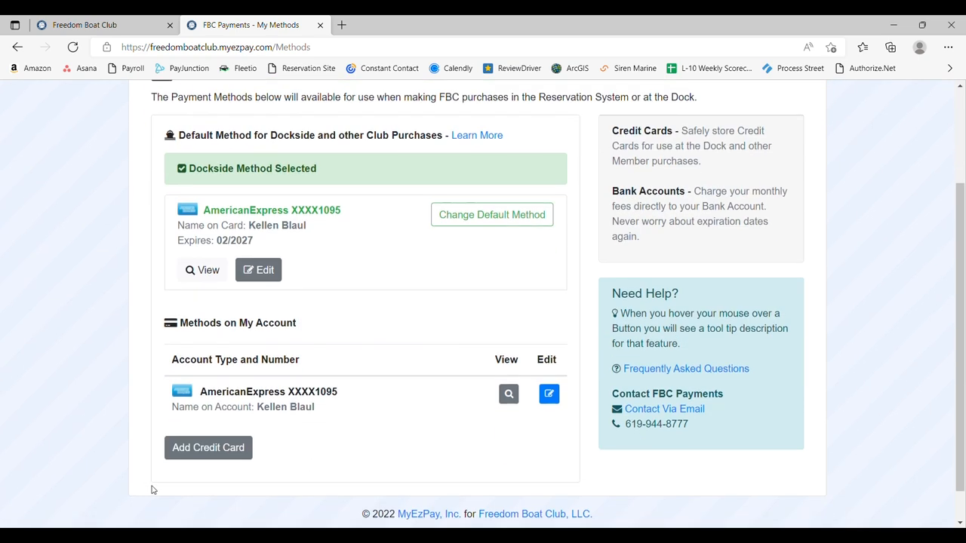
mouse_move(491, 214)
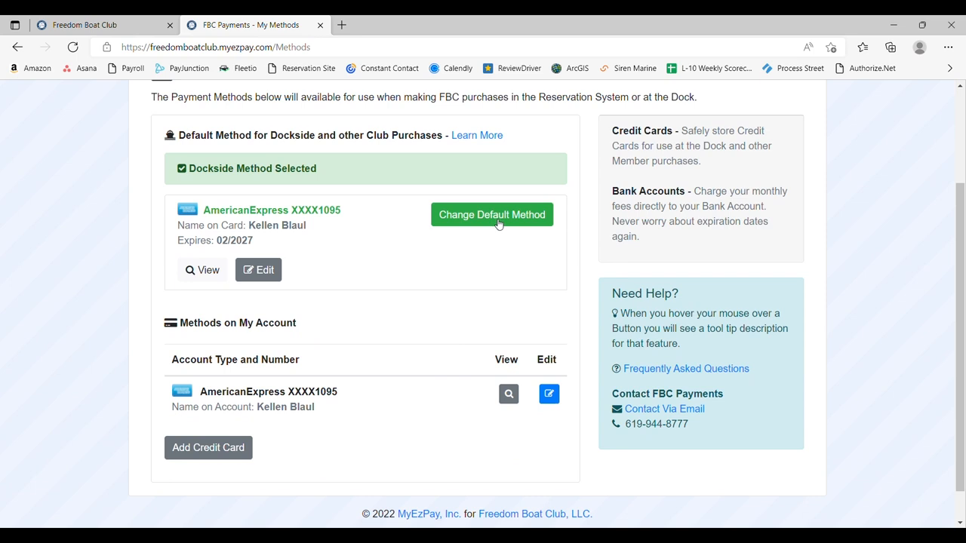
mouse_move(52, 309)
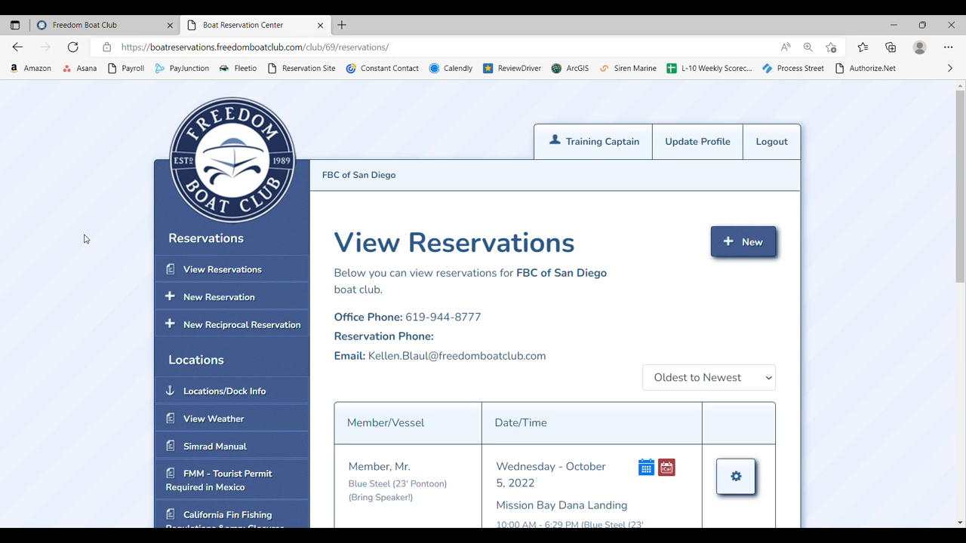
scroll("down", 3)
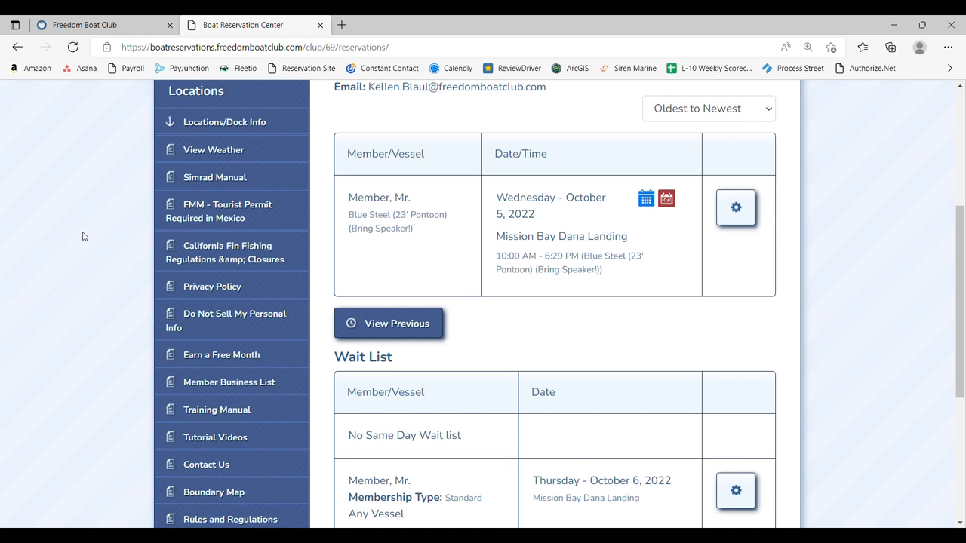
mouse_move(268, 181)
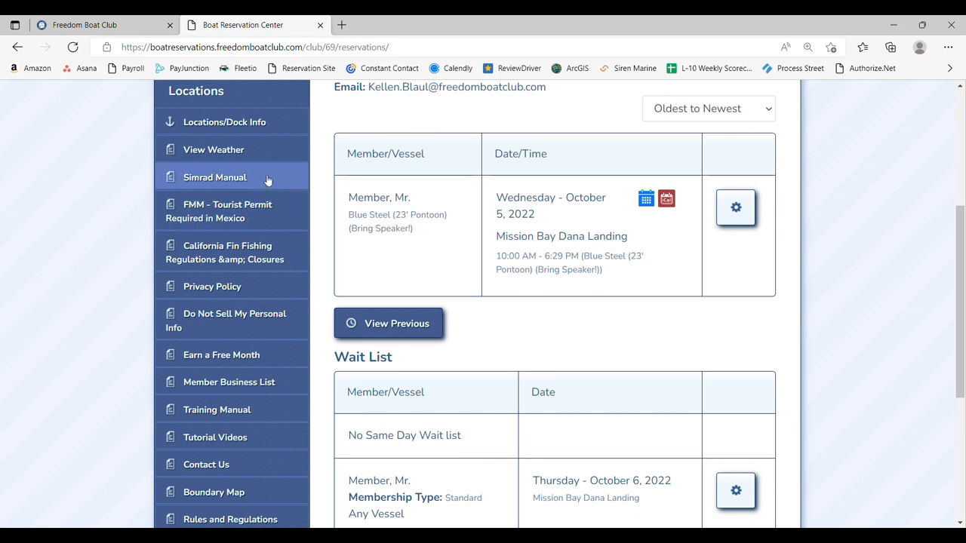
mouse_move(270, 218)
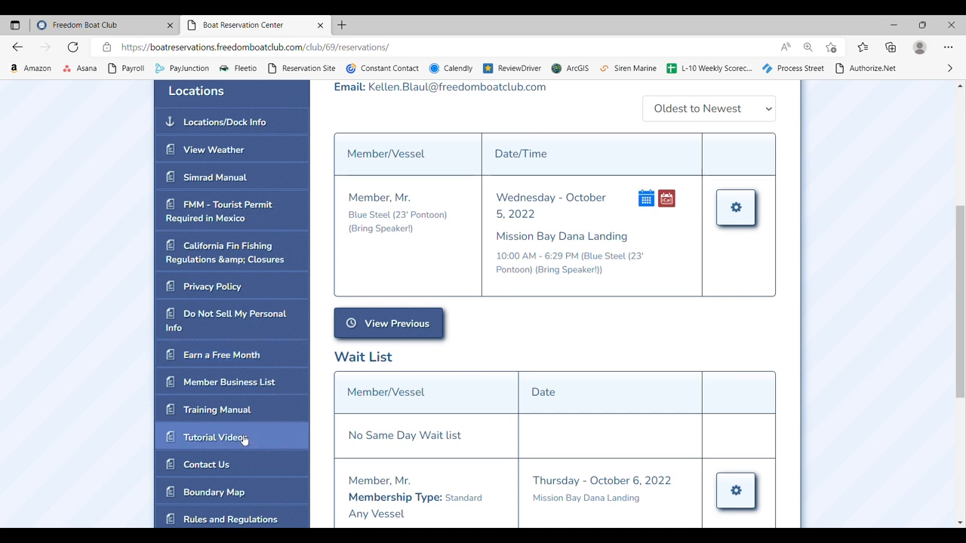
- Browse the FBC San Diego Tutorial Videos playlist of 19 videos on YouTube
left_click(215, 438)
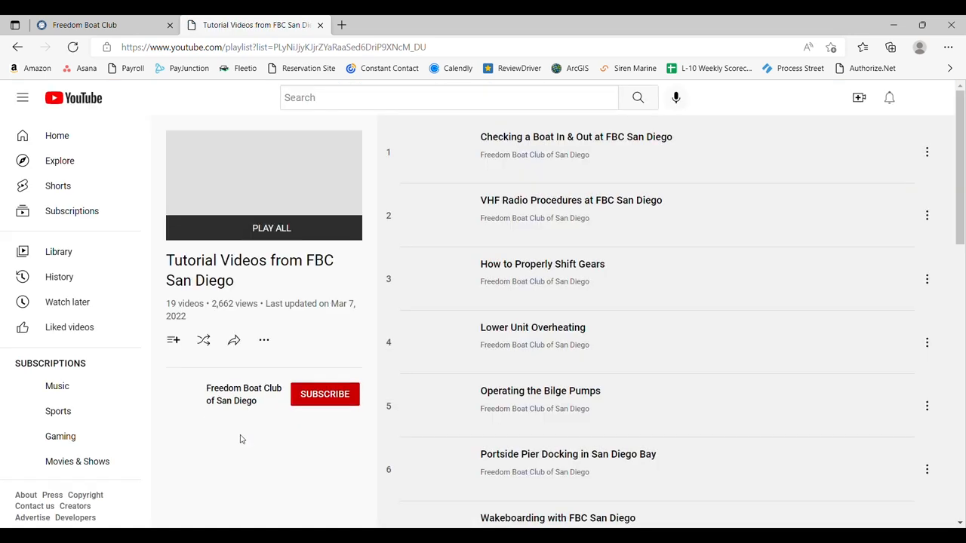
scroll("down", 3)
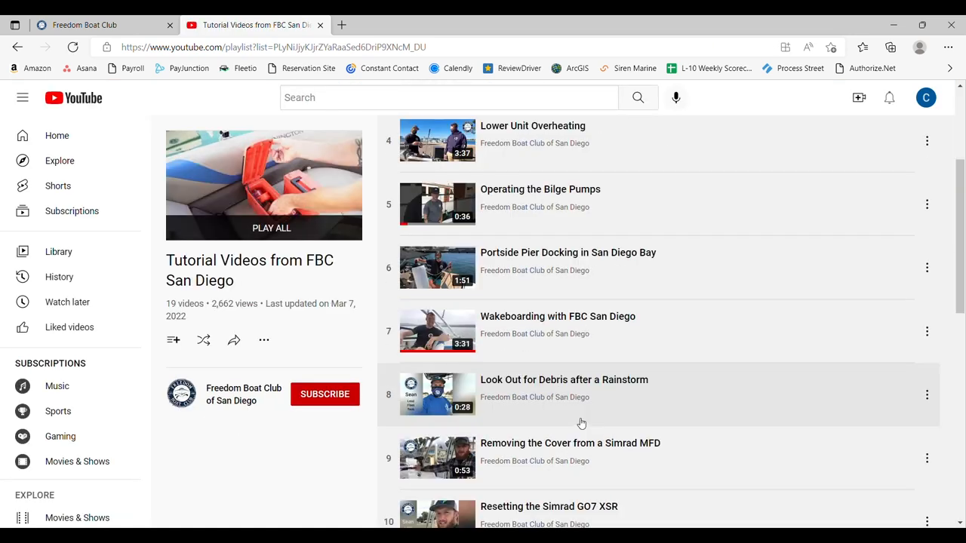
scroll("up", 3)
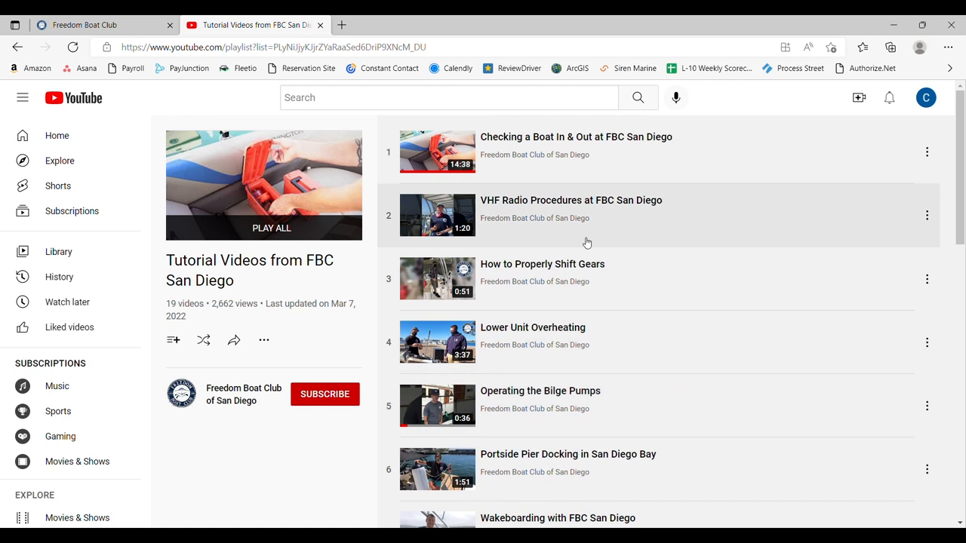
mouse_move(595, 252)
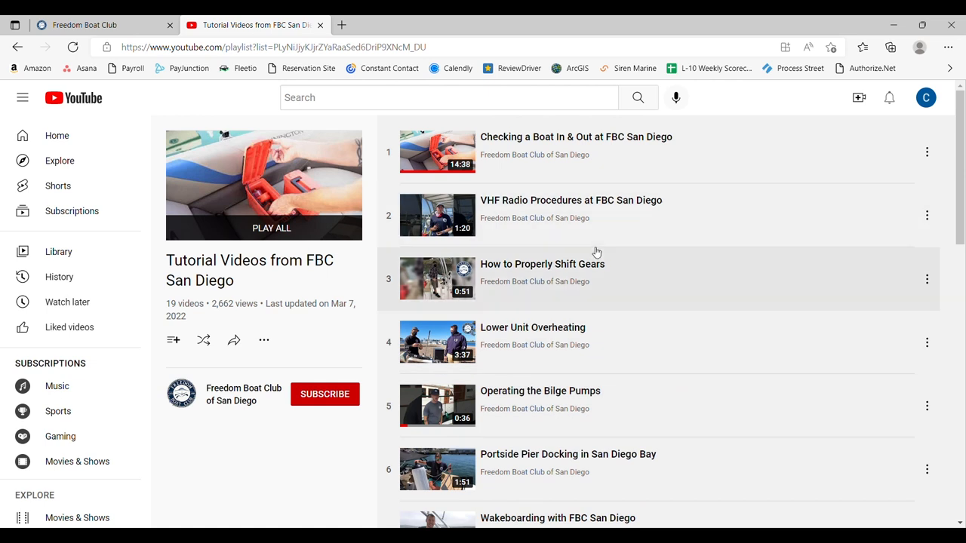
scroll("down", 3)
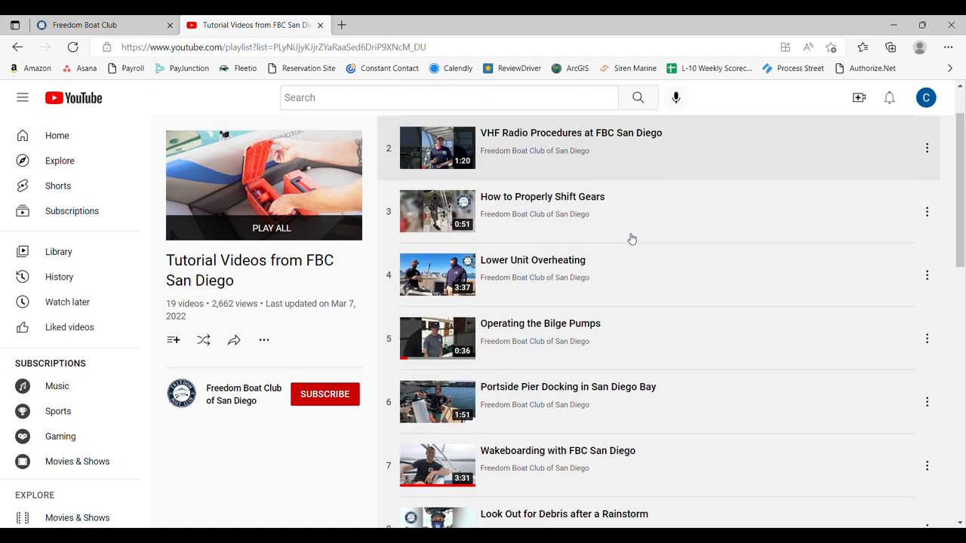
mouse_move(633, 295)
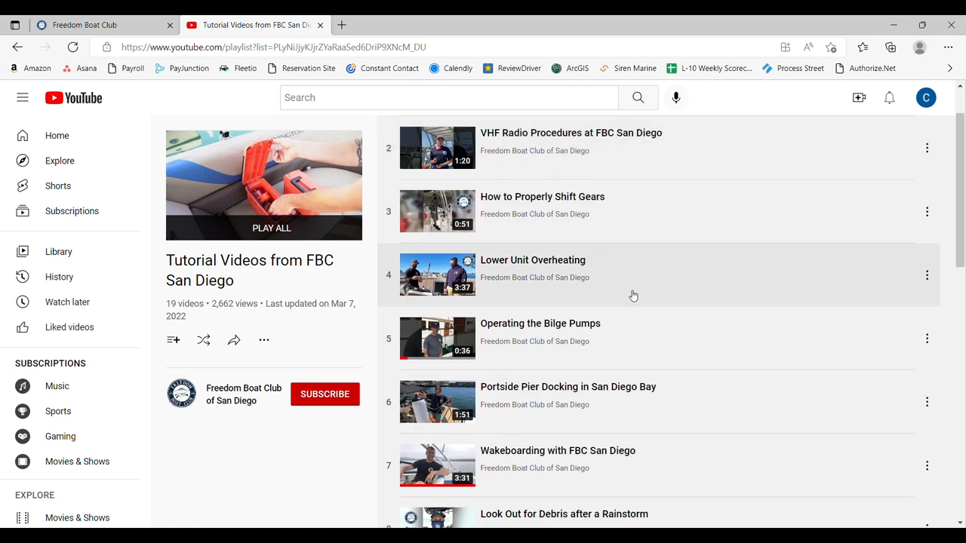
- Return to reservations, then view the Book a Training PDF in Google Drive
left_click(241, 25)
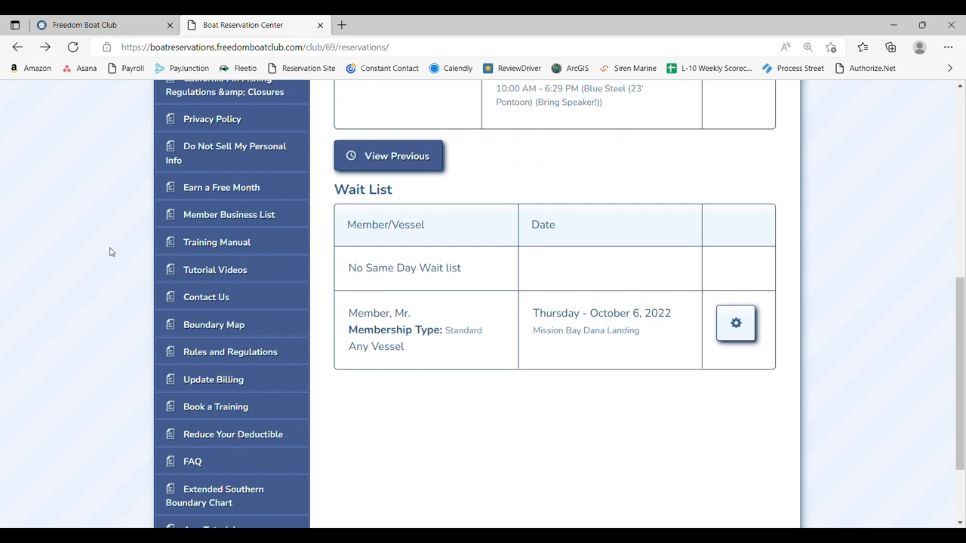
mouse_move(217, 241)
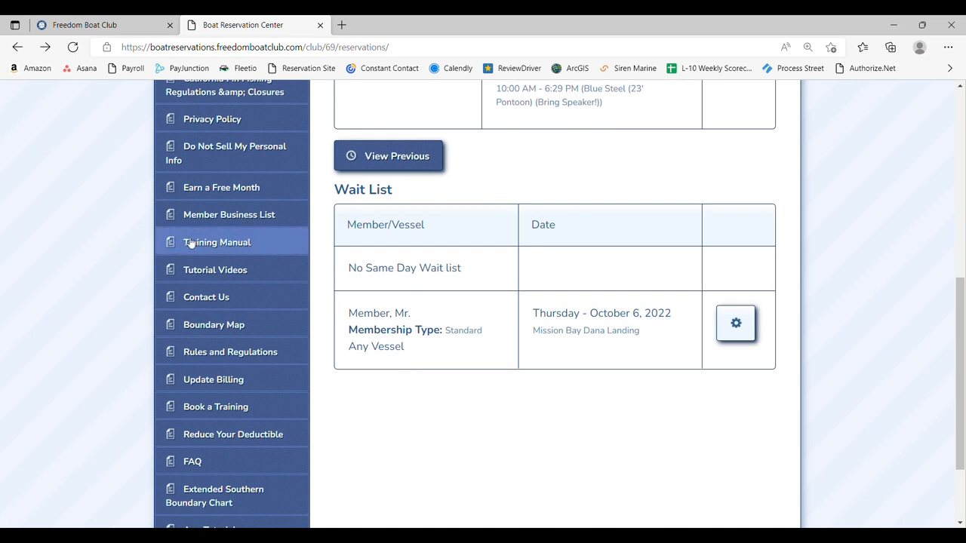
mouse_move(216, 407)
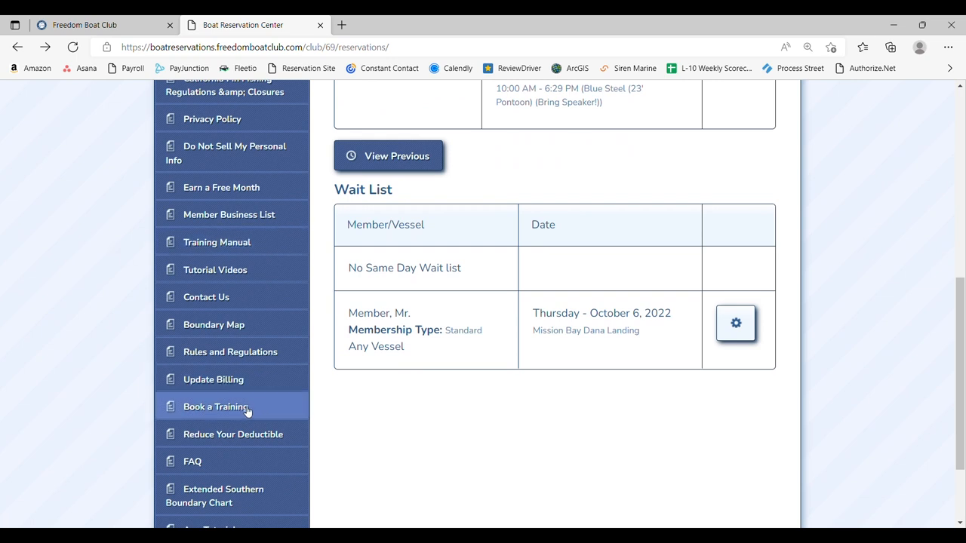
left_click(215, 406)
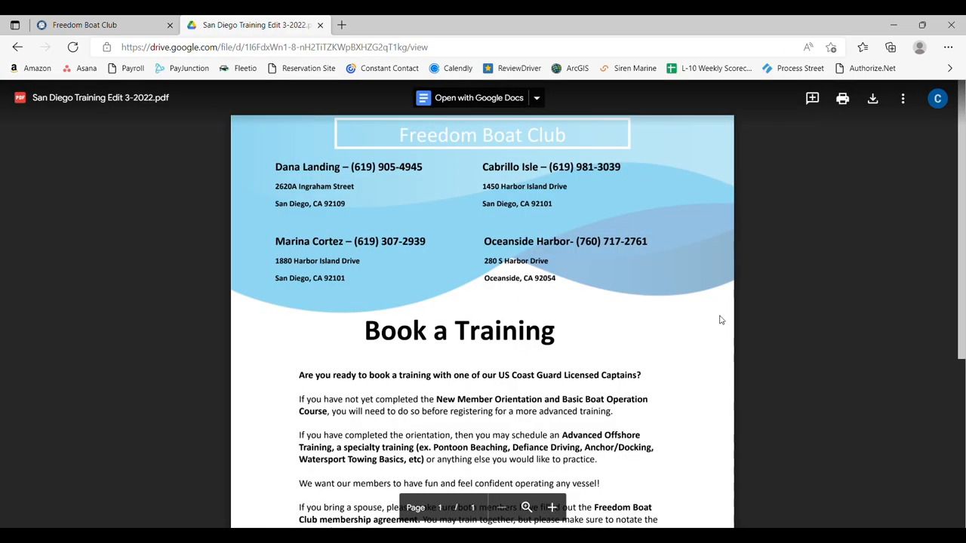
scroll("down", 3)
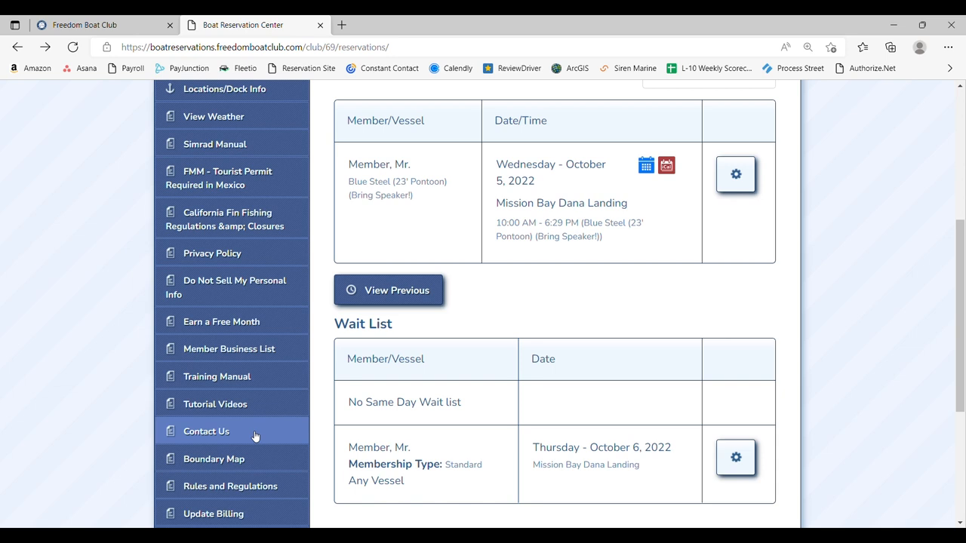
- Review SanDiegoContacts.pdf via Contact Us, then return to View Reservations
left_click(206, 431)
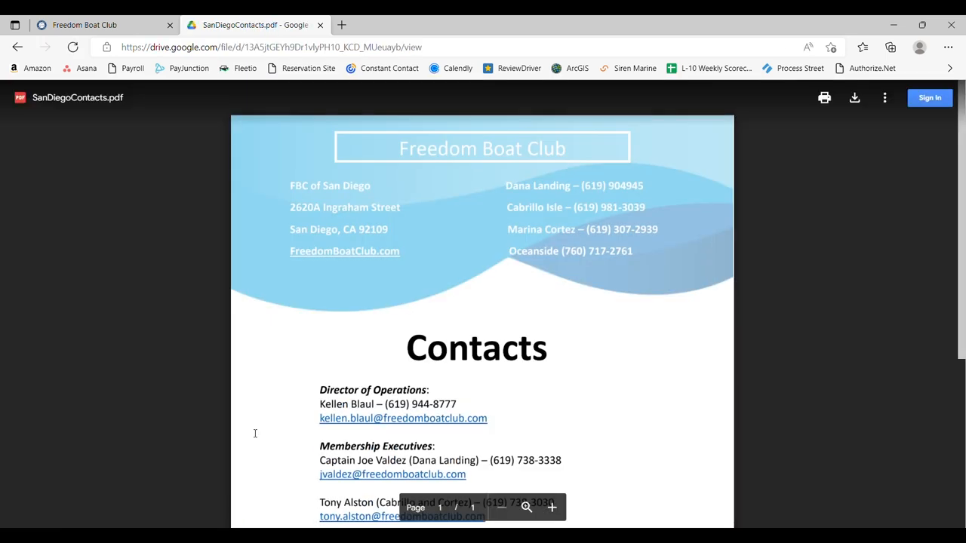
mouse_move(198, 325)
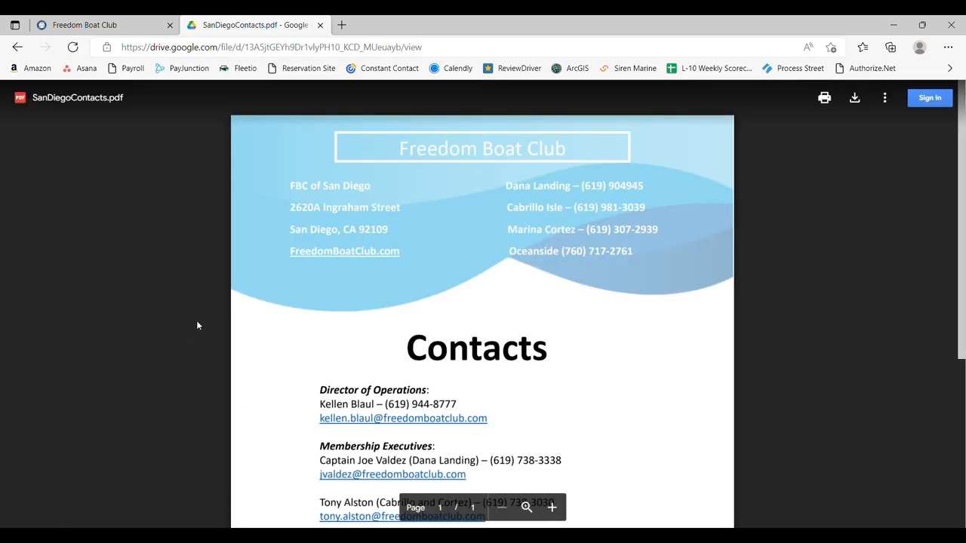
scroll("down", 3)
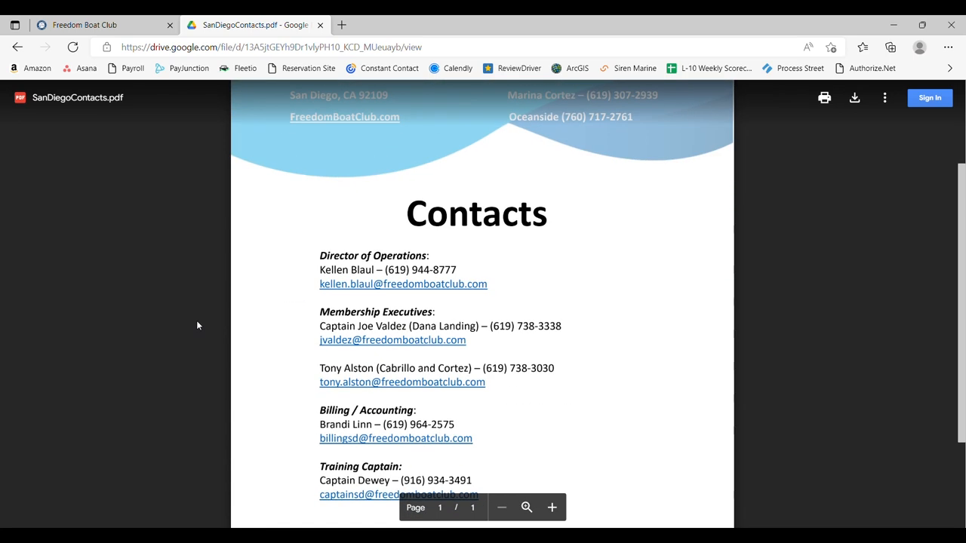
scroll("down", 3)
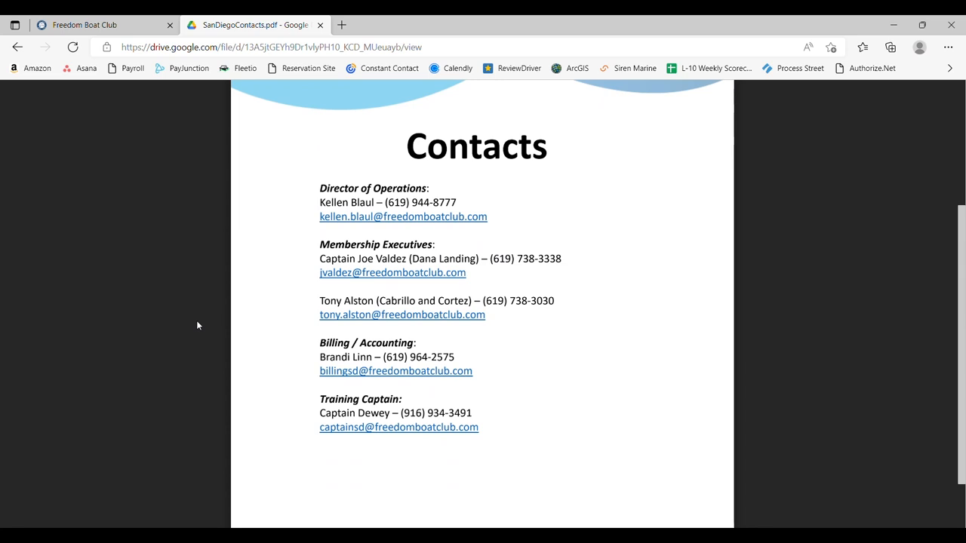
left_click(253, 24)
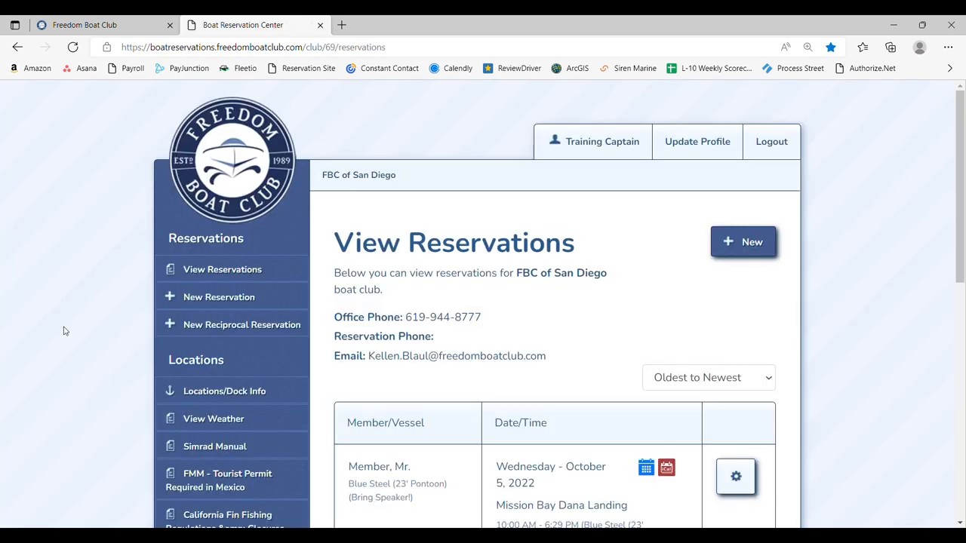